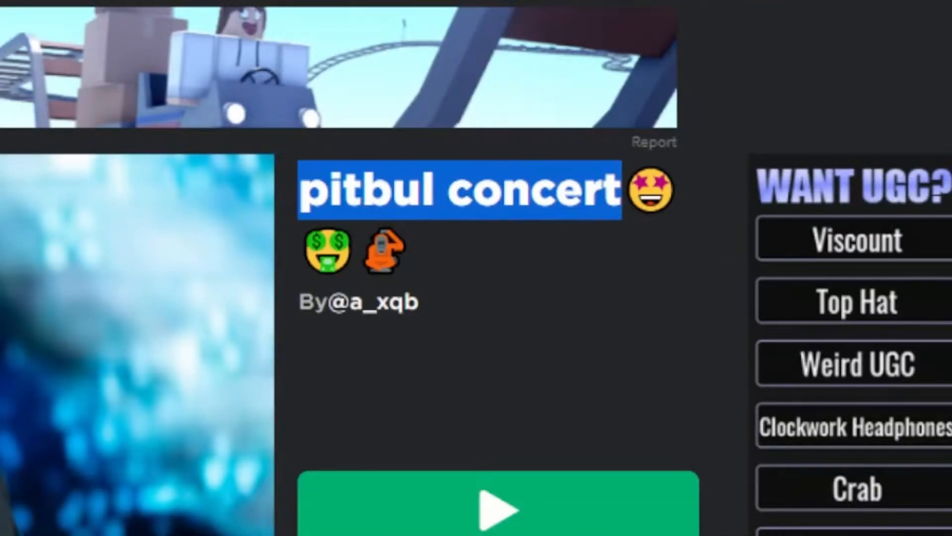
Step: Leave the game page for the Roblox home page and enter the Create area
click(501, 509)
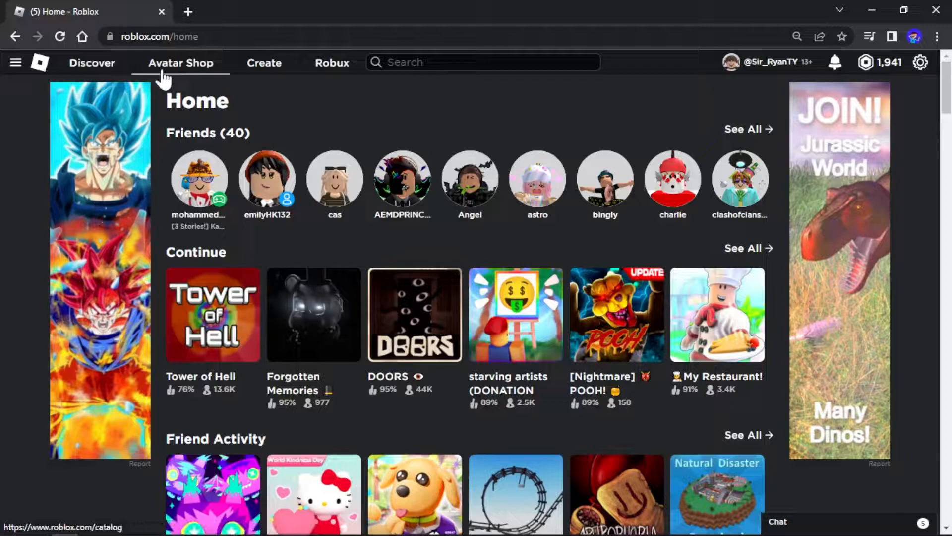
mouse_move(264, 62)
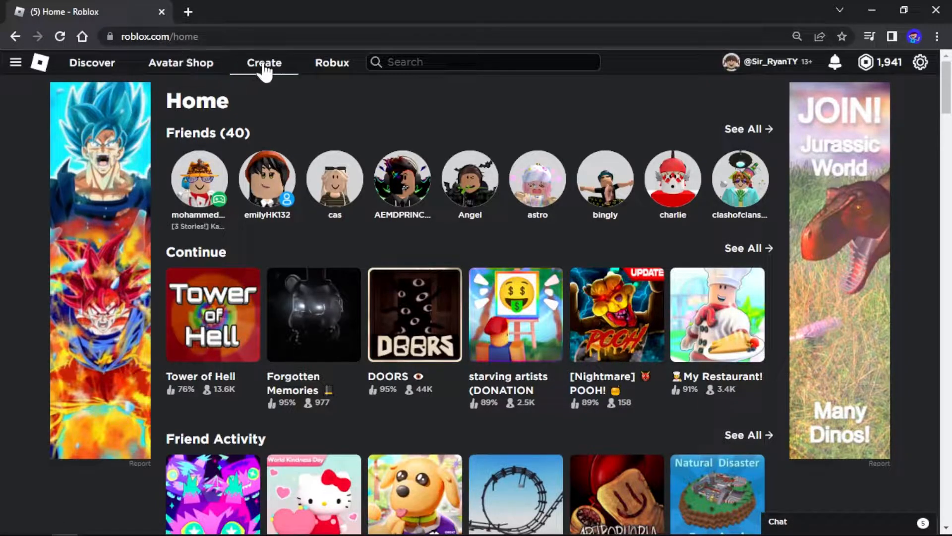
mouse_move(101, 195)
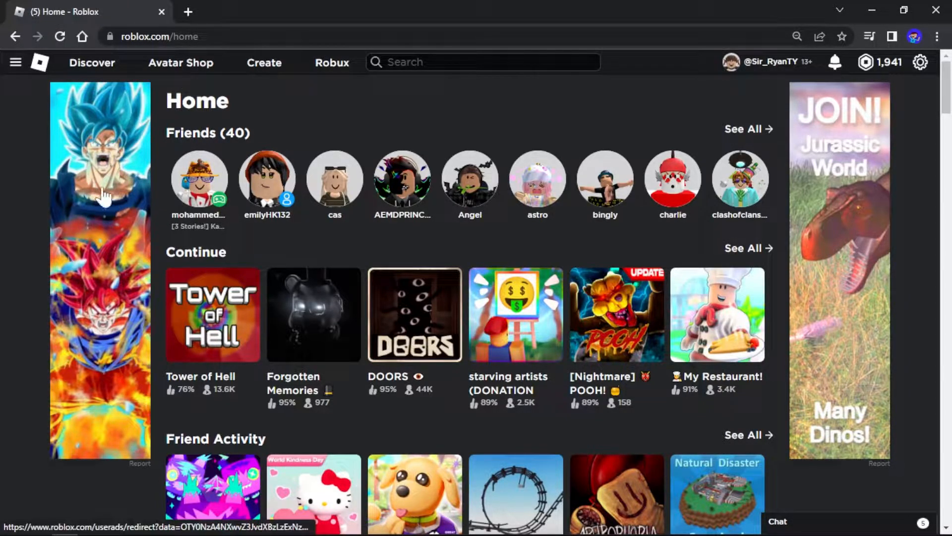
mouse_move(61, 161)
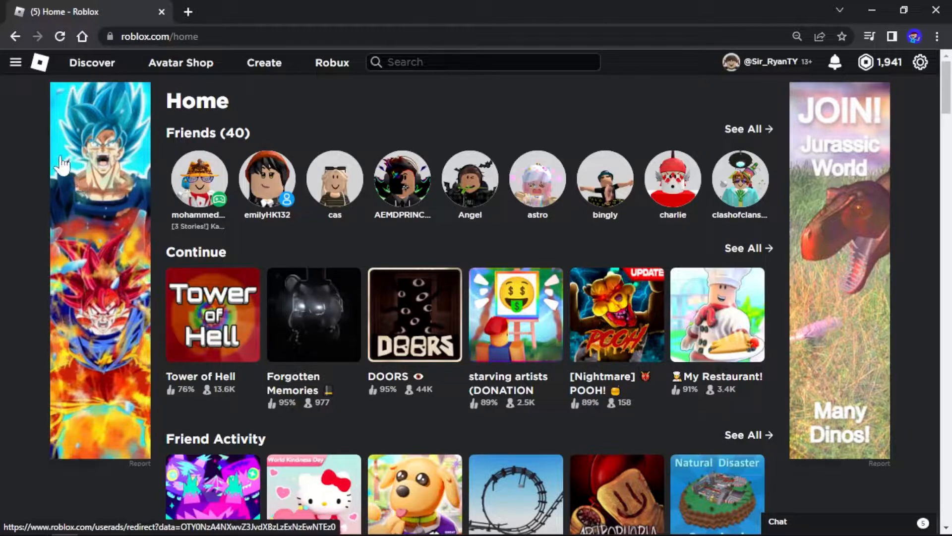
click(263, 63)
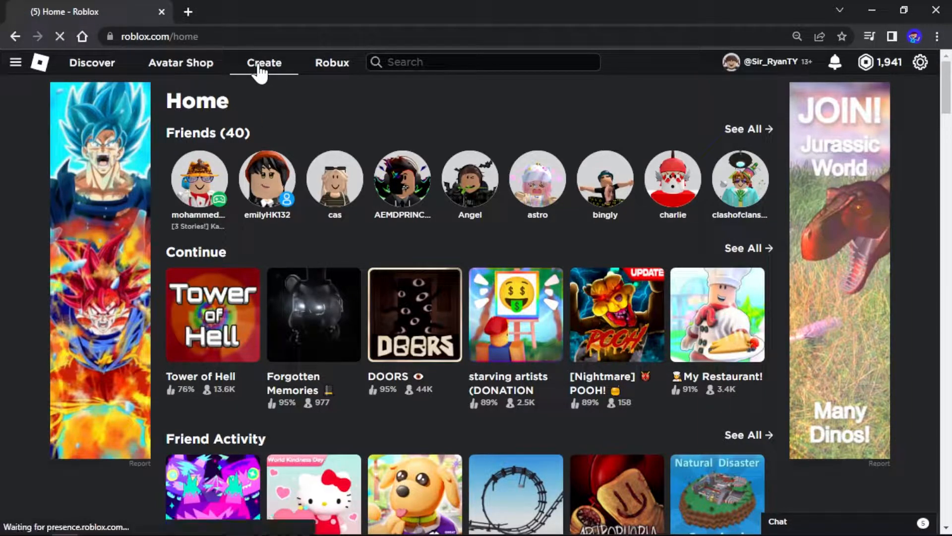
Step: Show the options menu for The Wise Misticle Tree experience on the creations page
click(264, 63)
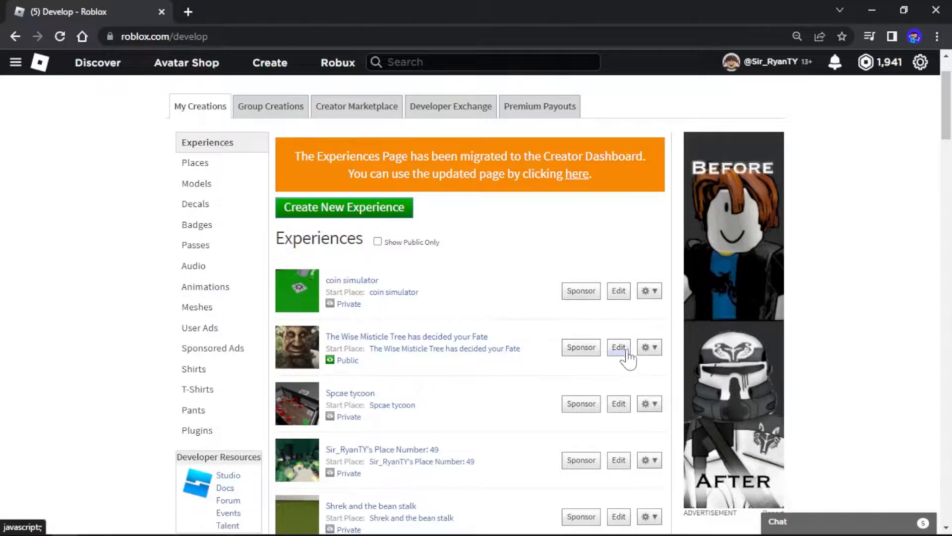
click(648, 347)
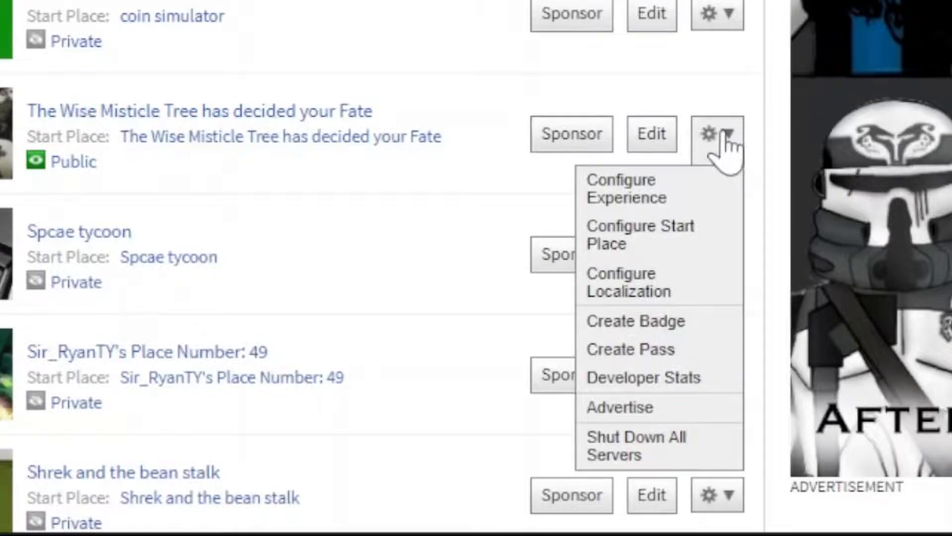
mouse_move(743, 152)
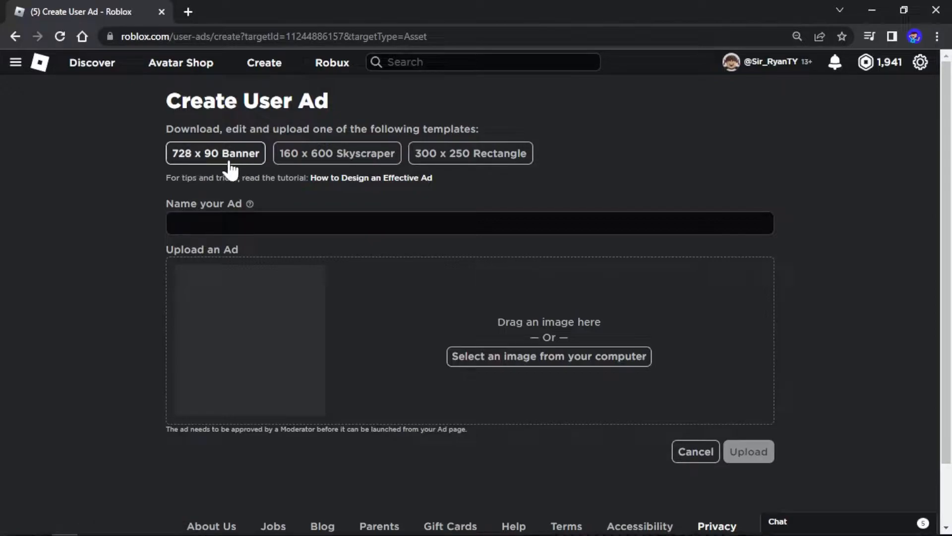
mouse_move(345, 177)
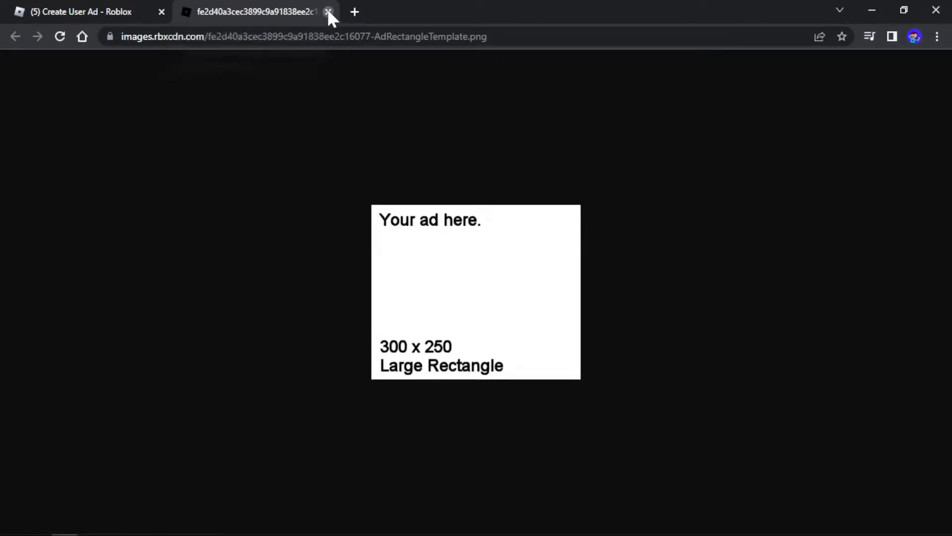
Step: Close the rectangle template and save the 160 x 600 skyscraper template image to the computer
click(328, 12)
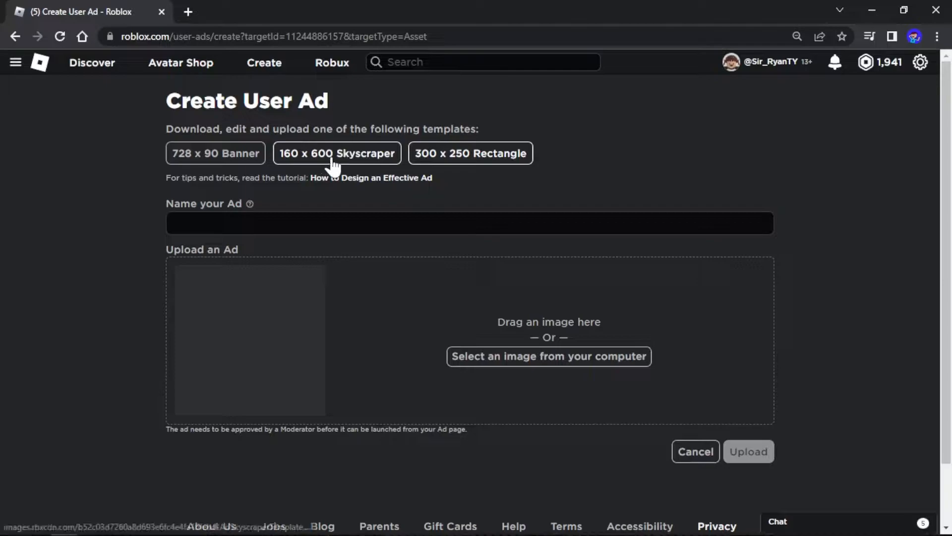
click(336, 153)
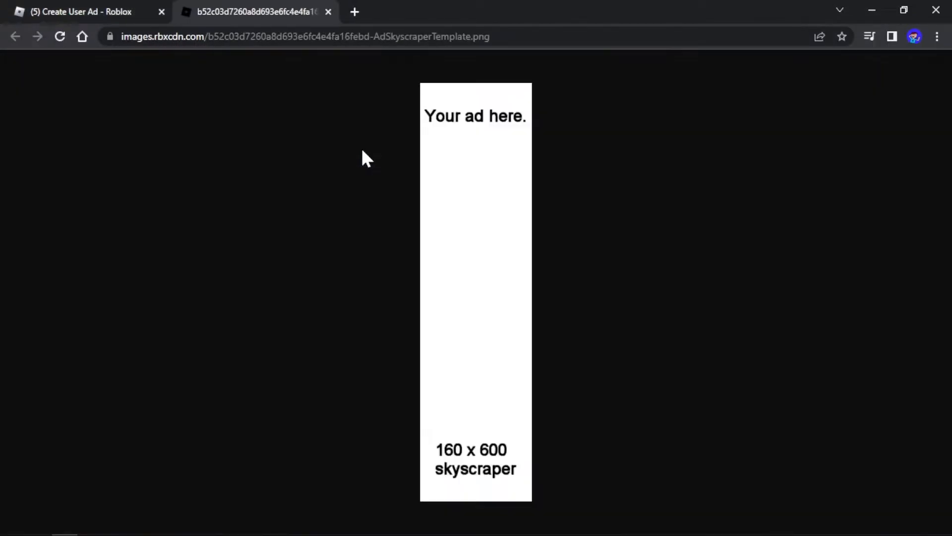
right_click(464, 253)
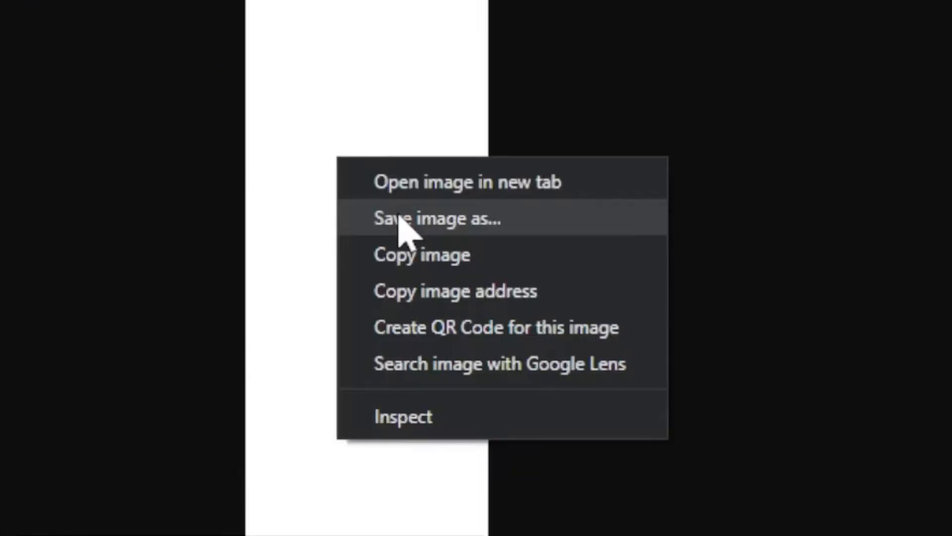
click(436, 218)
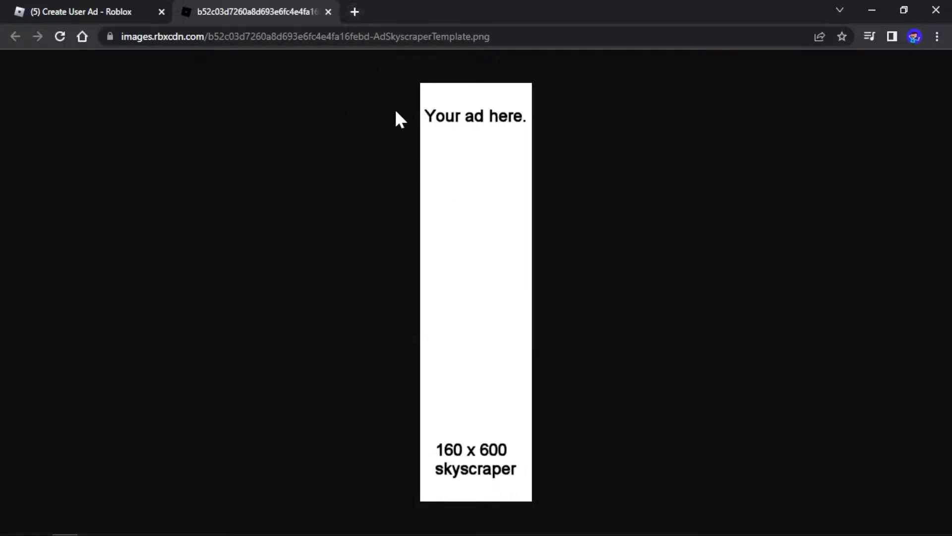
click(354, 12)
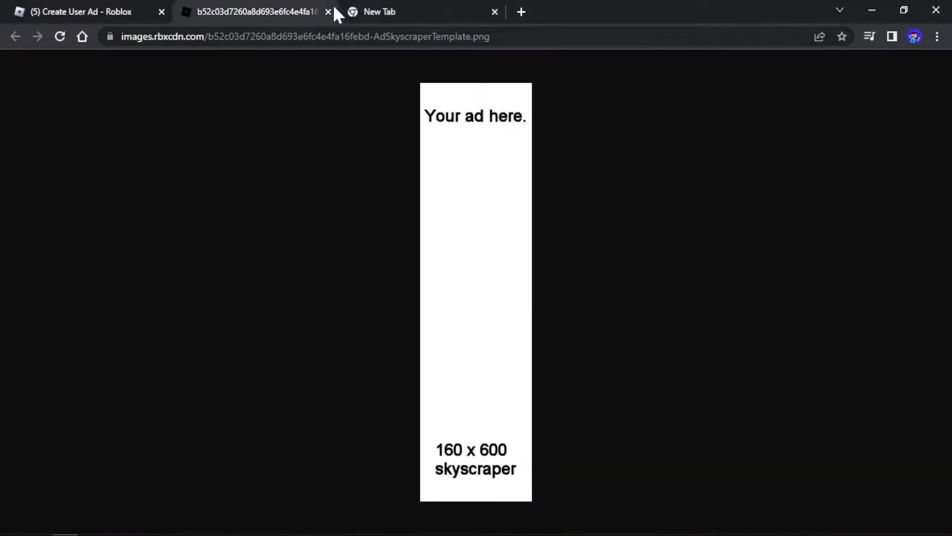
Step: Search 'photopia' in a new tab, load Photopea and choose Open From Computer
click(378, 12)
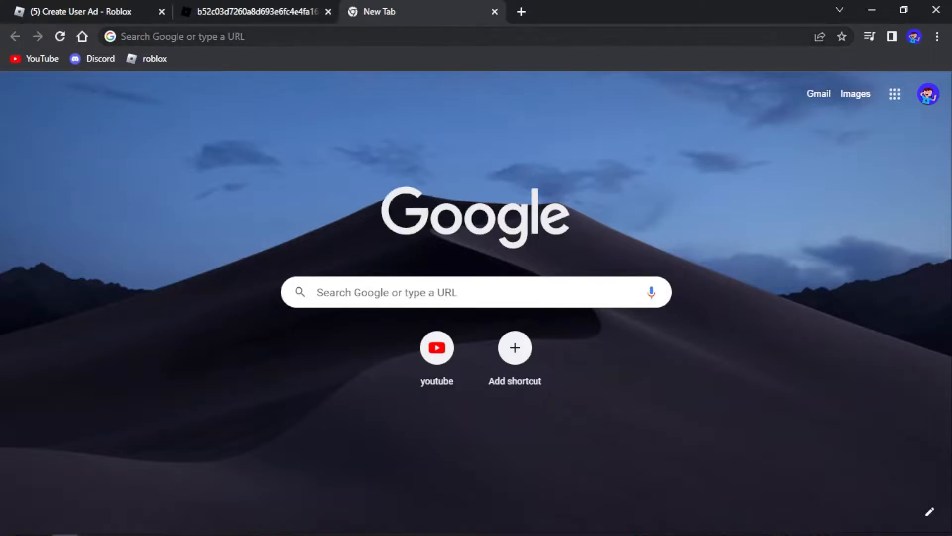
text(photopia)
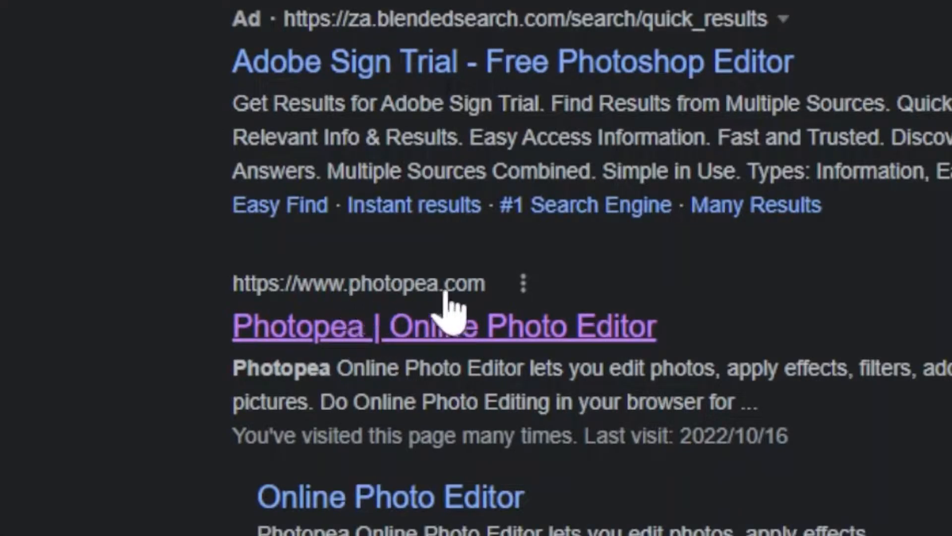
click(444, 325)
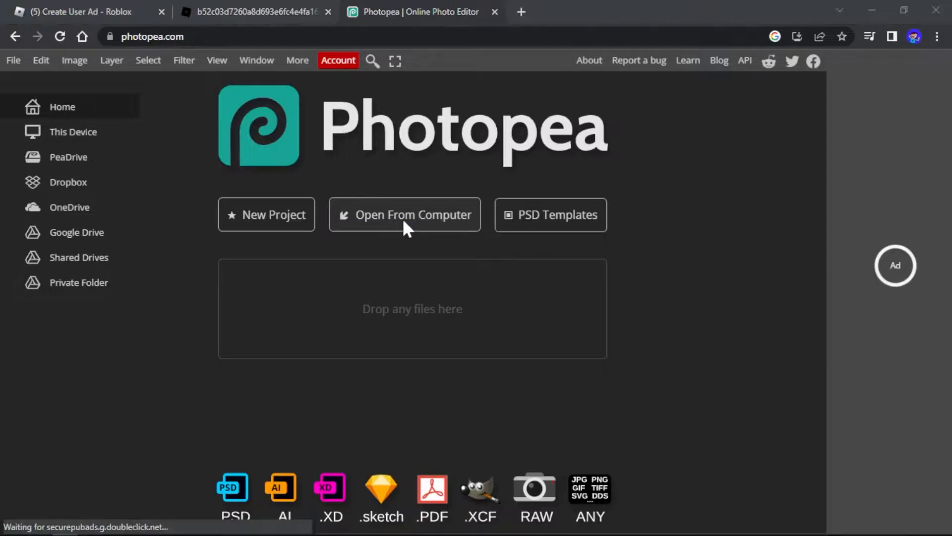
click(405, 214)
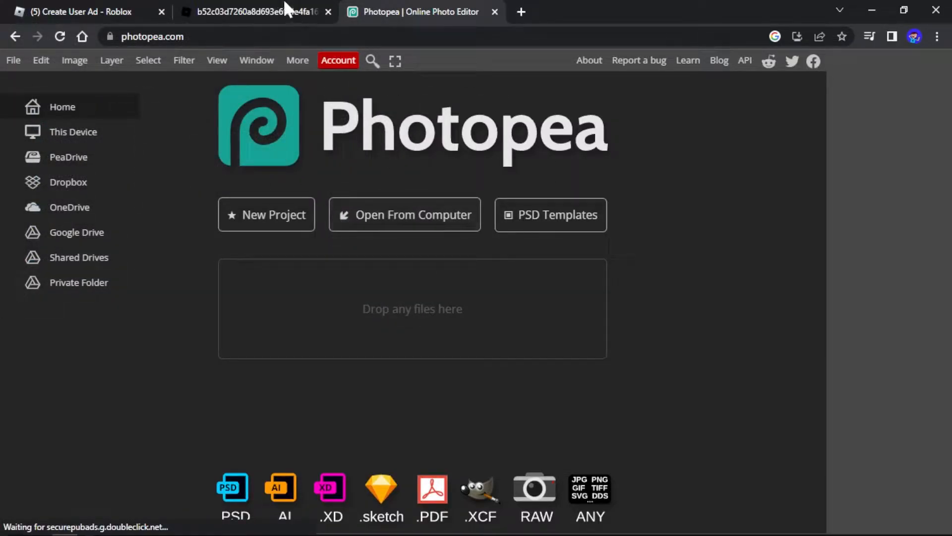
Step: Copy the skyscraper template image from its tab and bring it into Photopea as a new document
click(249, 12)
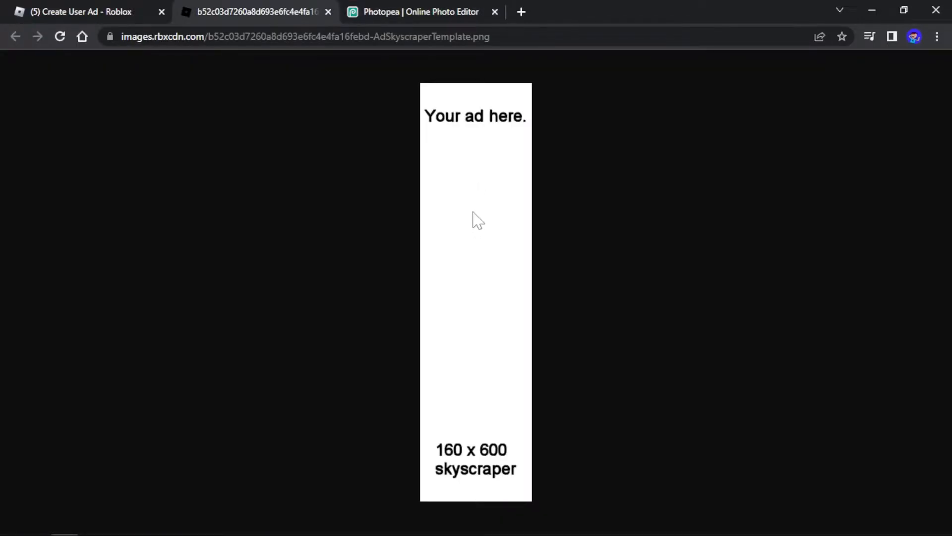
right_click(475, 219)
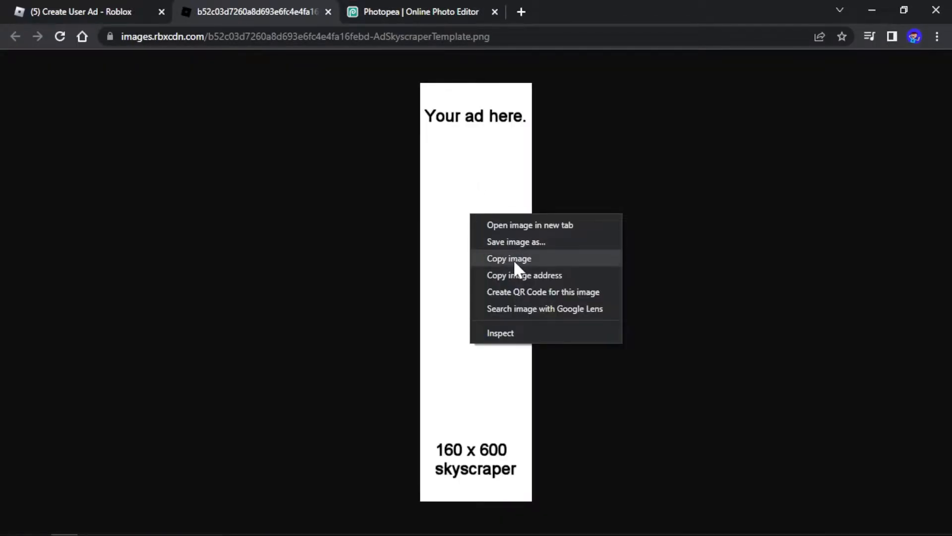
click(419, 12)
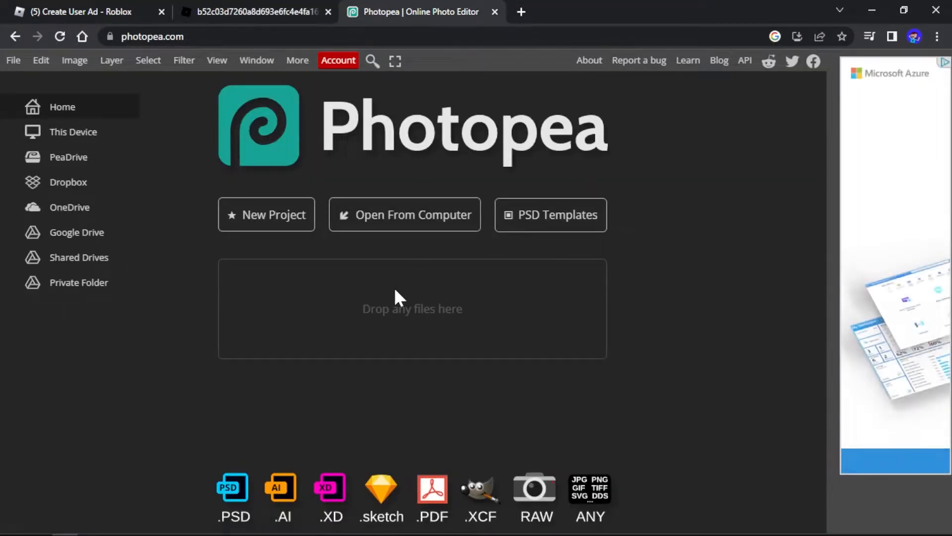
click(405, 214)
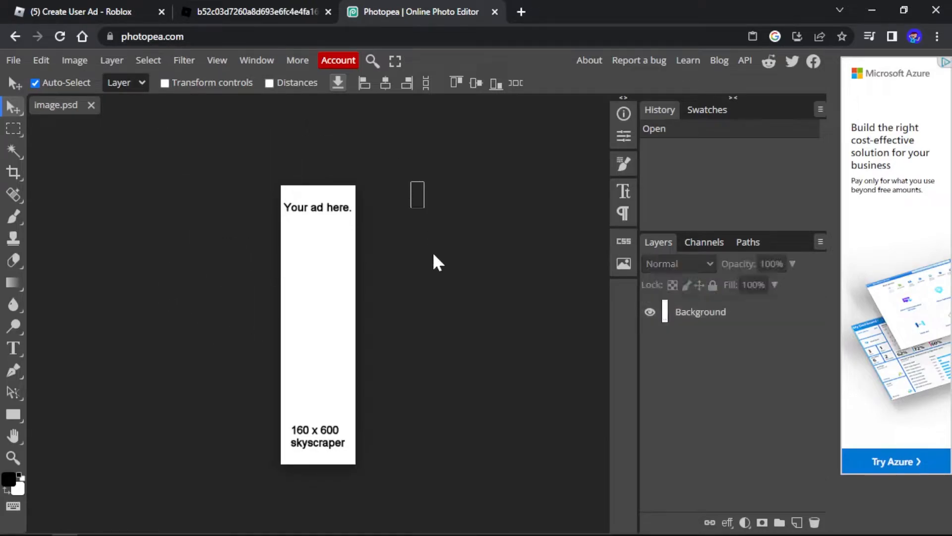
mouse_move(294, 151)
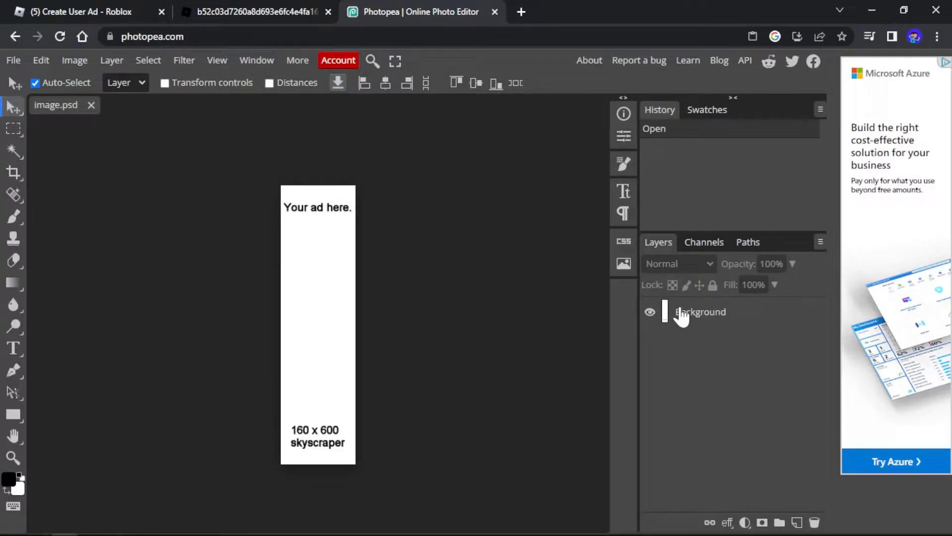
mouse_move(299, 234)
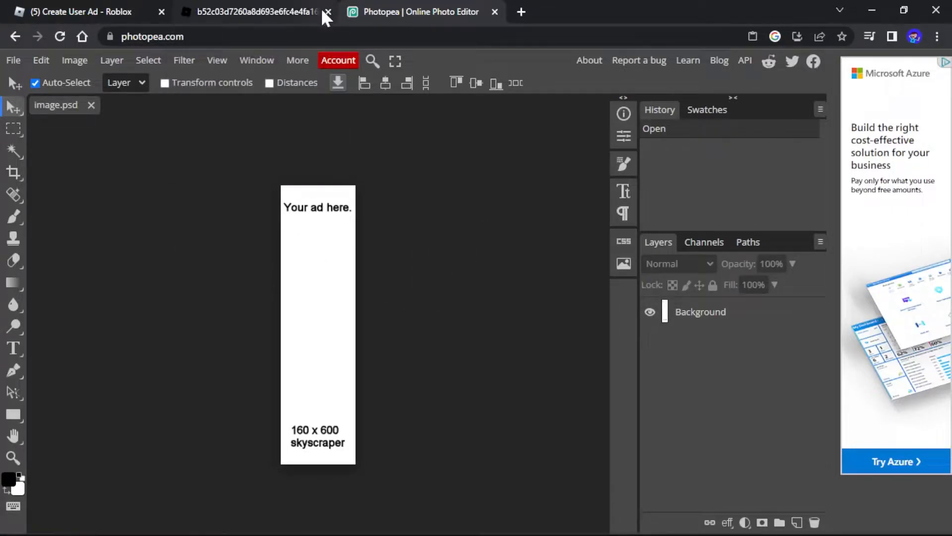
click(249, 12)
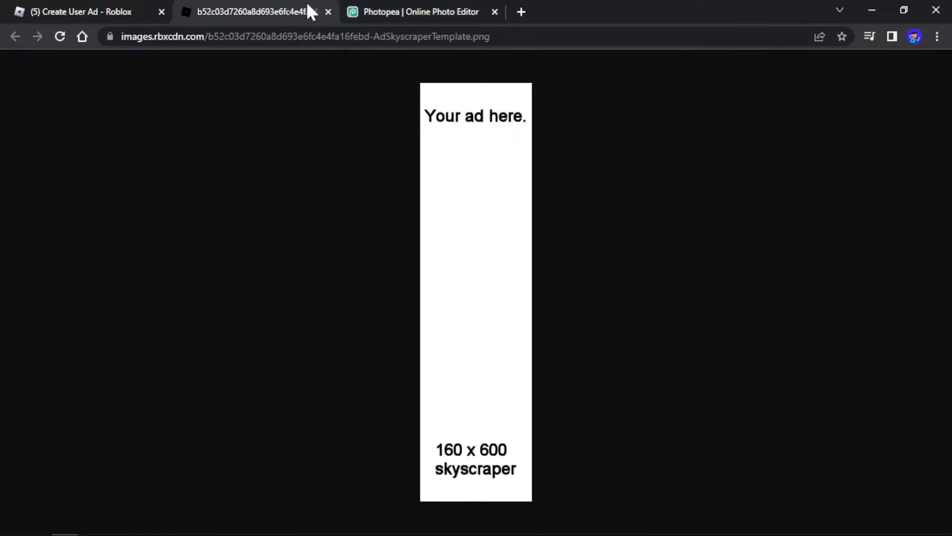
right_click(475, 173)
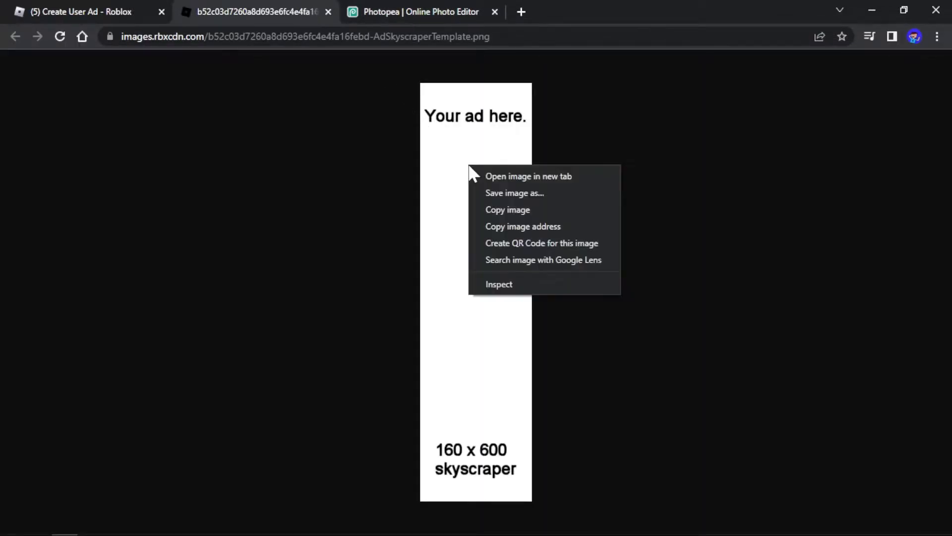
mouse_move(458, 187)
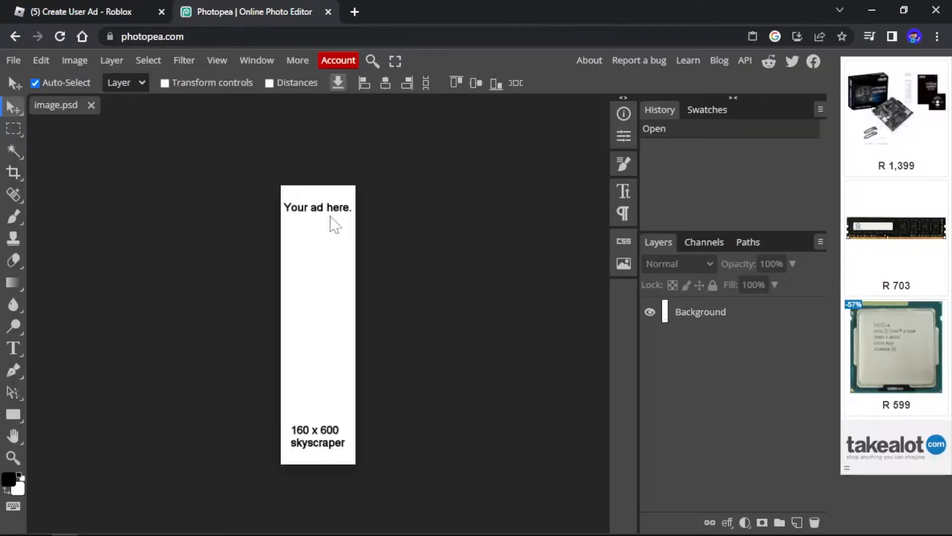
mouse_move(280, 220)
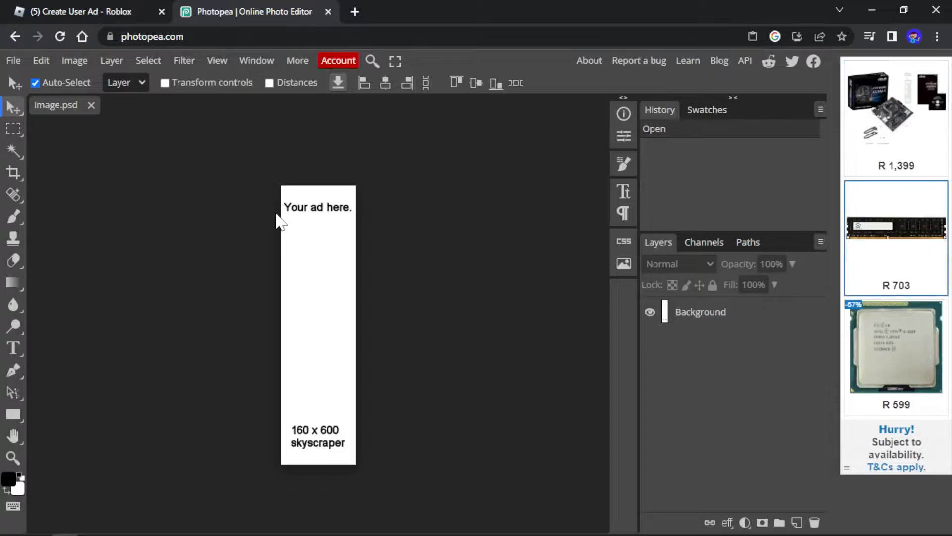
Step: Deselect the game title, then browse the 'wise mystical tree' image results
click(85, 12)
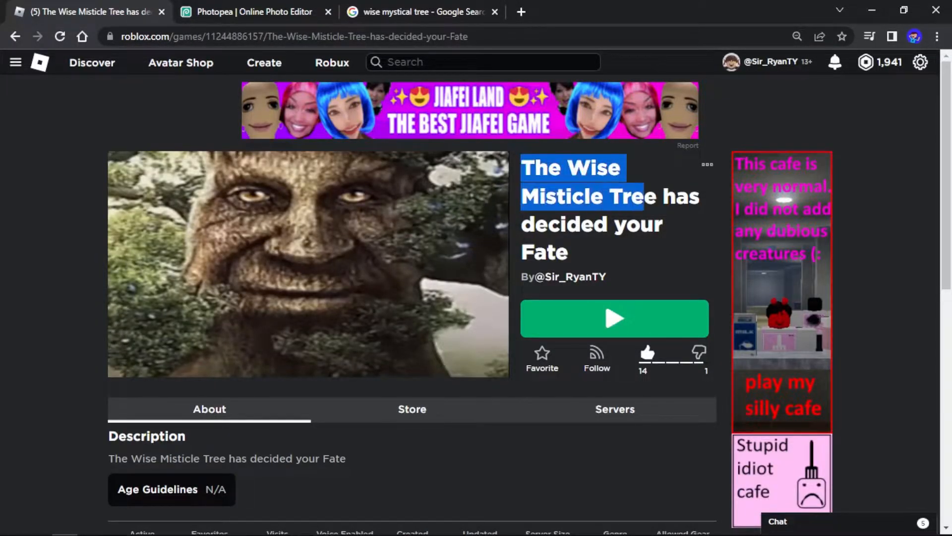
click(191, 137)
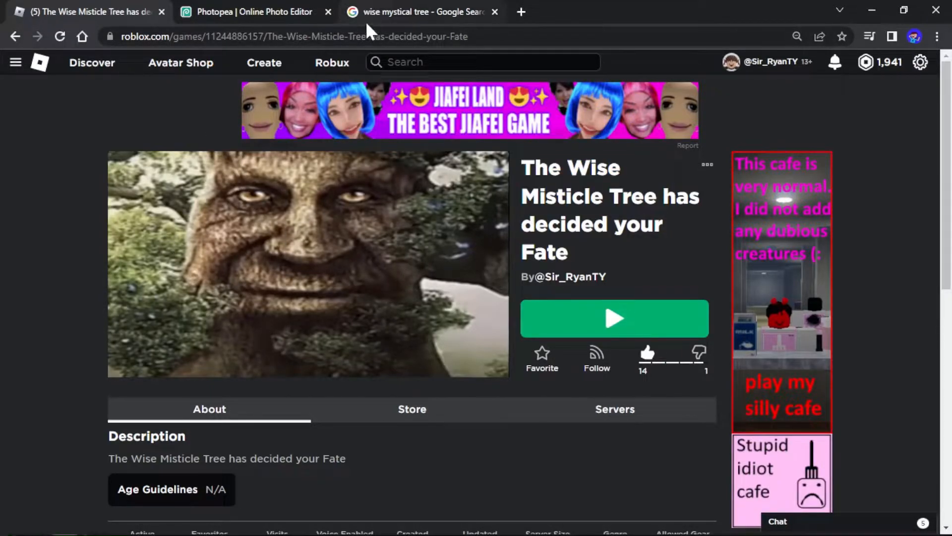
click(421, 11)
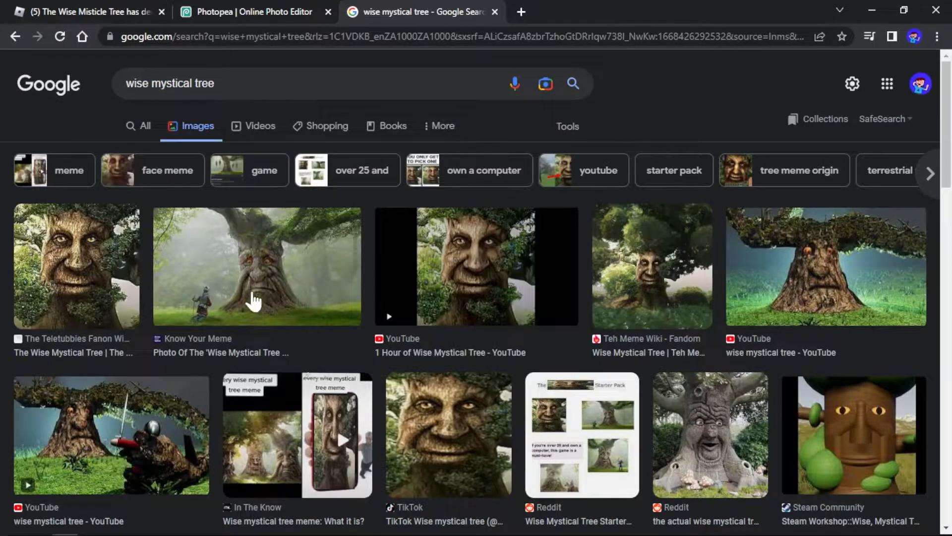
scroll(down, 3)
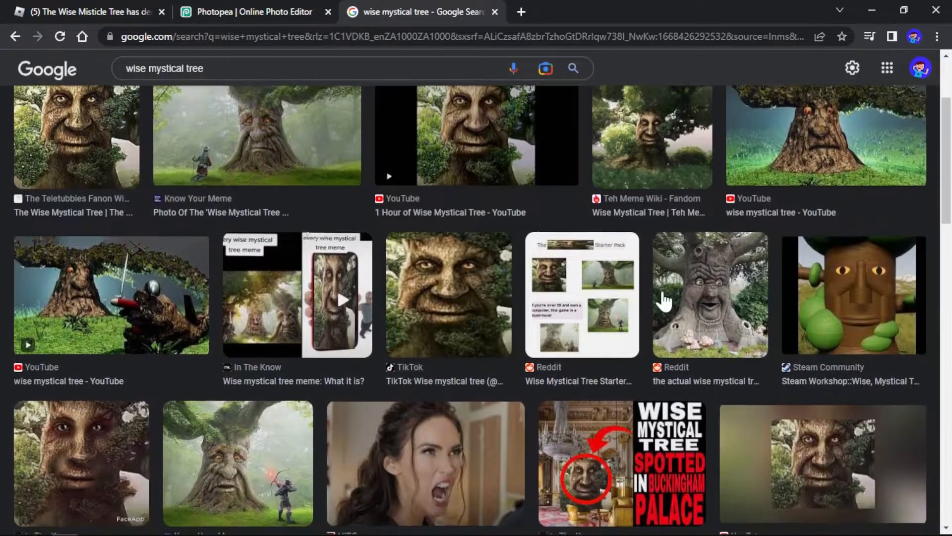
scroll(up, 3)
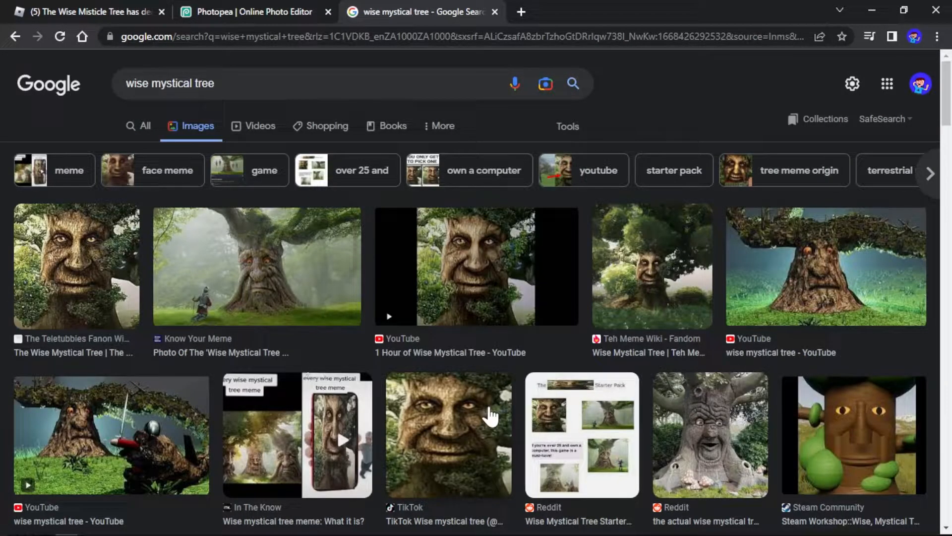
scroll(down, 3)
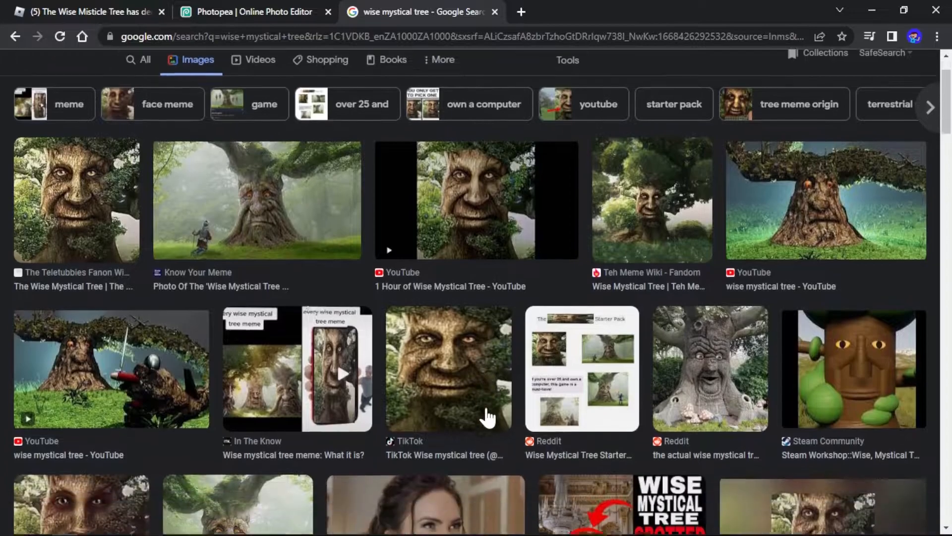
scroll(up, 3)
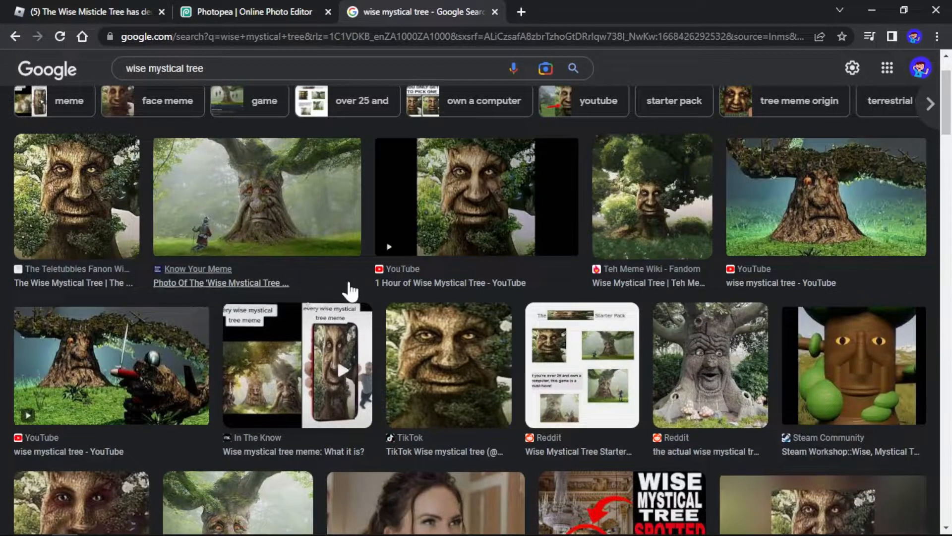
scroll(down, 3)
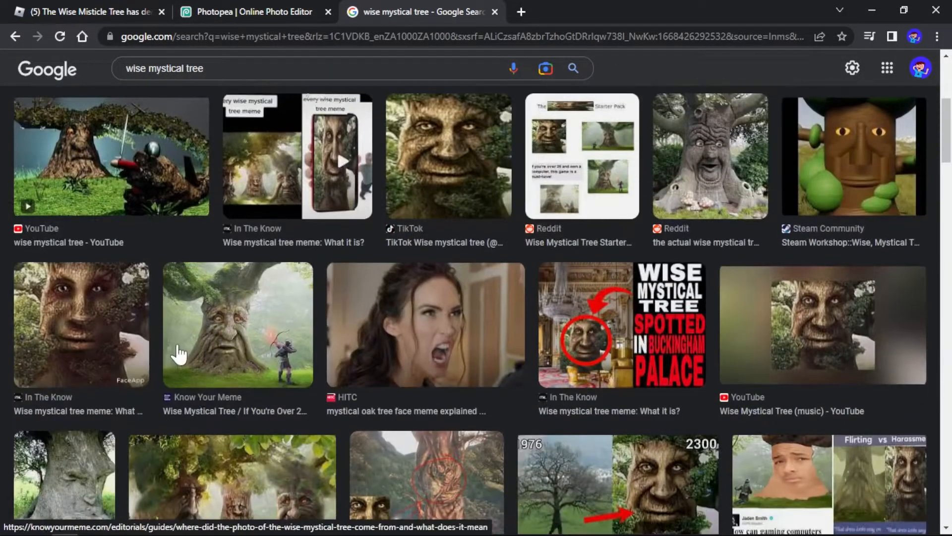
Step: Preview the Know Your Meme tree-and-archer picture and copy the image
click(238, 324)
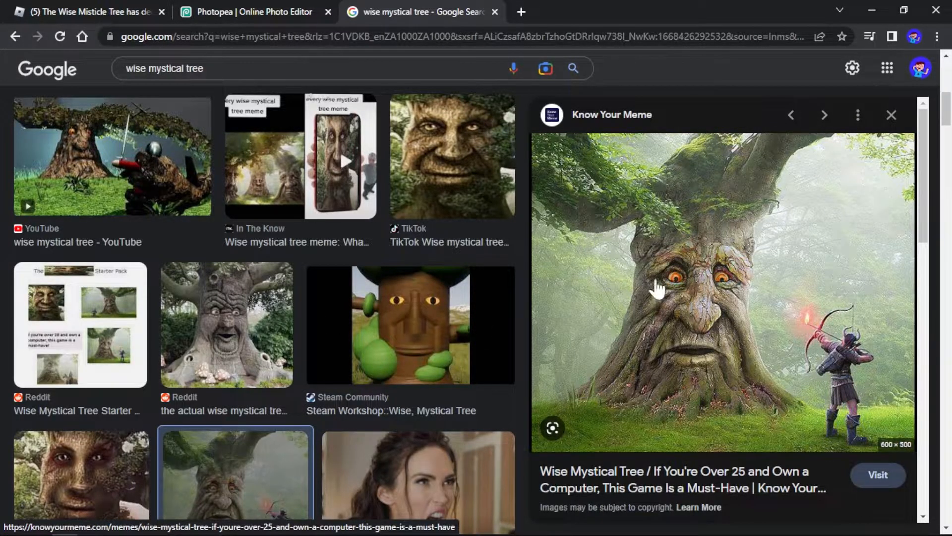
mouse_move(680, 294)
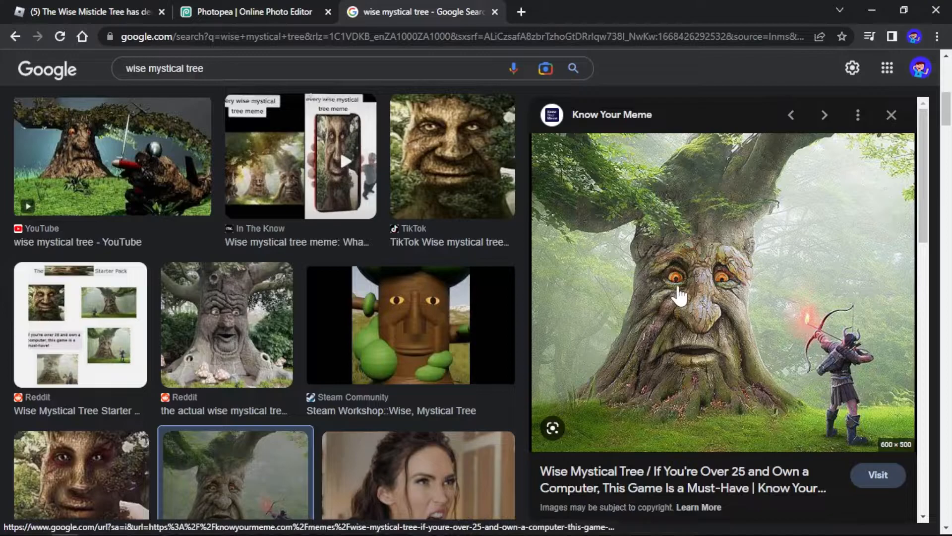
right_click(678, 294)
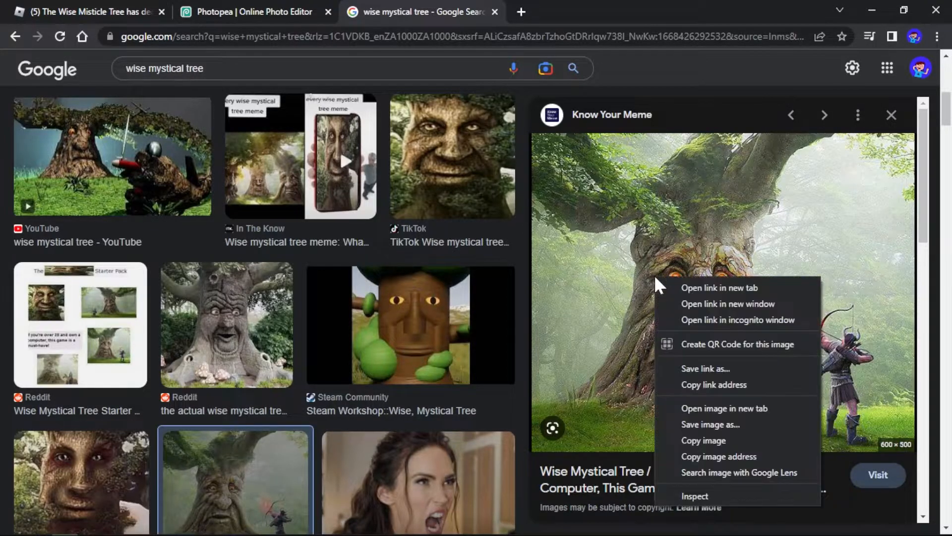
mouse_move(690, 430)
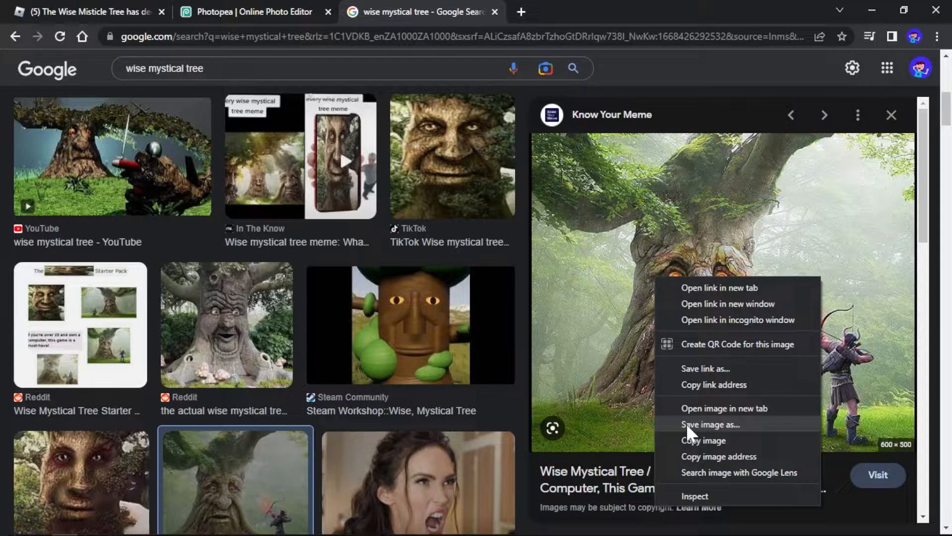
click(692, 280)
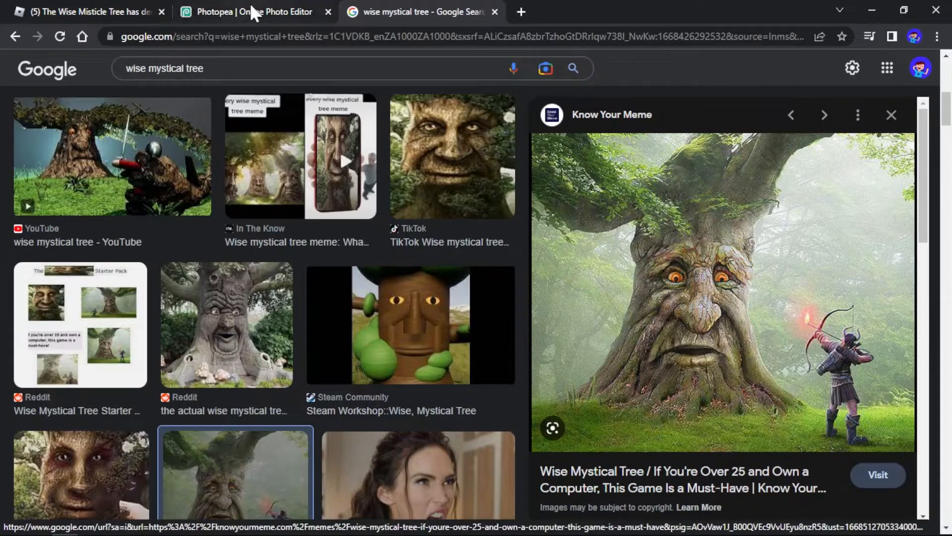
Step: Paste the tree picture as a new layer on the banner and start scaling it down to about 61%
click(255, 12)
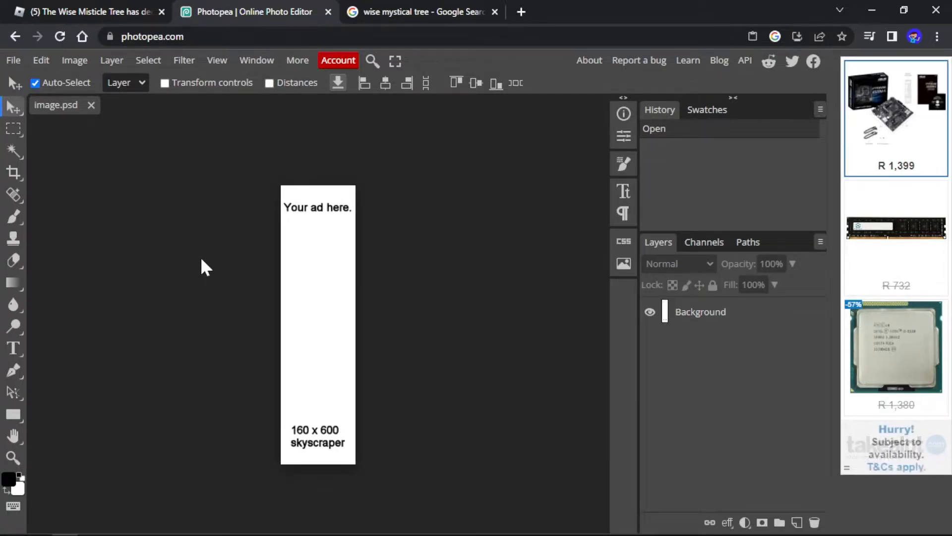
key(ctrl+v)
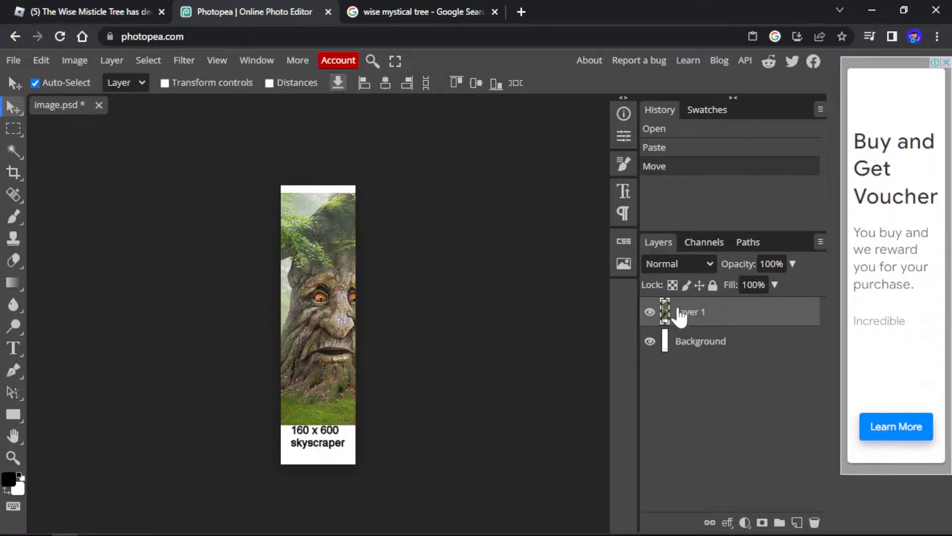
mouse_move(33, 153)
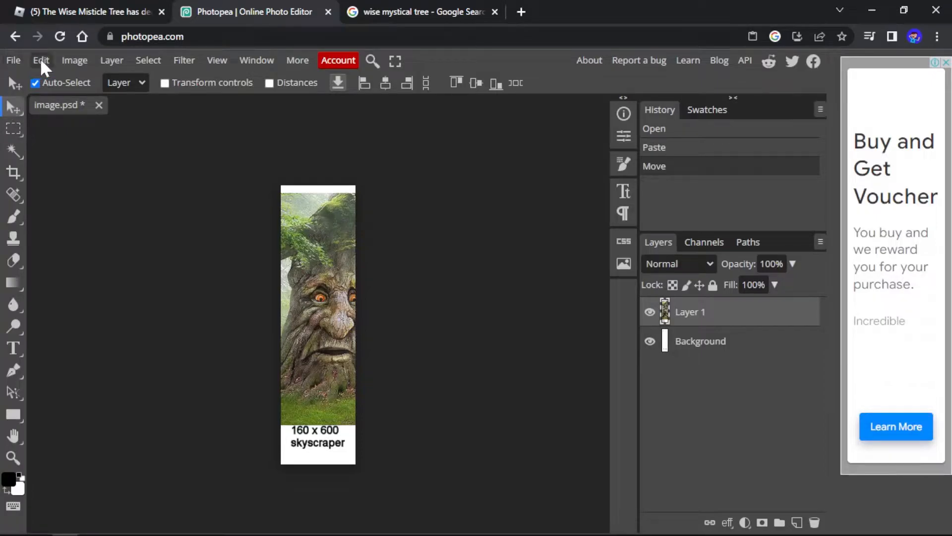
click(41, 60)
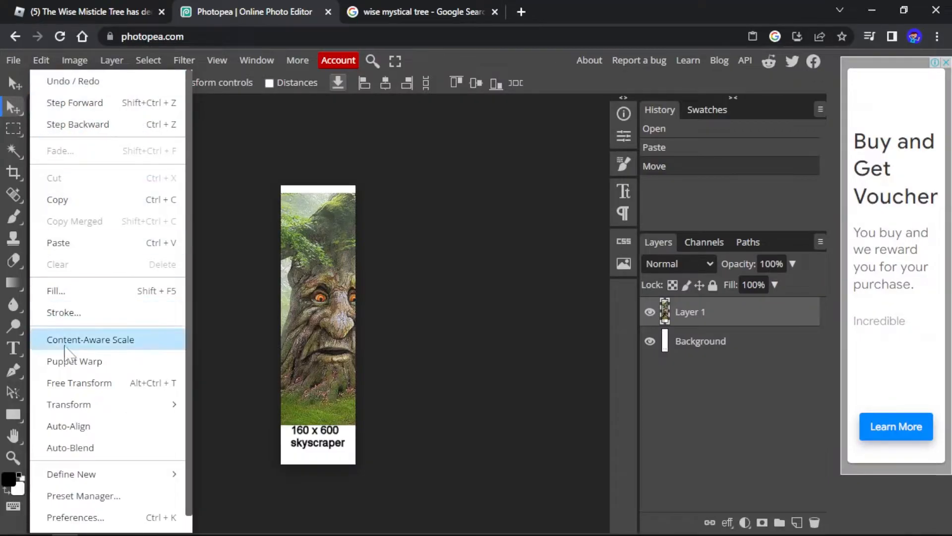
mouse_move(68, 404)
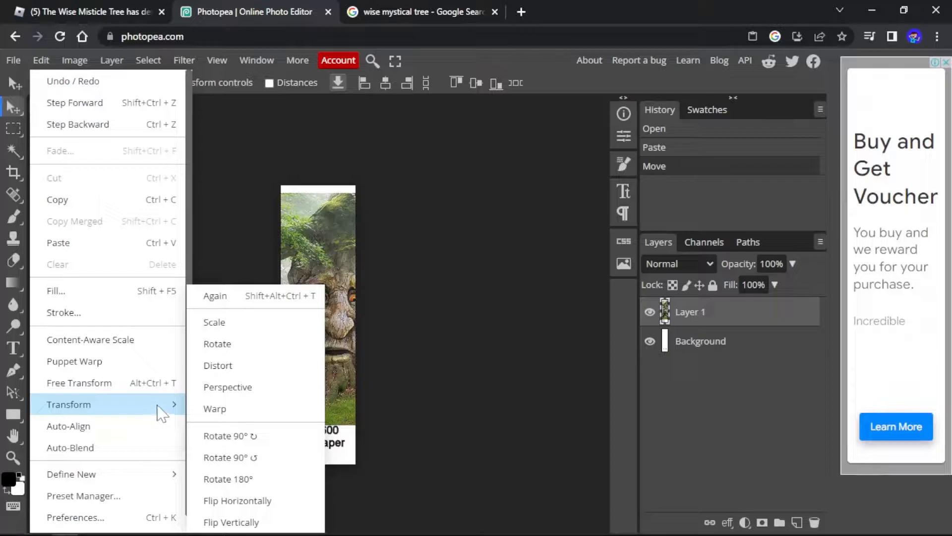
click(214, 408)
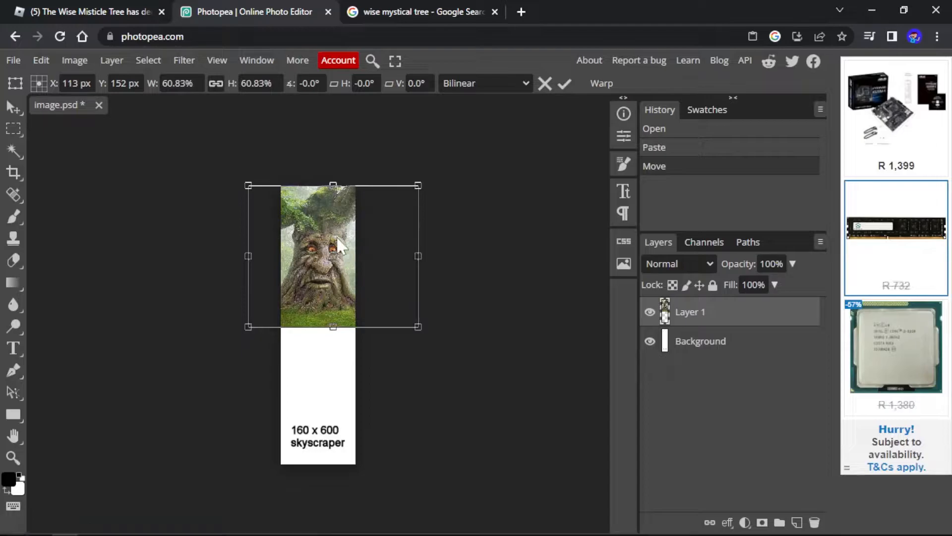
mouse_move(316, 403)
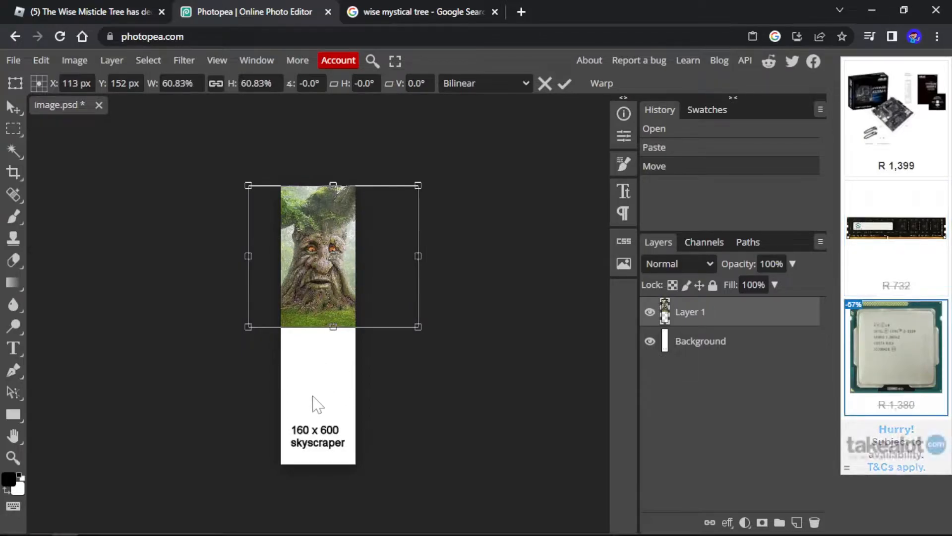
mouse_move(219, 297)
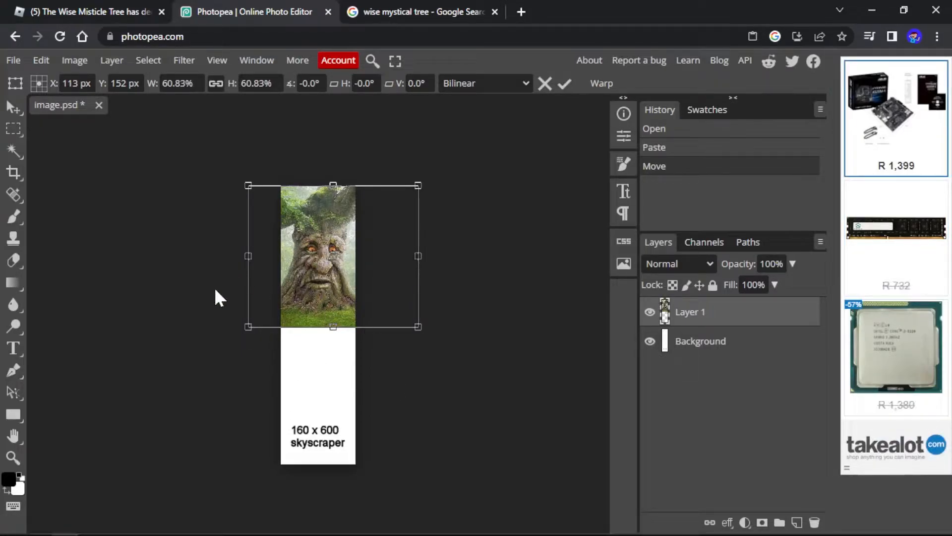
Step: Close the tree preview, copy the grey face picture from the results and return to the Photopea collage
click(421, 12)
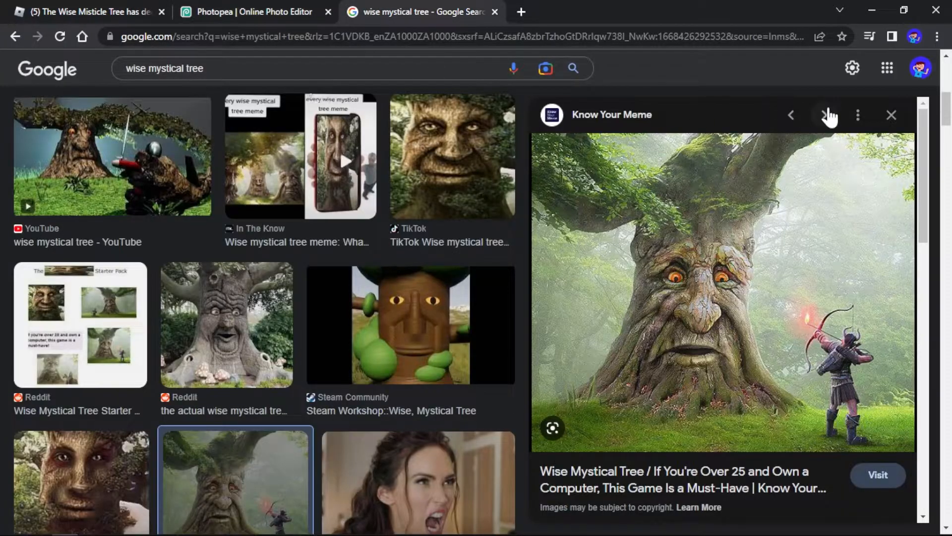
click(890, 115)
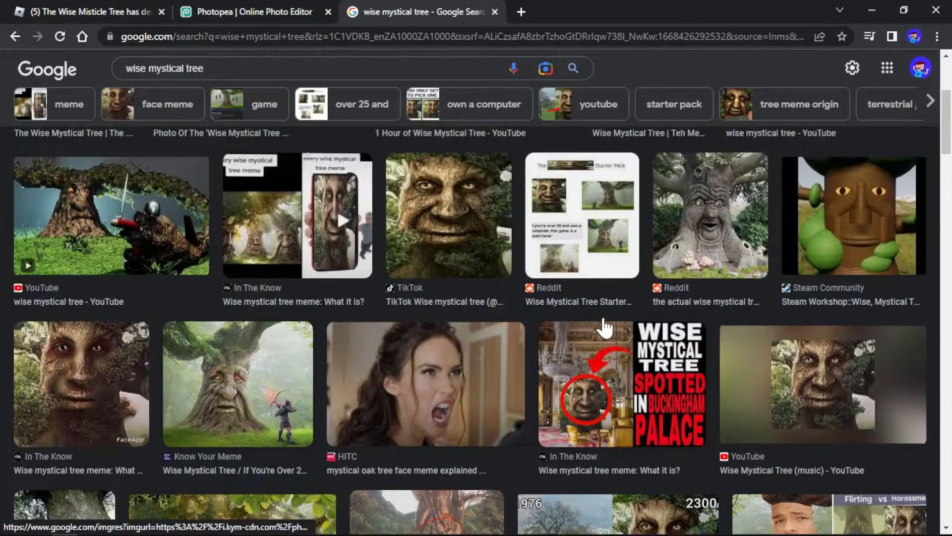
scroll(up, 3)
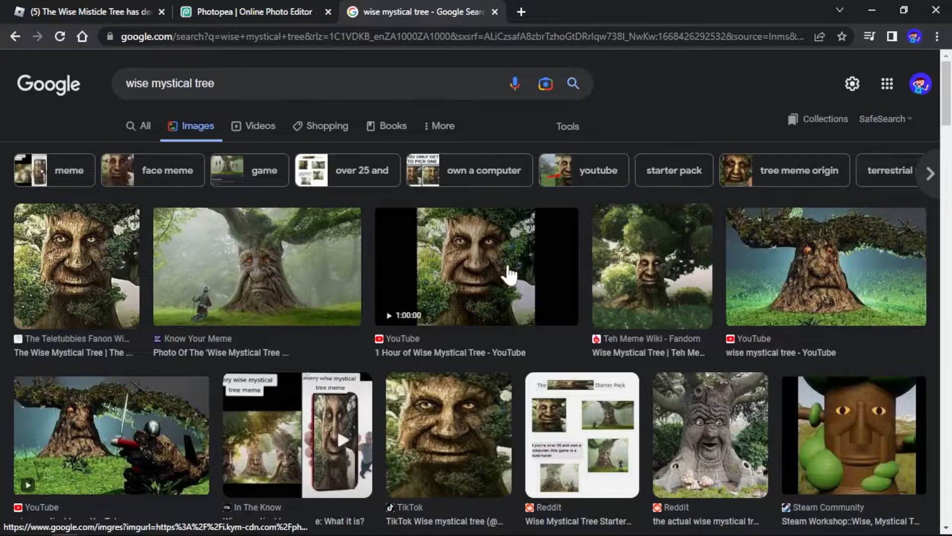
click(255, 12)
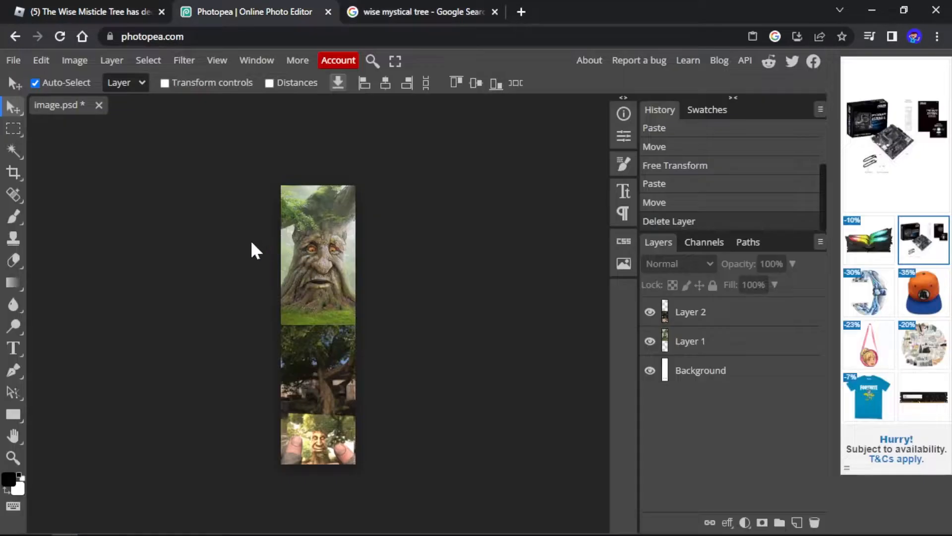
click(419, 12)
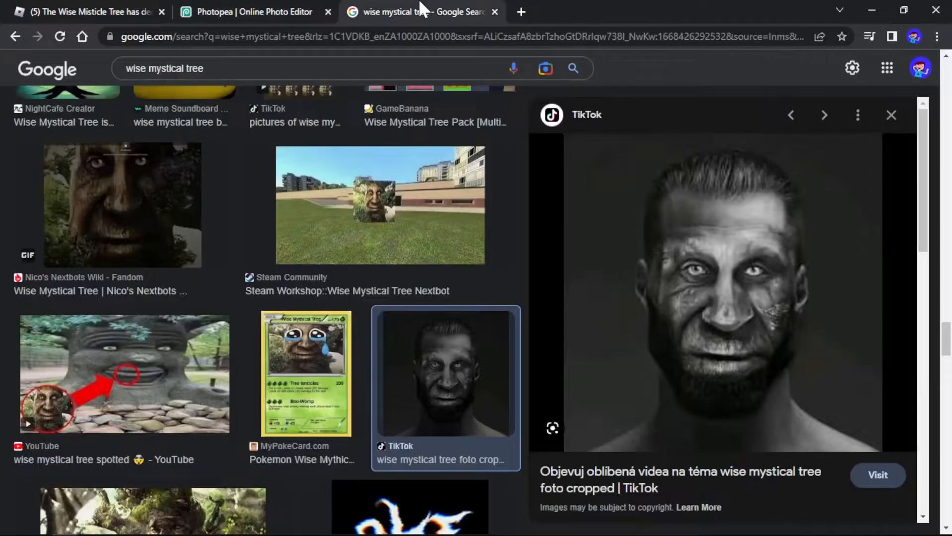
mouse_move(656, 271)
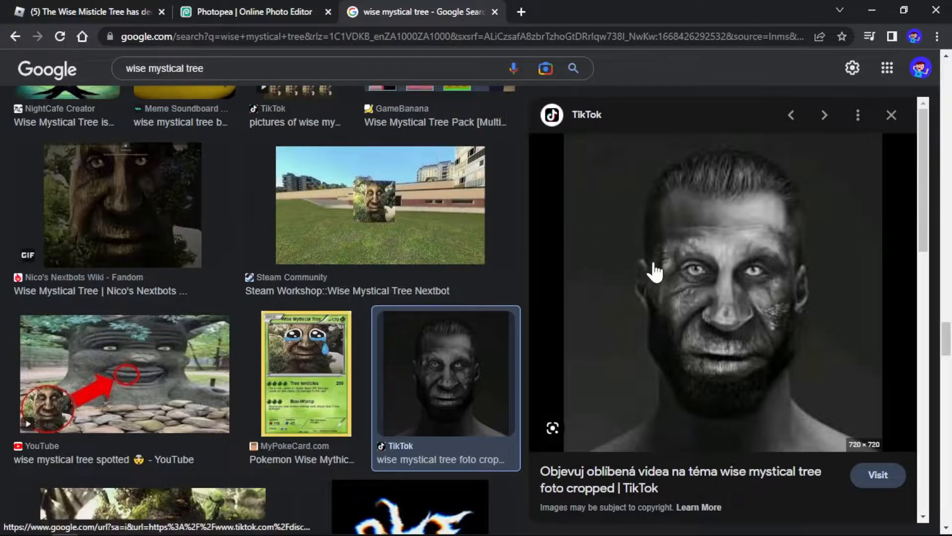
right_click(703, 289)
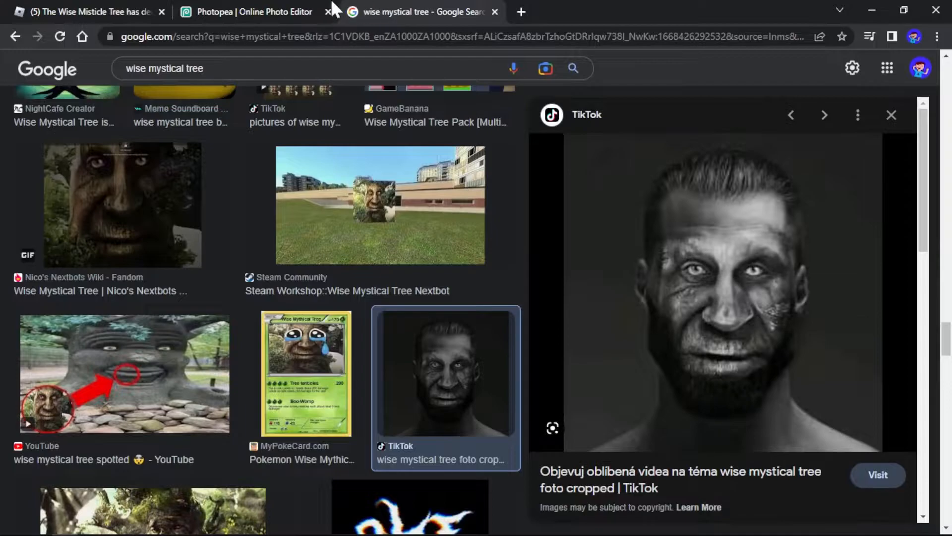
click(249, 12)
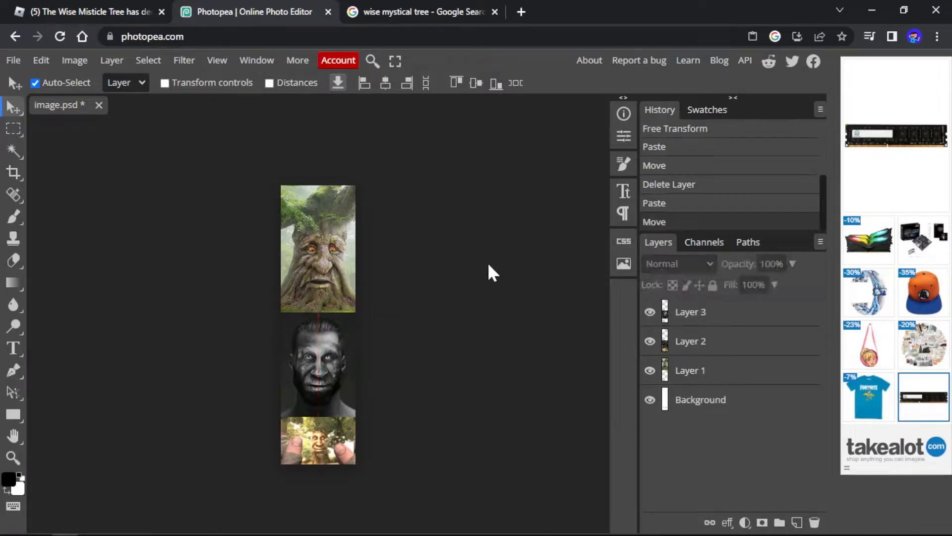
Step: Close the TikTok image preview, check the three-picture collage, and go back to the search results
click(418, 12)
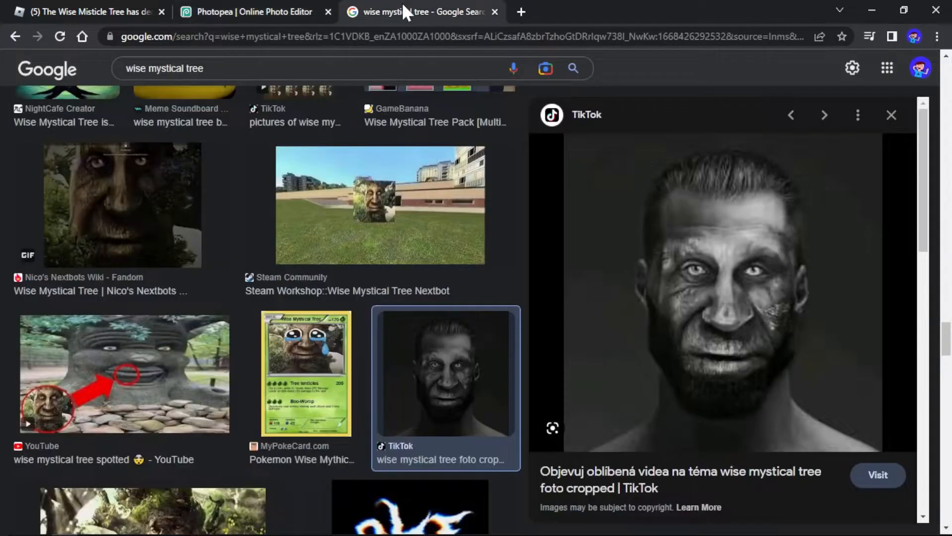
click(891, 115)
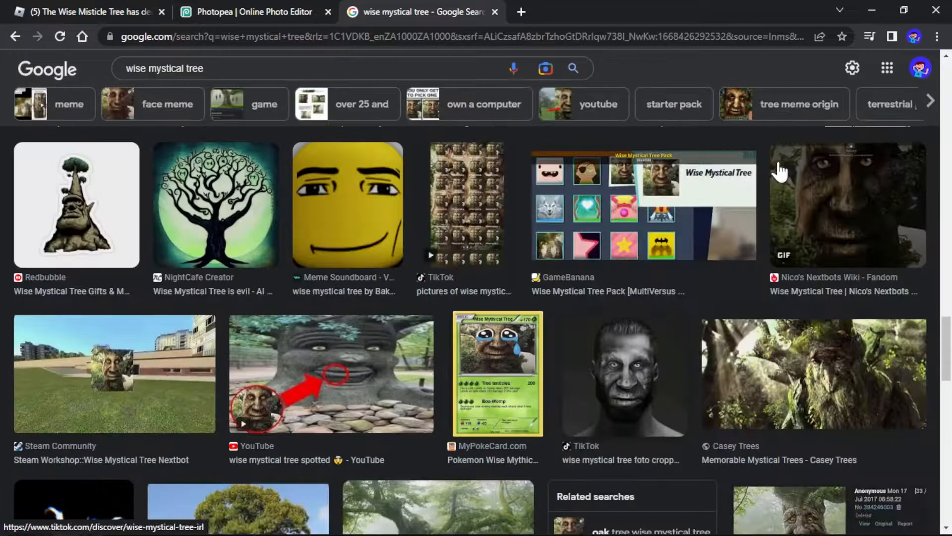
click(249, 12)
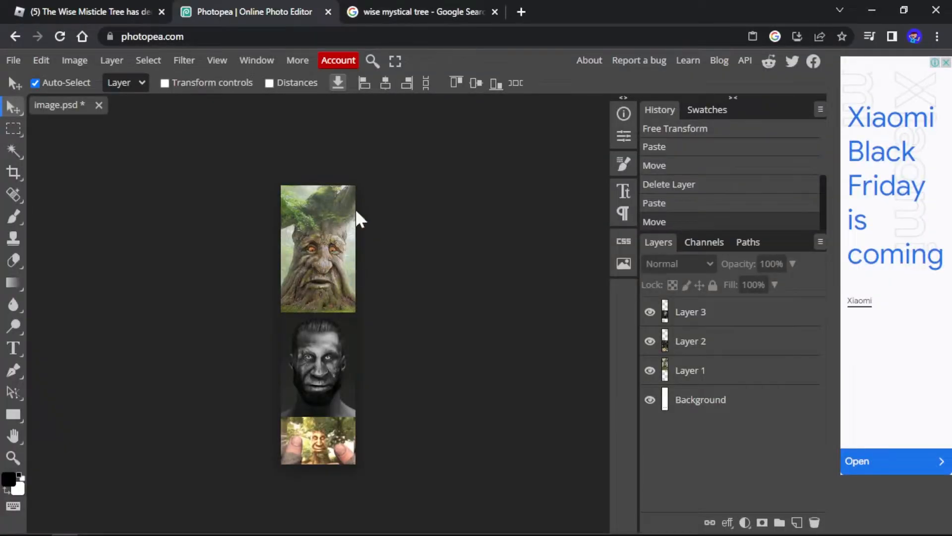
mouse_move(310, 158)
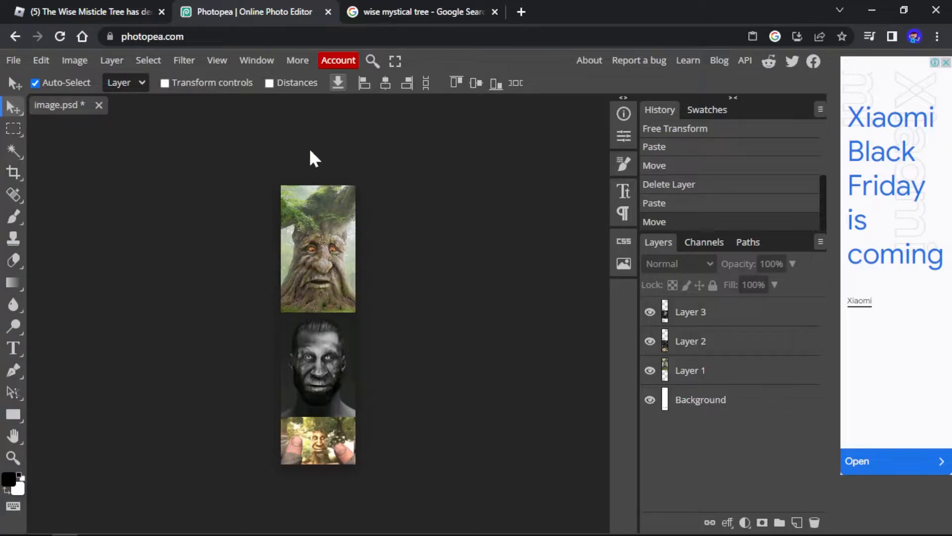
click(420, 12)
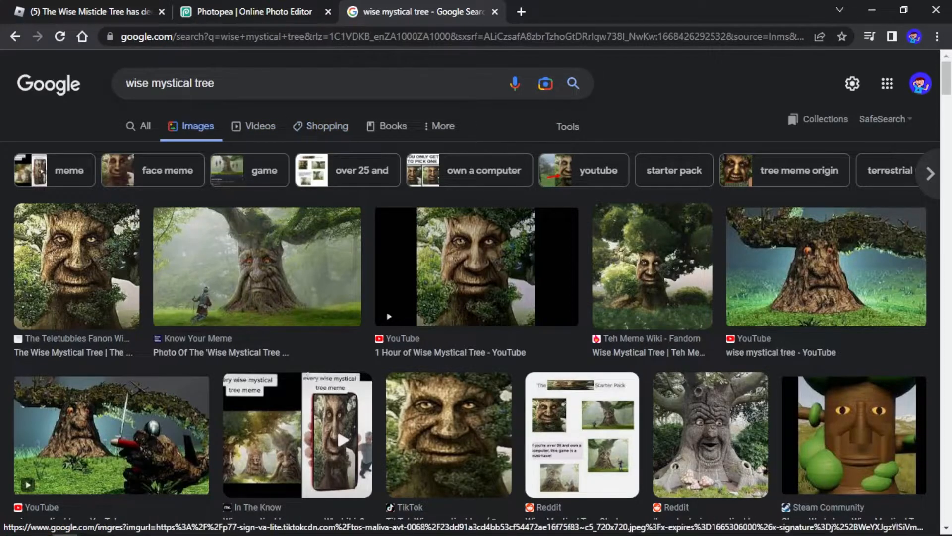
mouse_move(571, 84)
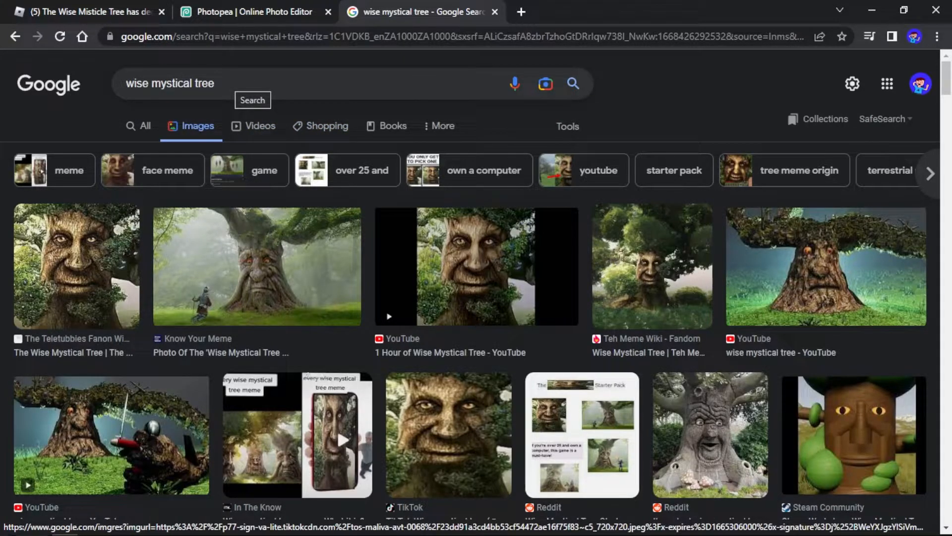
Step: Search 'backrooms', copy the YouTube Found Footage still and return to the Photopea banner
click(304, 84)
text(backrooms)
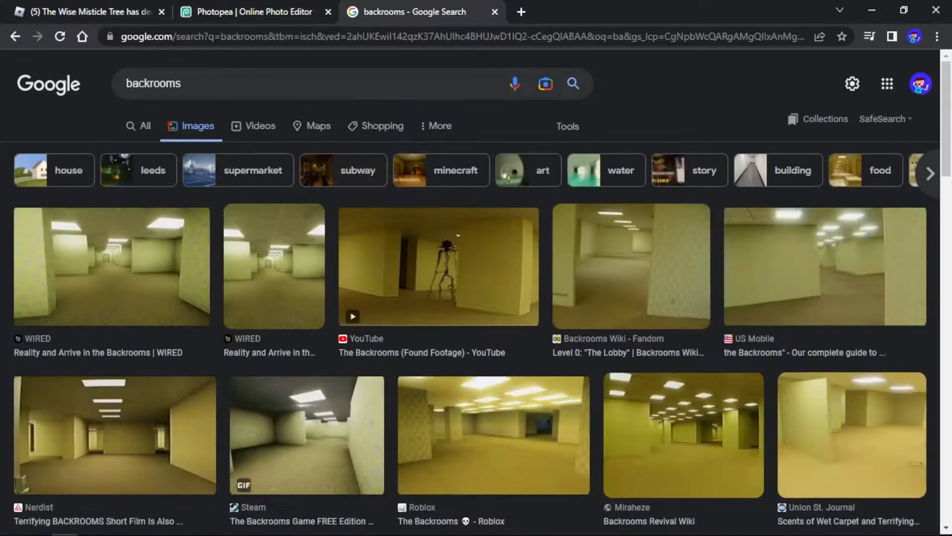
mouse_move(582, 375)
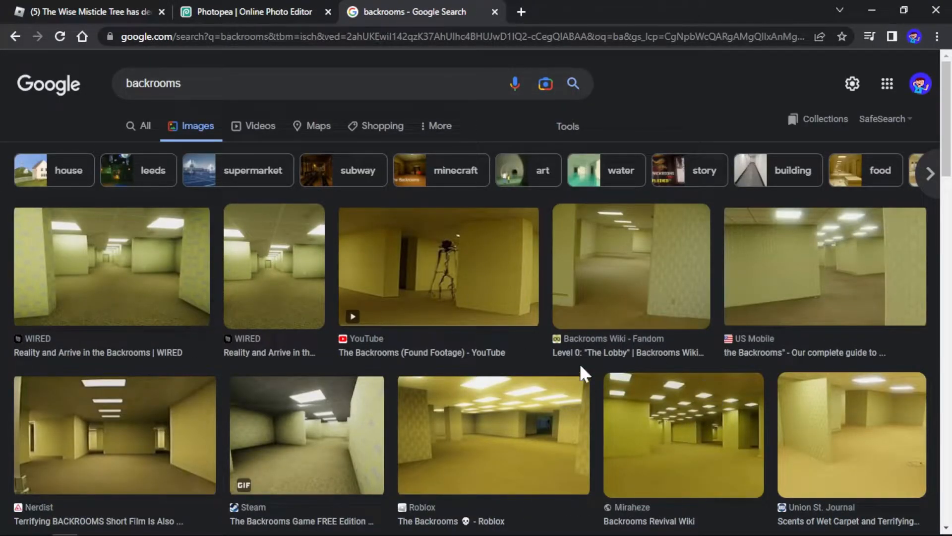
scroll(down, 3)
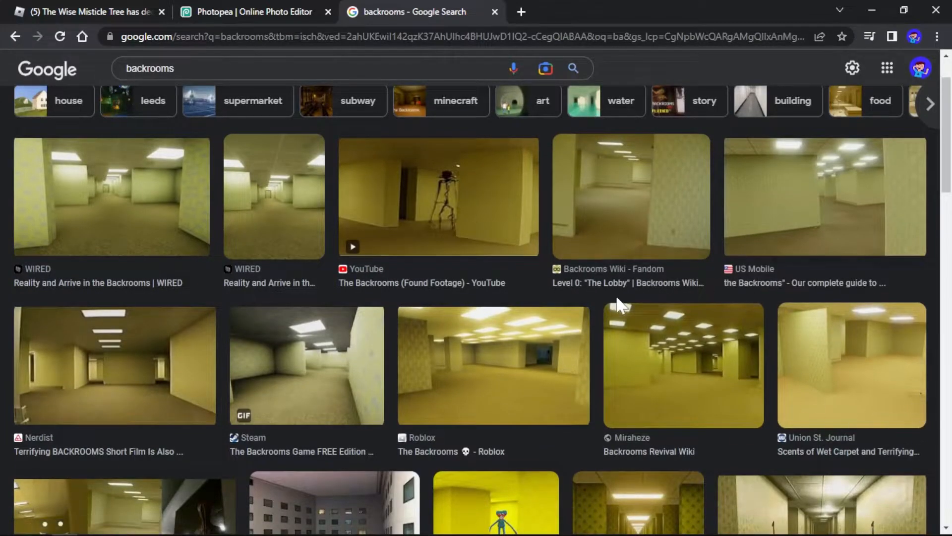
mouse_move(456, 225)
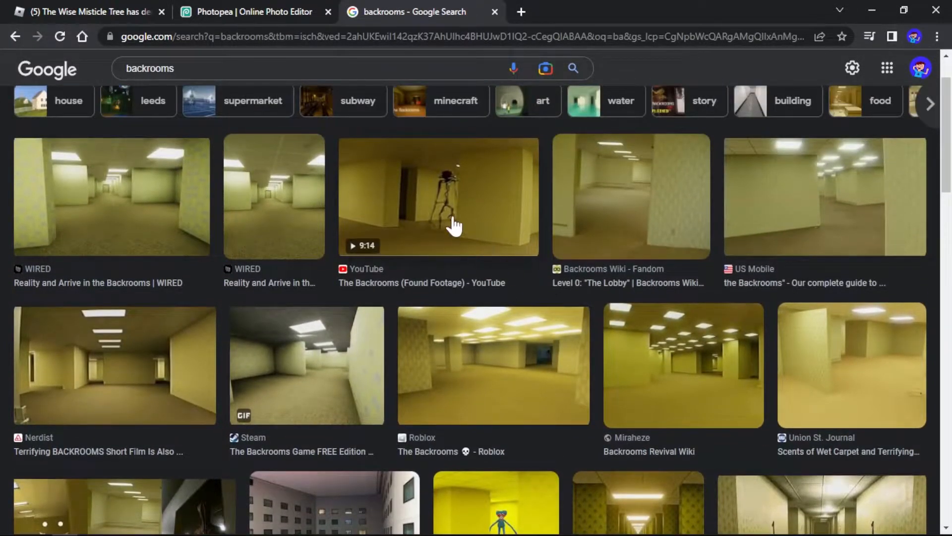
right_click(701, 204)
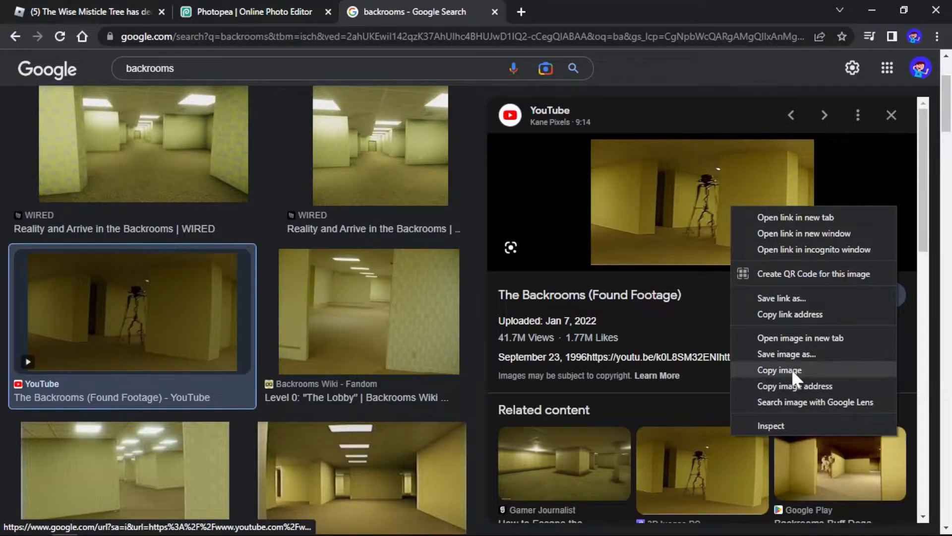
click(249, 12)
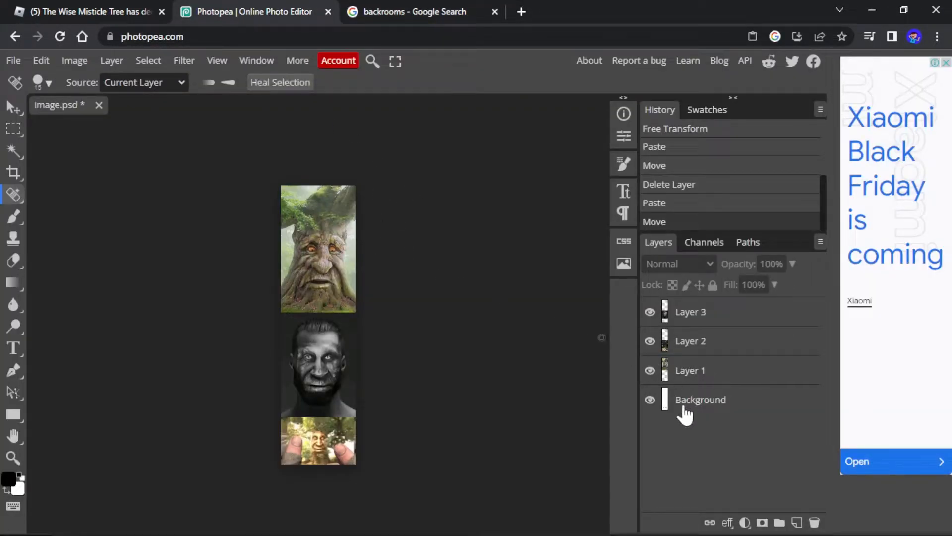
Step: Paste the backrooms still as Layer 4 on top and enlarge it to about 340% to cover the banner
click(701, 398)
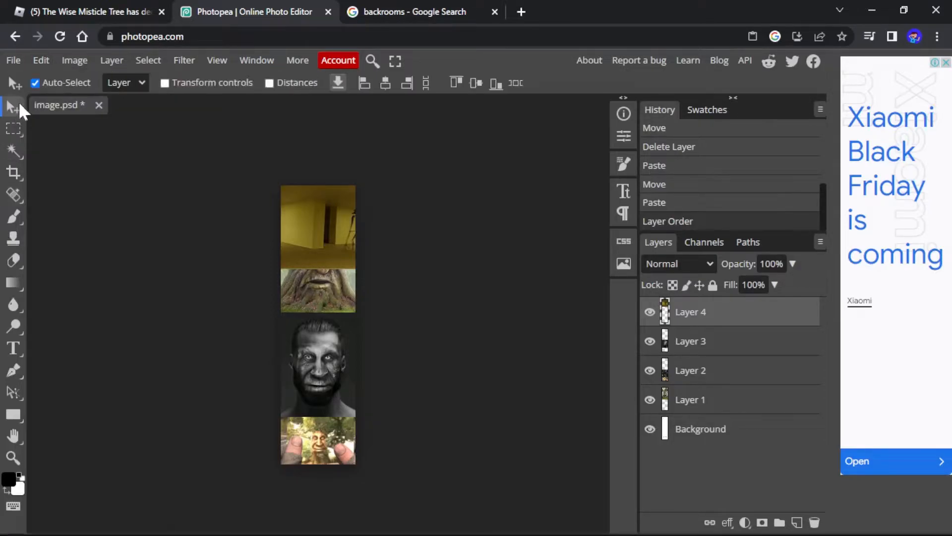
click(40, 60)
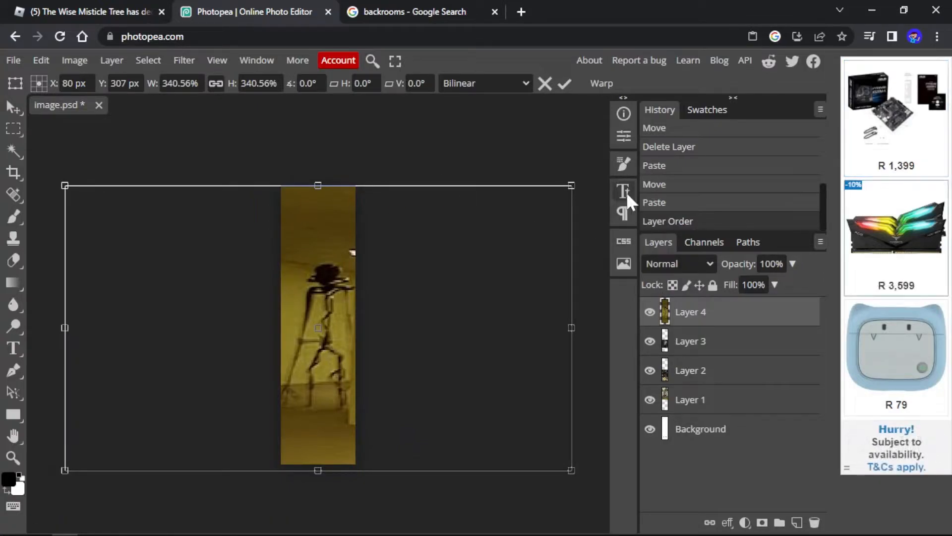
mouse_move(13, 154)
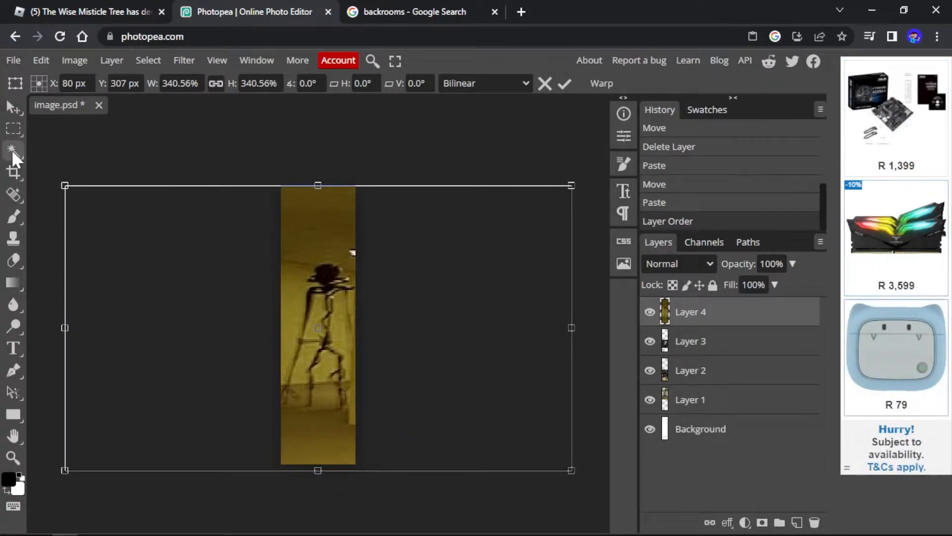
click(13, 347)
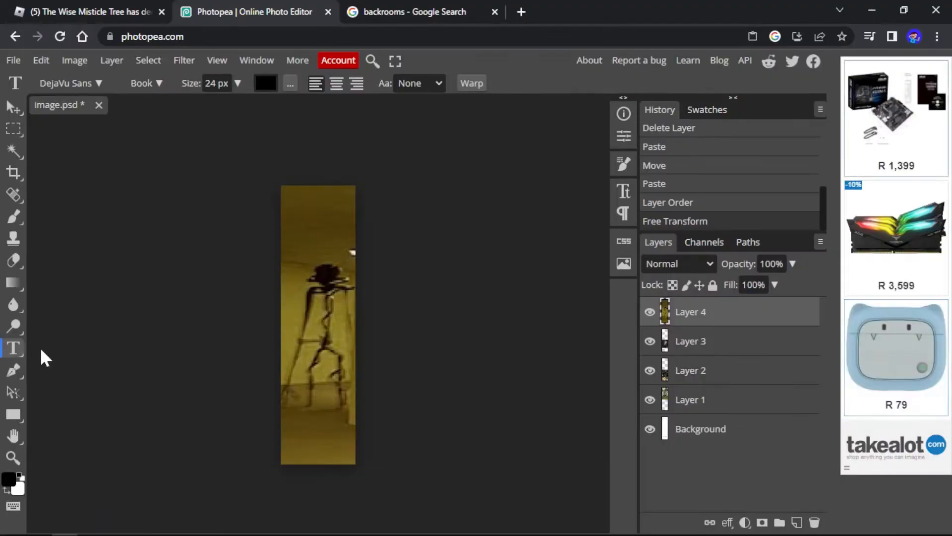
mouse_move(292, 215)
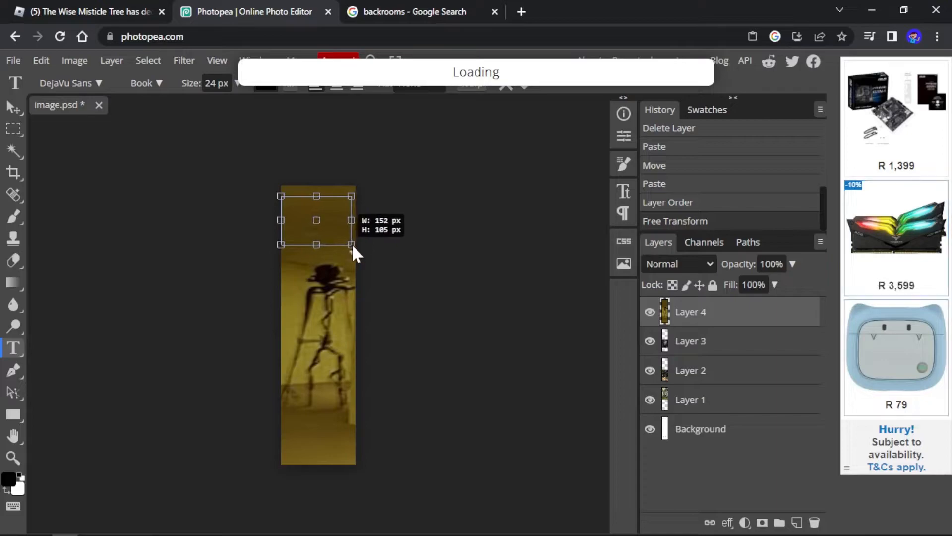
Step: Add a 'backrooms' text box at the top of the banner in 30 px white
click(317, 219)
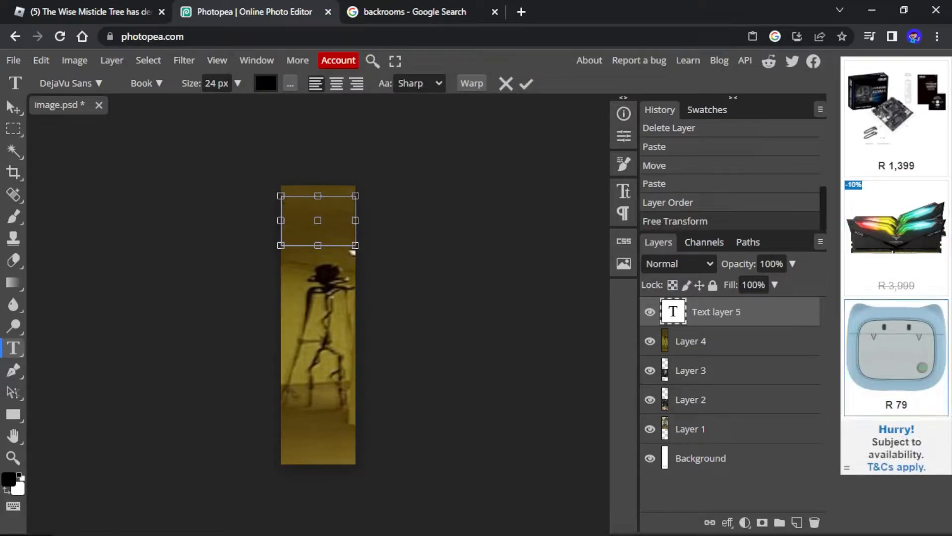
text(backrooms)
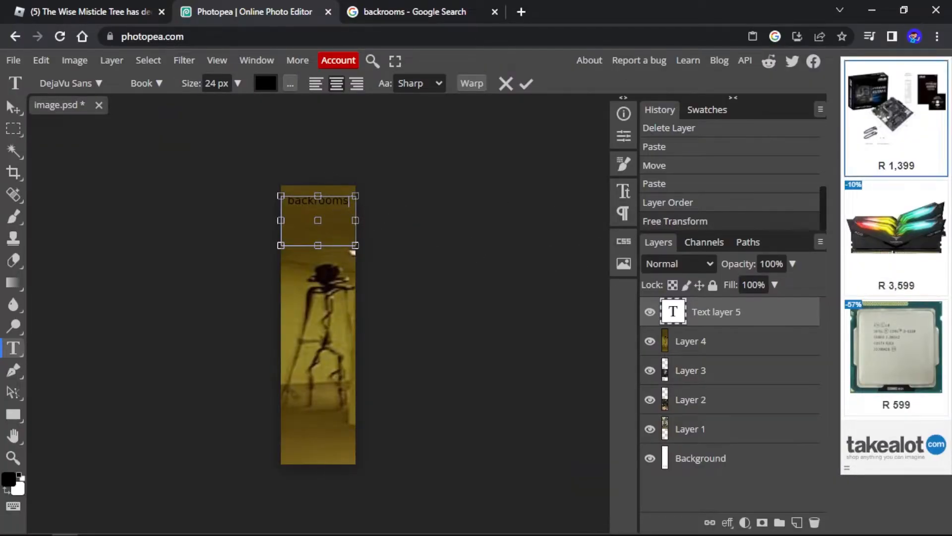
double_click(317, 199)
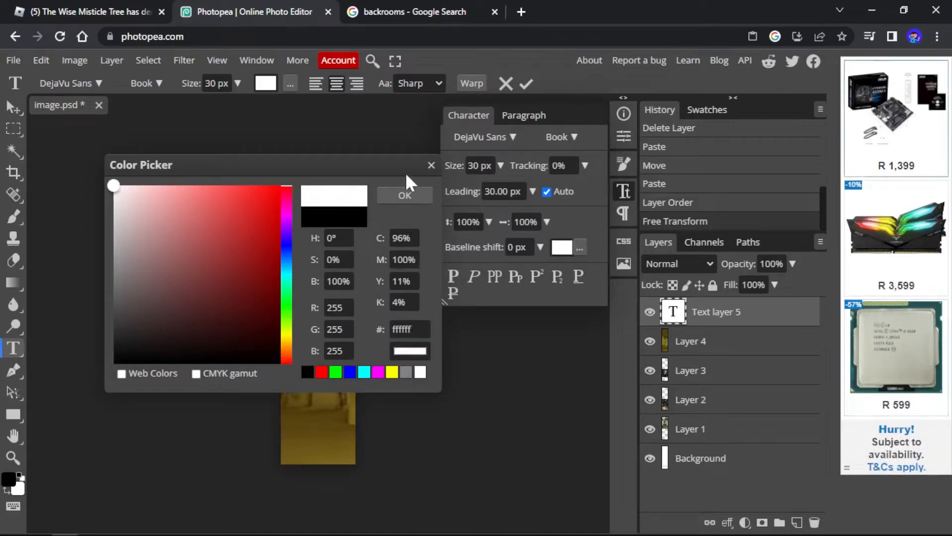
click(404, 196)
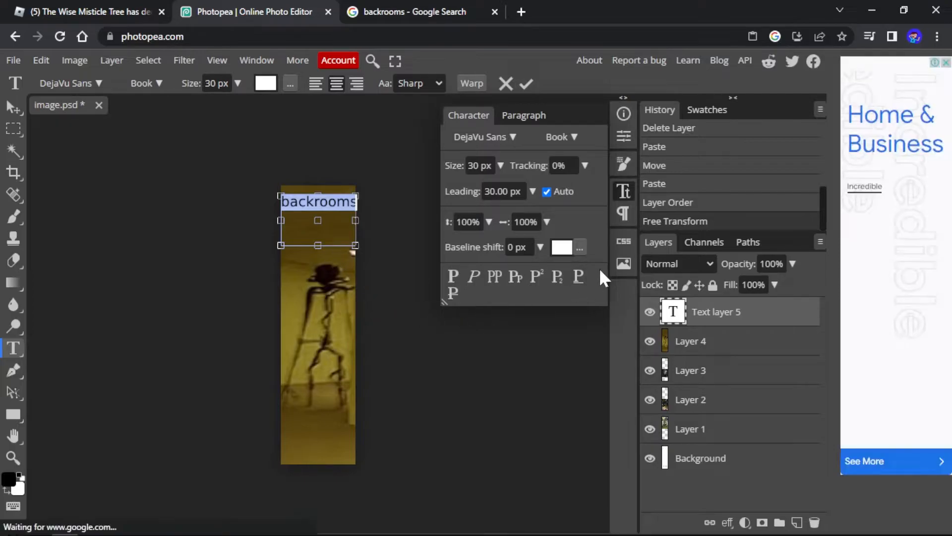
Step: Delete the text and Layer 4 so only the three-image tree collage remains
click(483, 137)
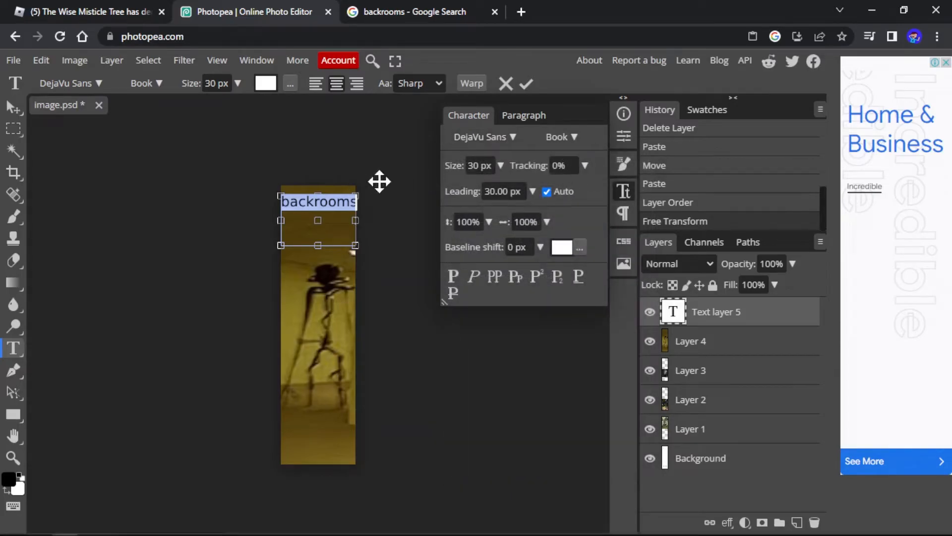
click(524, 84)
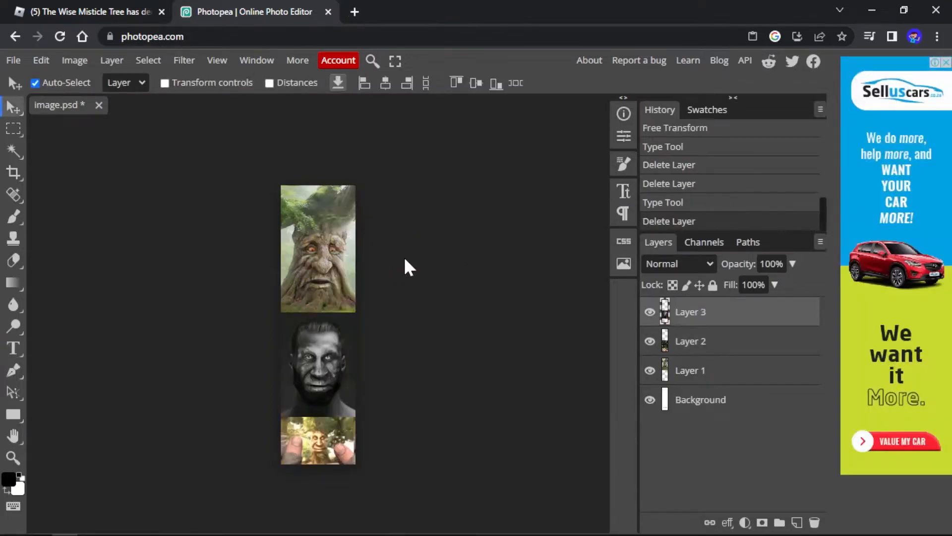
mouse_move(210, 106)
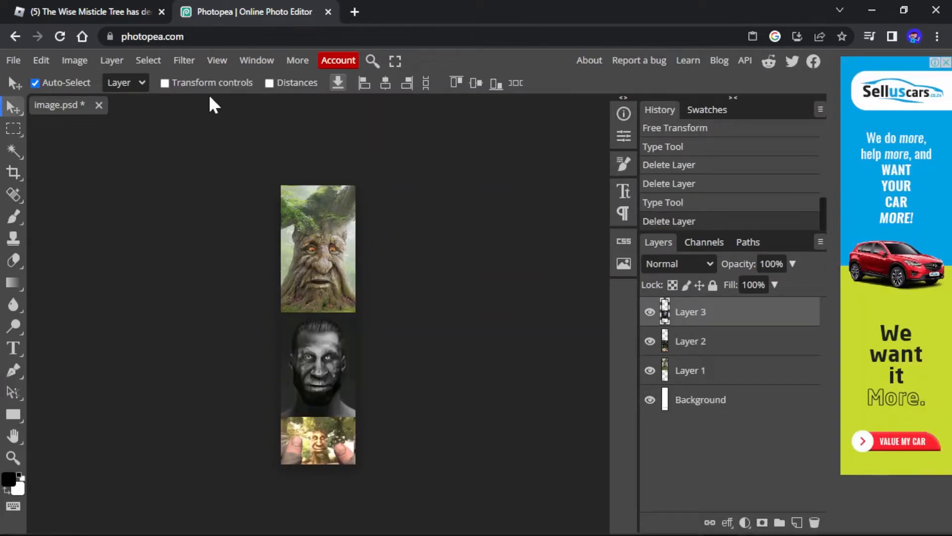
mouse_move(13, 60)
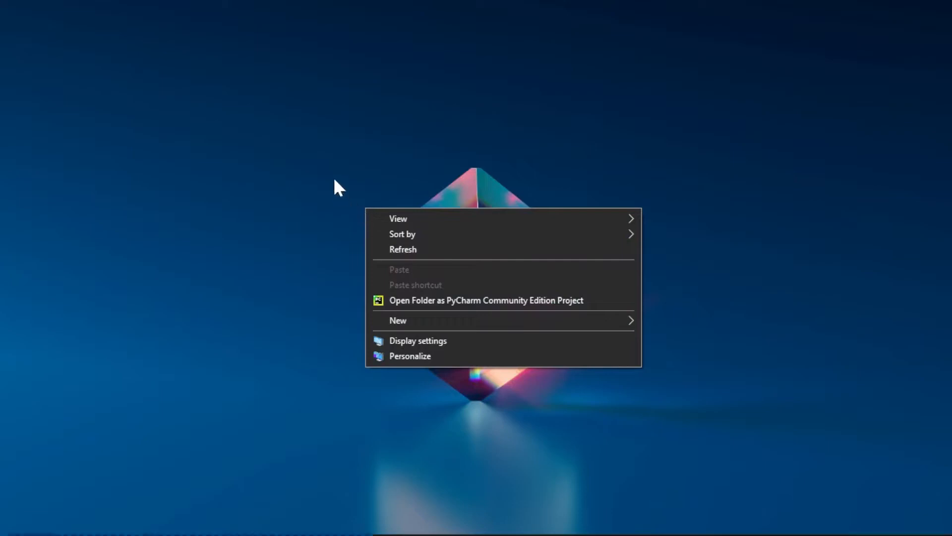
Step: Name the new desktop folder 'roblox ads' and move it higher on the desktop
click(398, 219)
text(rob)
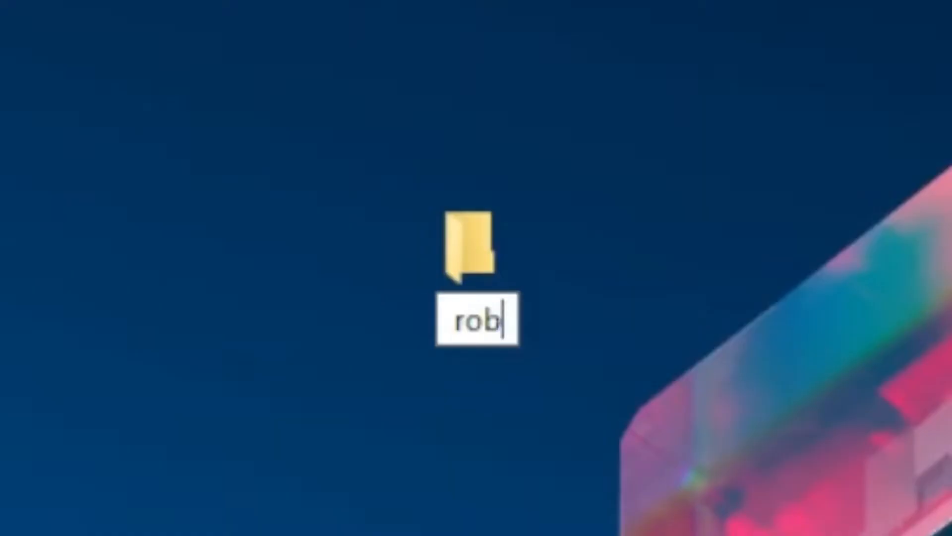
text(lox ads)
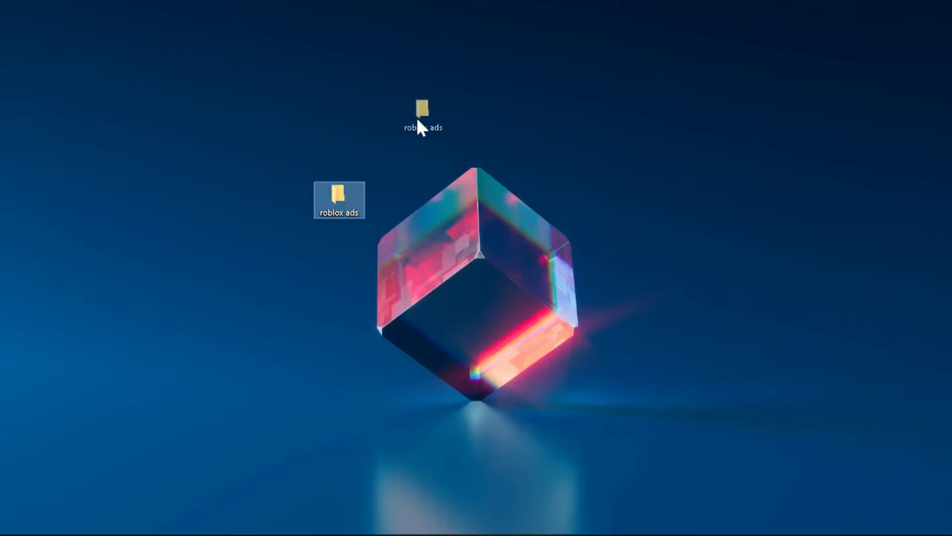
drag(339, 199, 390, 135)
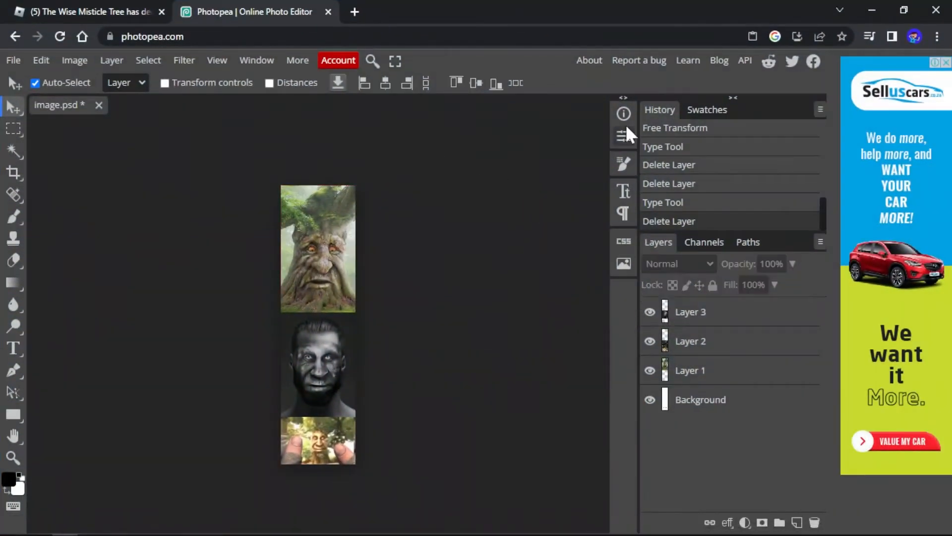
Step: Export the banner as a 160 x 600 PNG, downloaded as image (3).png
click(11, 61)
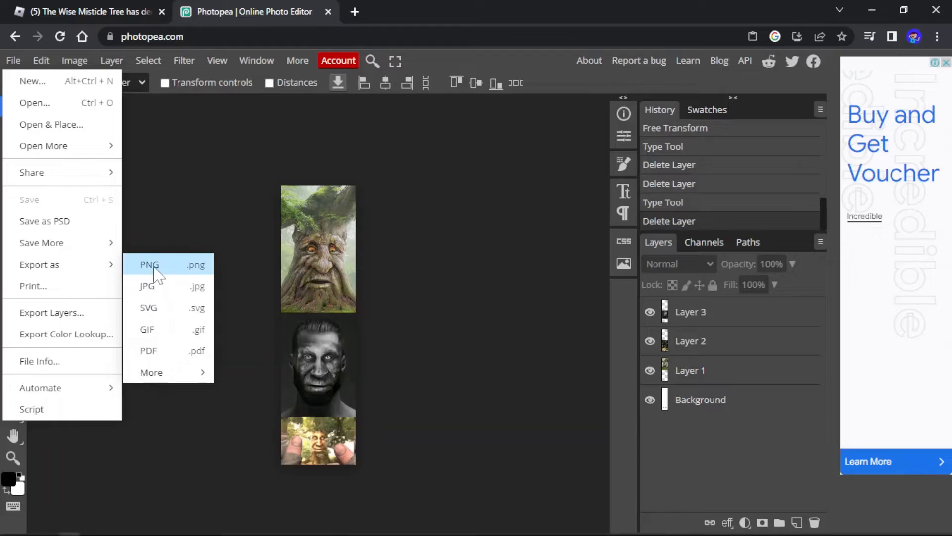
click(148, 264)
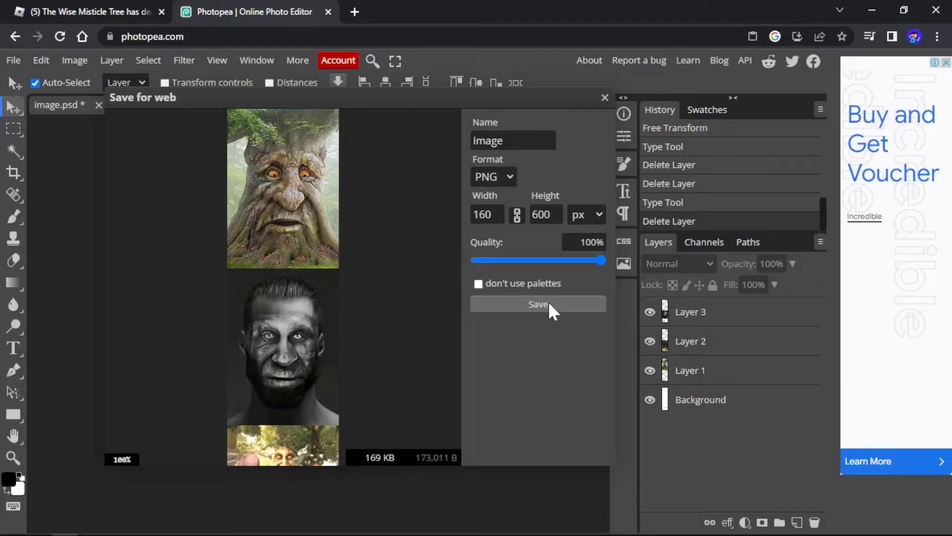
click(538, 304)
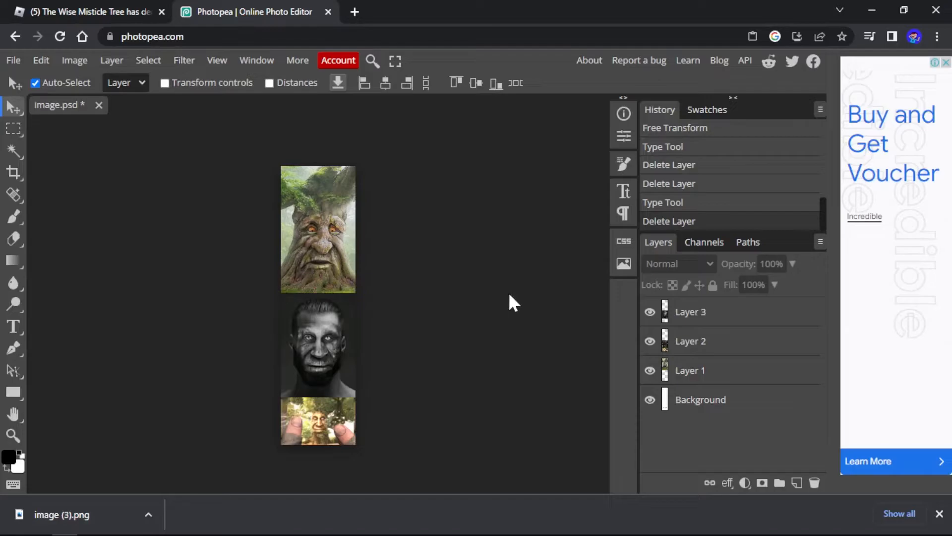
mouse_move(709, 217)
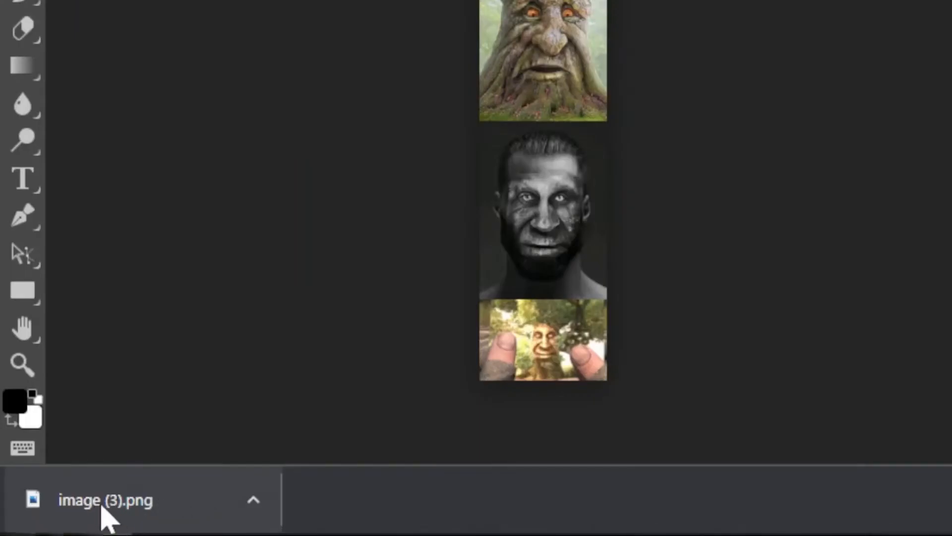
mouse_move(206, 532)
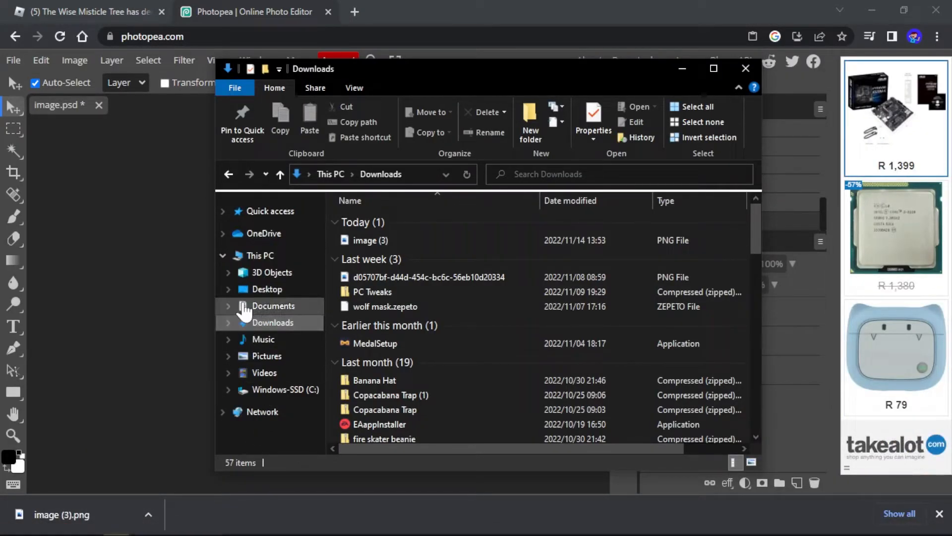
Step: Preview image (3).png from Downloads in the Photos viewer and close it
click(370, 240)
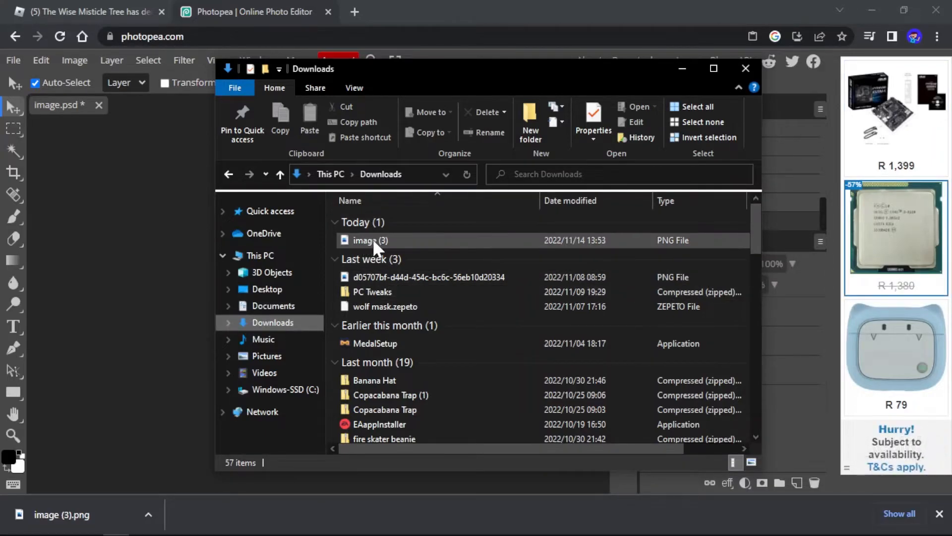
click(369, 240)
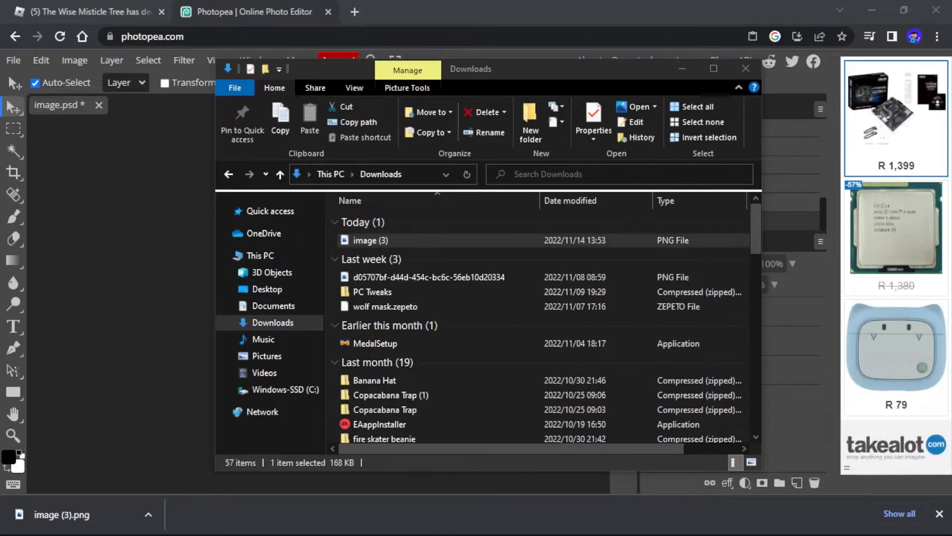
double_click(371, 240)
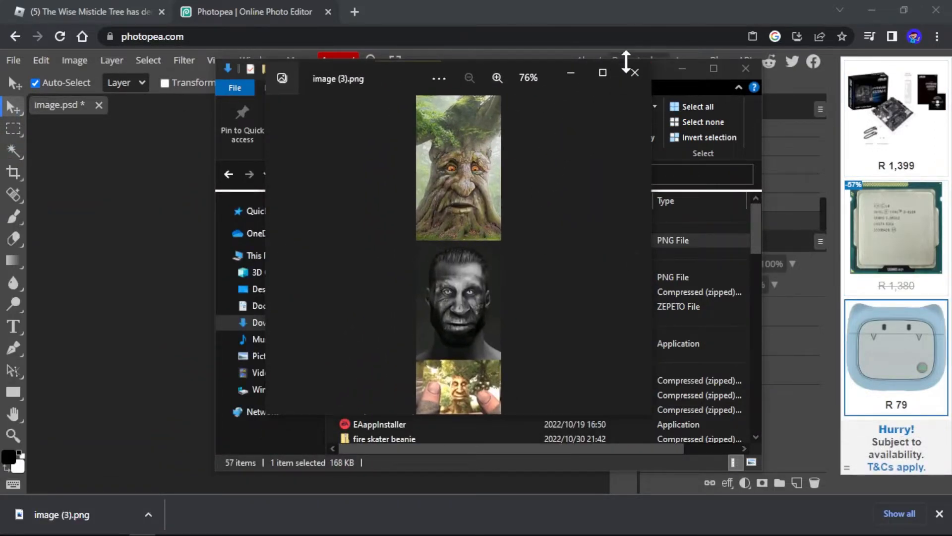
click(635, 71)
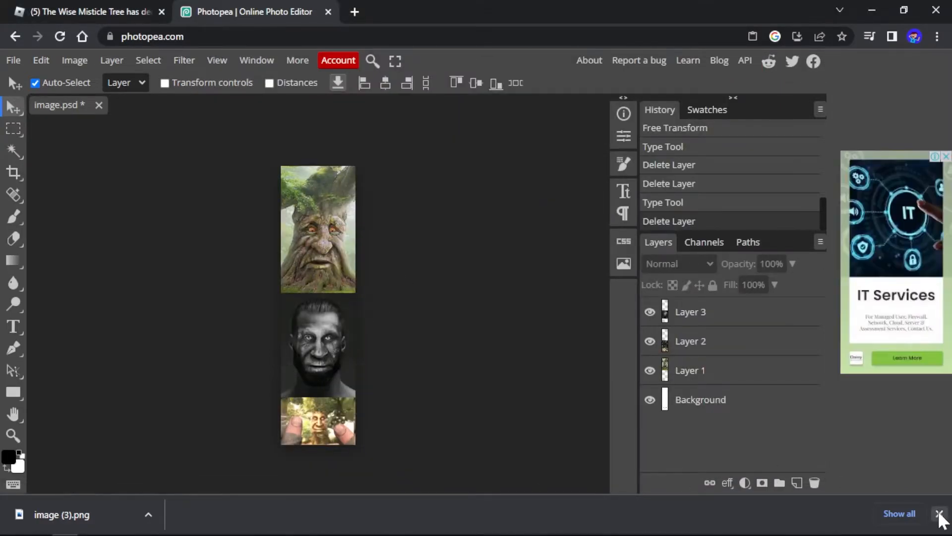
Step: Dismiss the download bar and leave the Photopea tab without saving the project
click(946, 515)
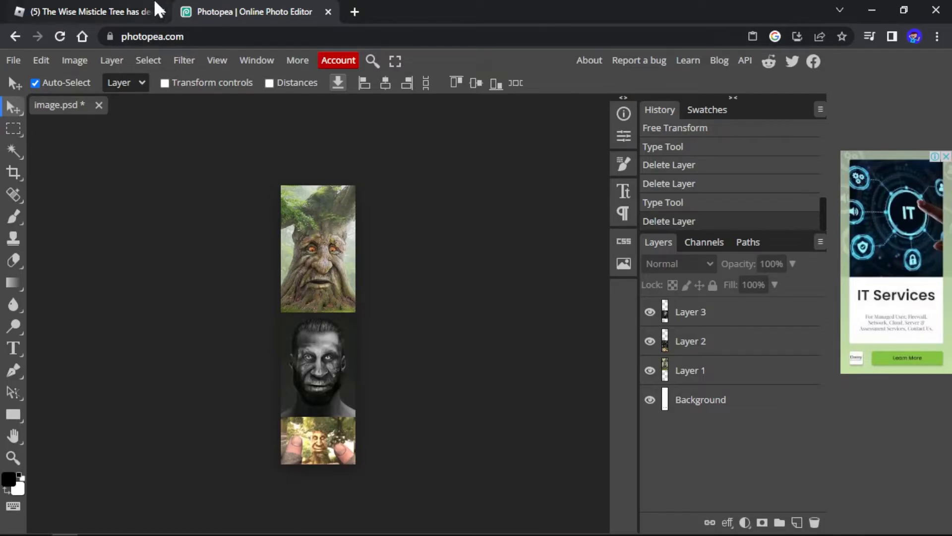
click(329, 12)
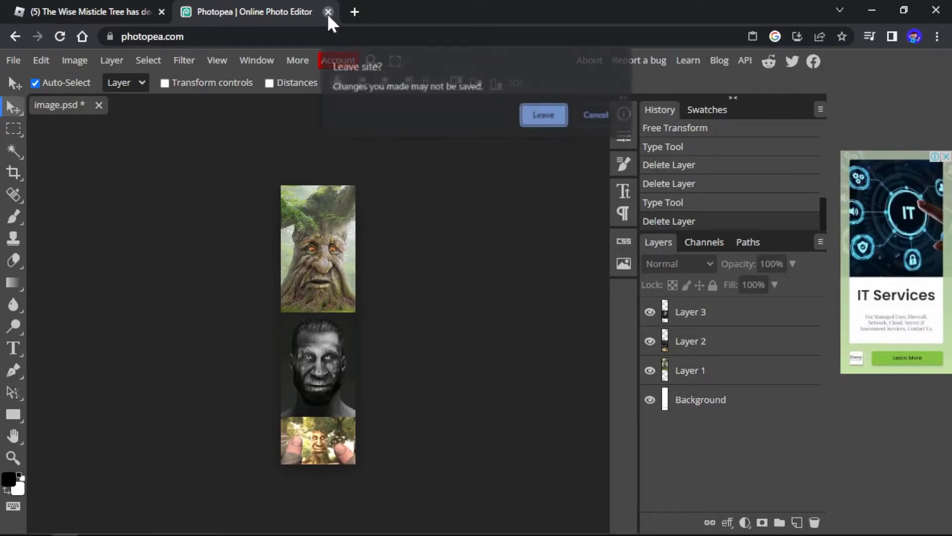
click(542, 115)
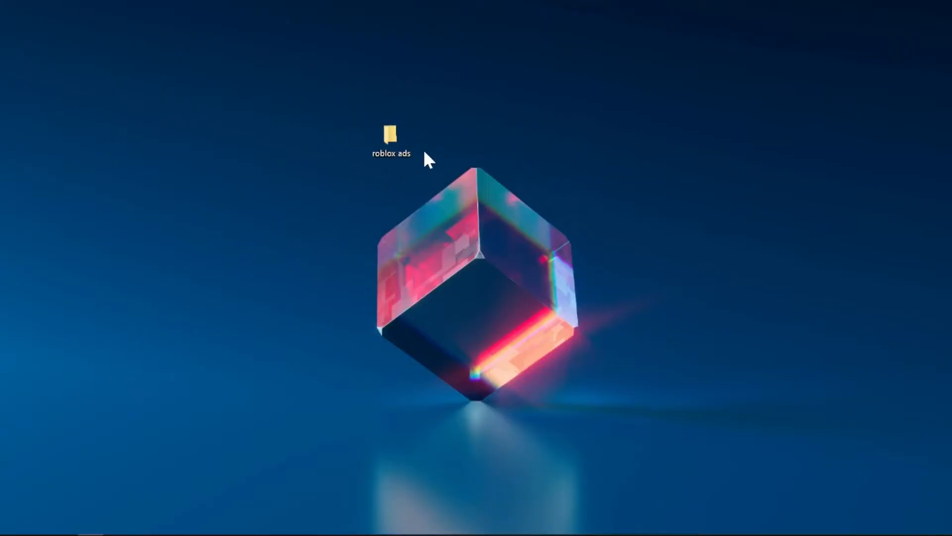
Step: Open the empty roblox ads folder from the desktop and bring up its context menu
double_click(391, 135)
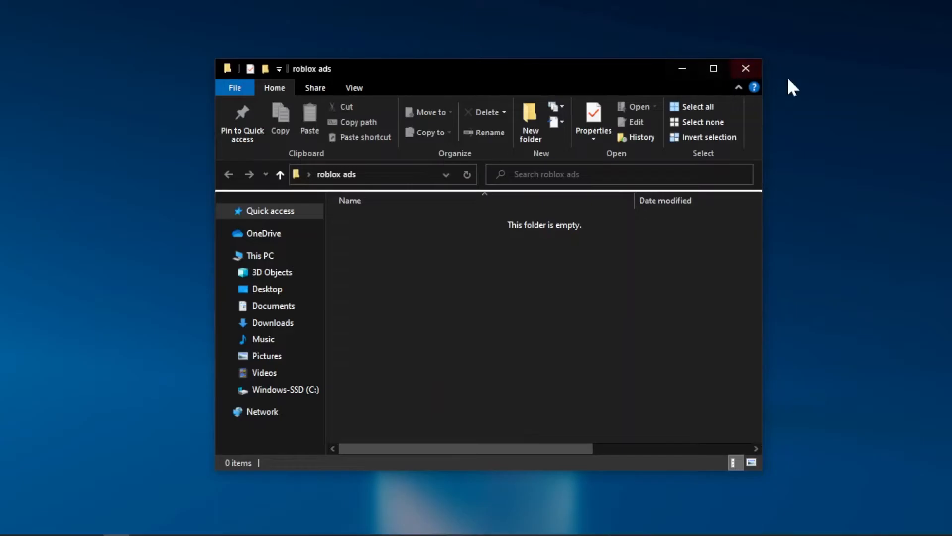
right_click(391, 139)
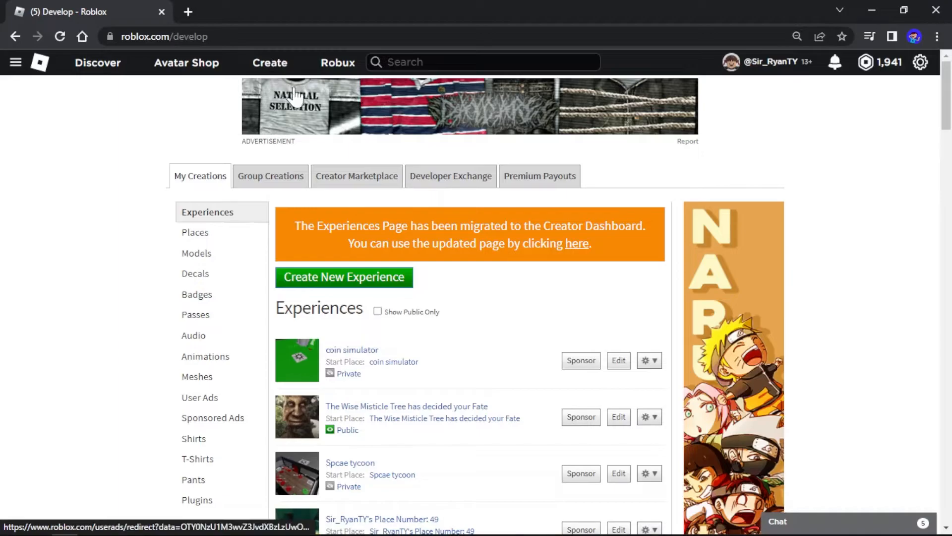
mouse_move(377, 139)
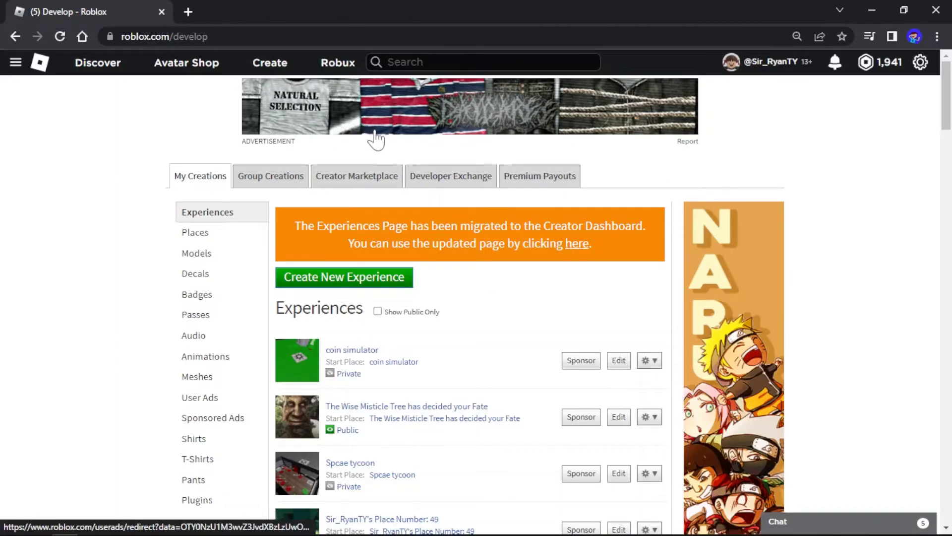
mouse_move(437, 426)
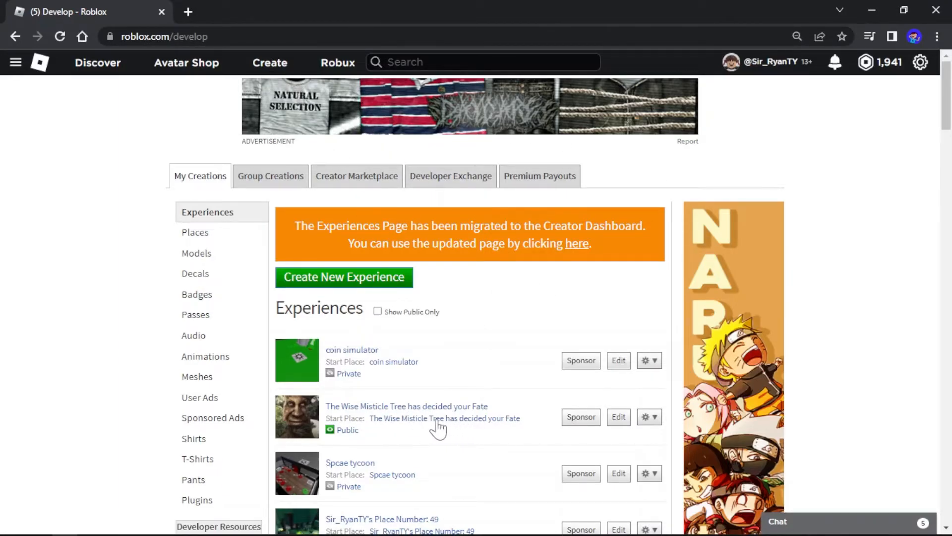
mouse_move(297, 360)
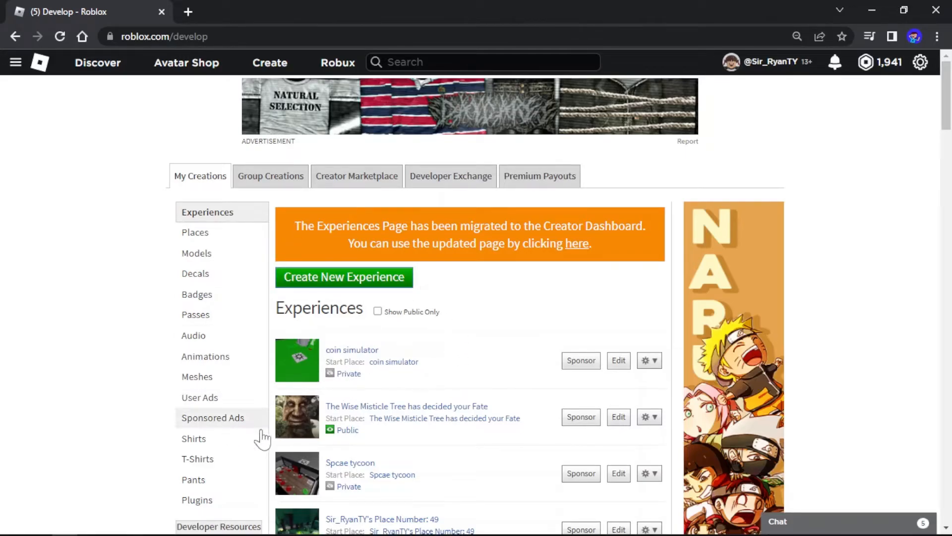
mouse_move(550, 411)
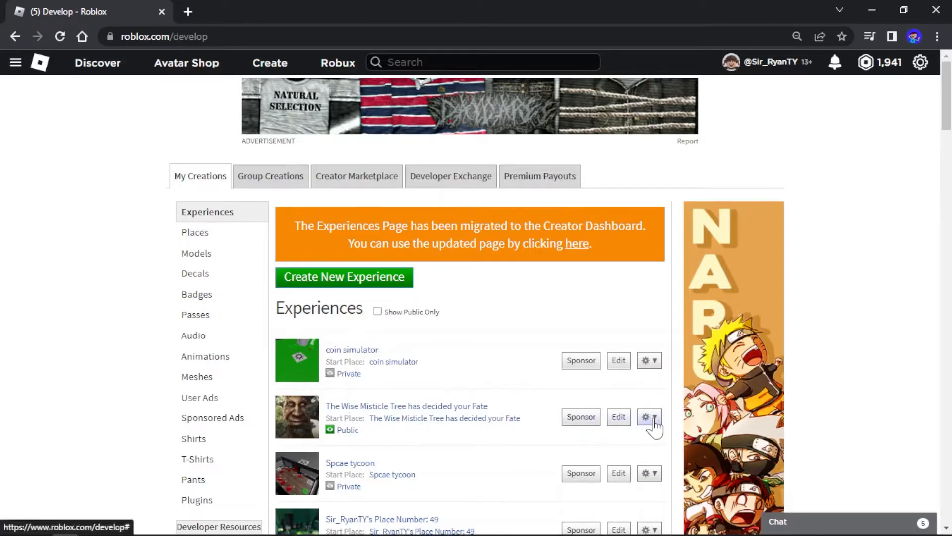
Step: Choose Advertise from the gear menu of The Wise Misticle Tree experience
click(645, 416)
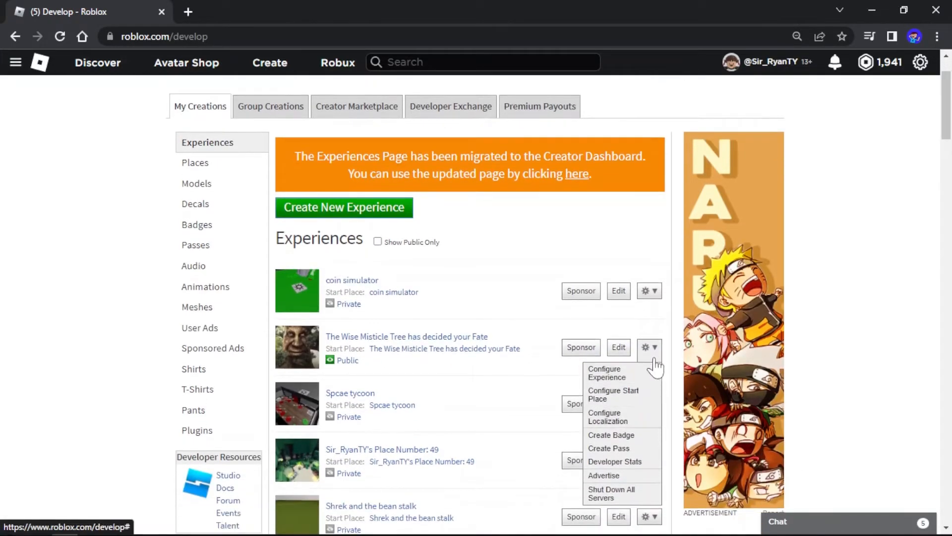
click(604, 475)
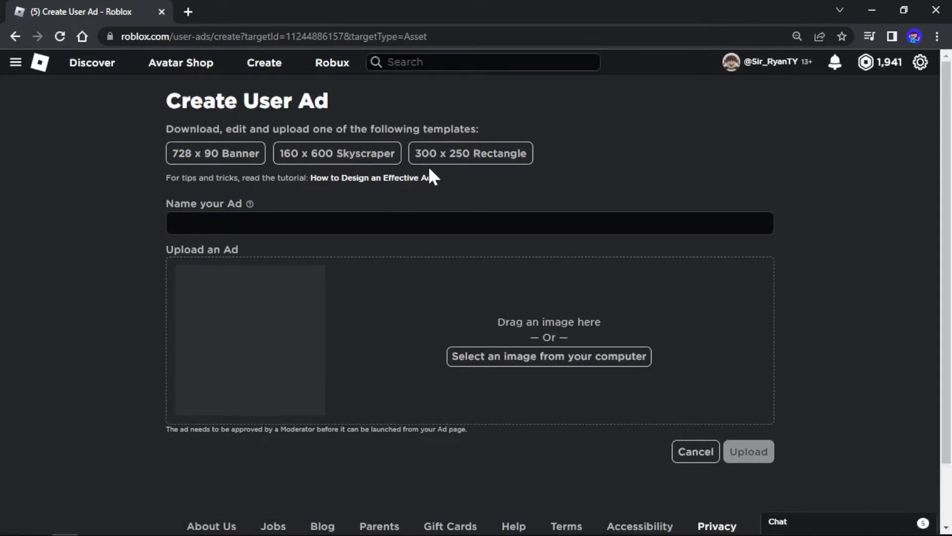
Step: Attach image (3).png, name the ad 'wise tree is sad' and upload it
click(548, 356)
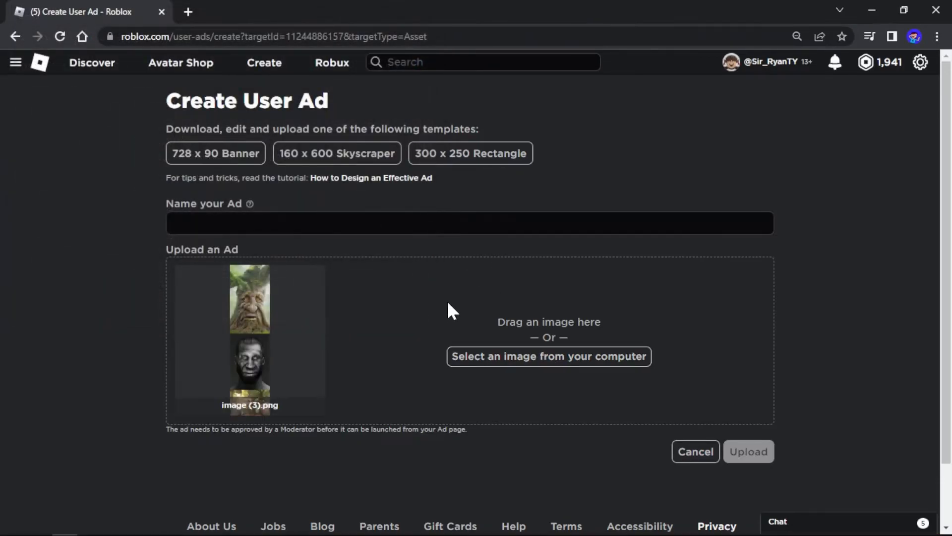
mouse_move(200, 295)
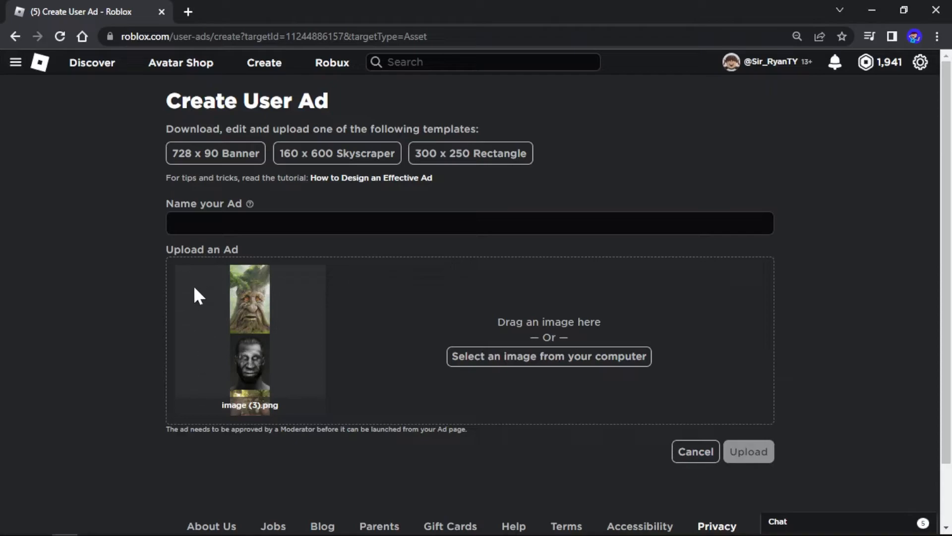
mouse_move(375, 401)
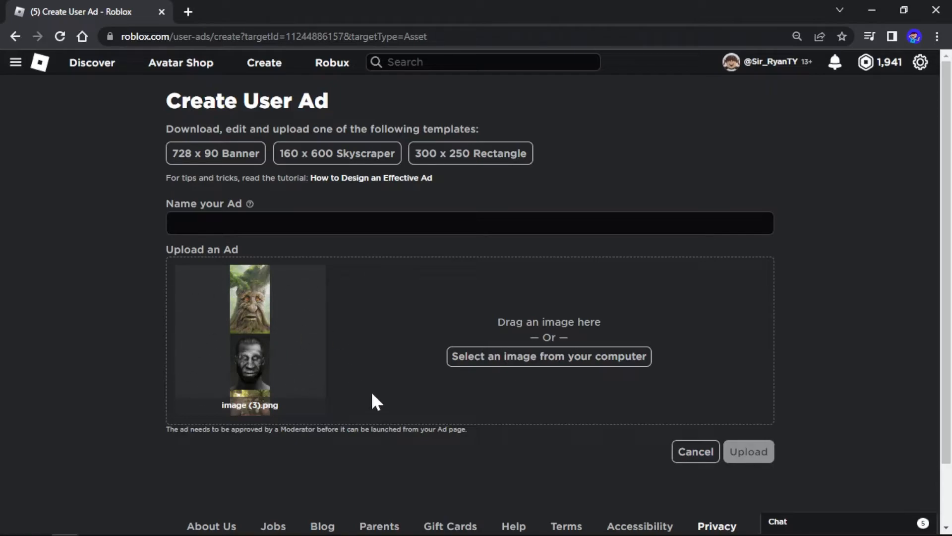
mouse_move(172, 296)
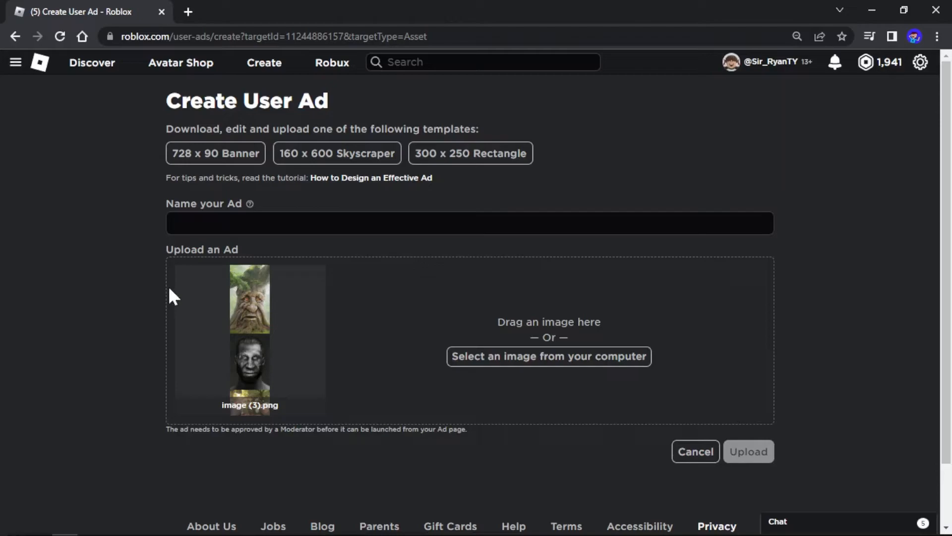
mouse_move(244, 323)
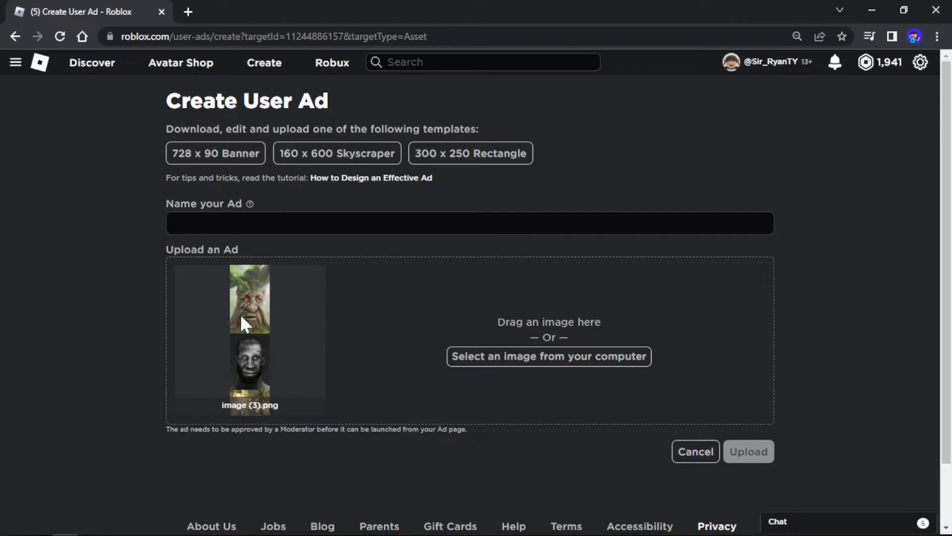
mouse_move(270, 418)
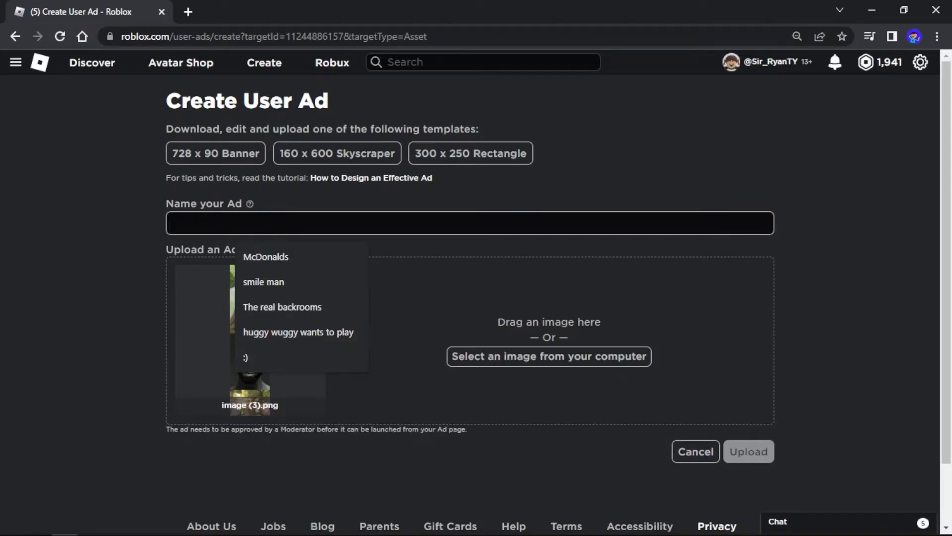
text(wise tree is sad)
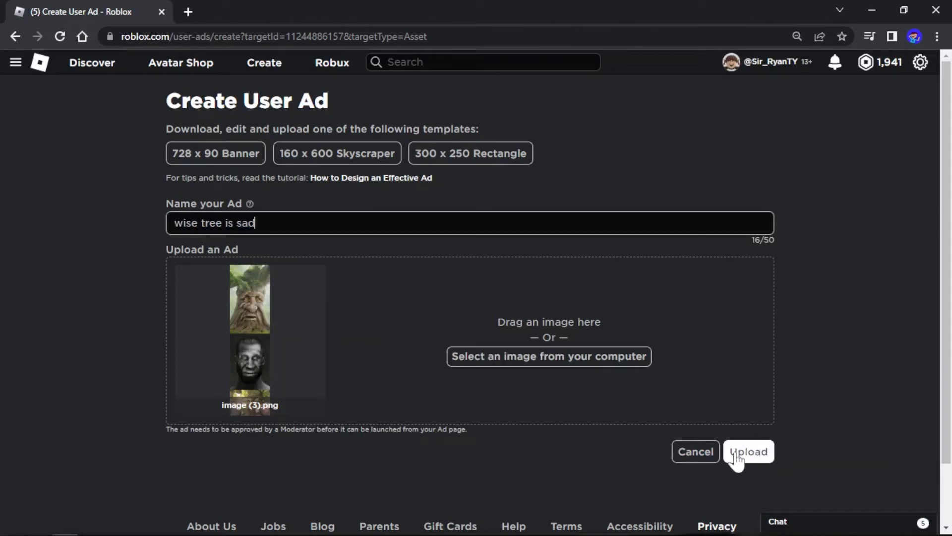
click(748, 452)
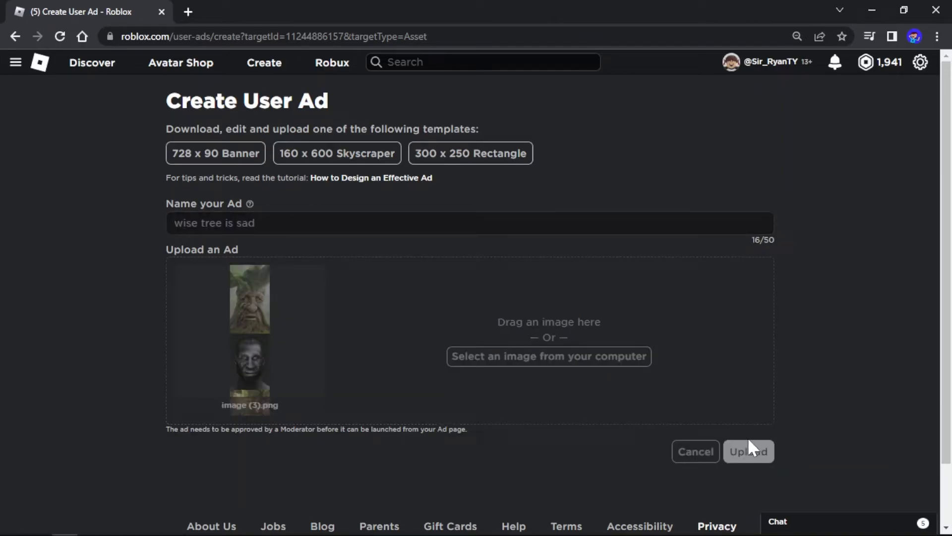
click(748, 451)
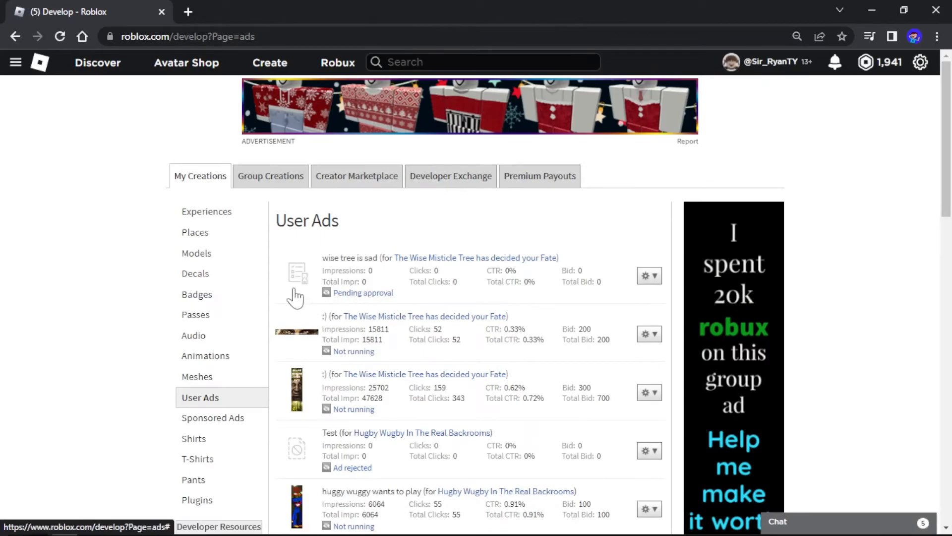
mouse_move(334, 301)
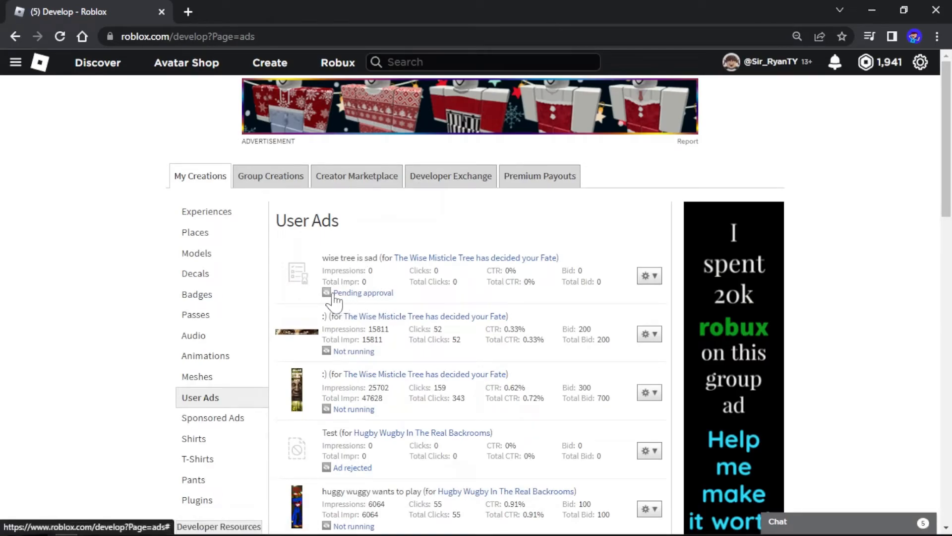
Step: Scroll through the User Ads list to review the new ad pending approval
scroll(down, 3)
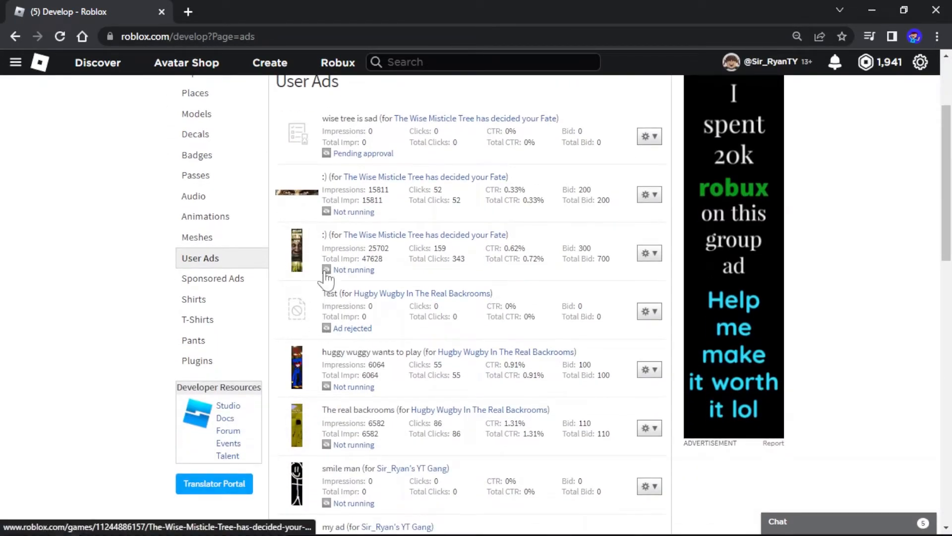
scroll(up, 3)
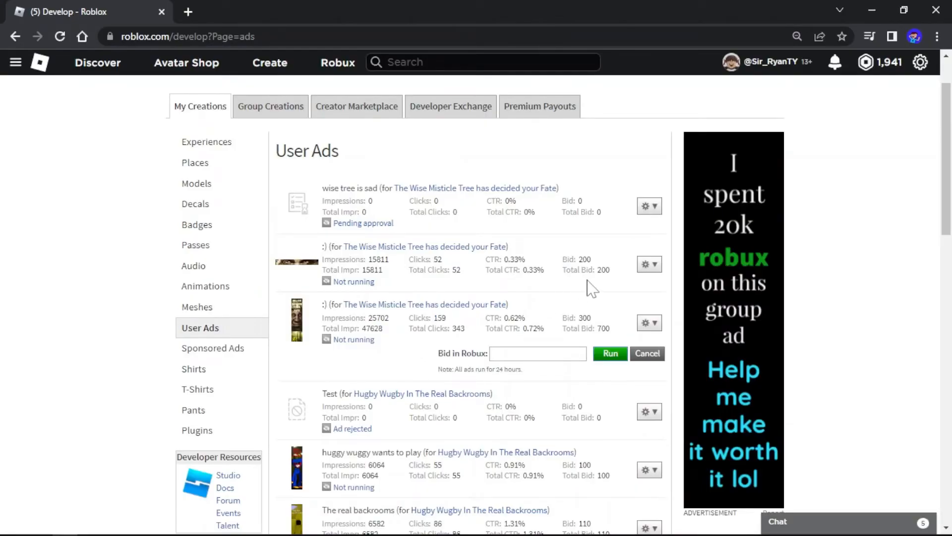
scroll(down, 3)
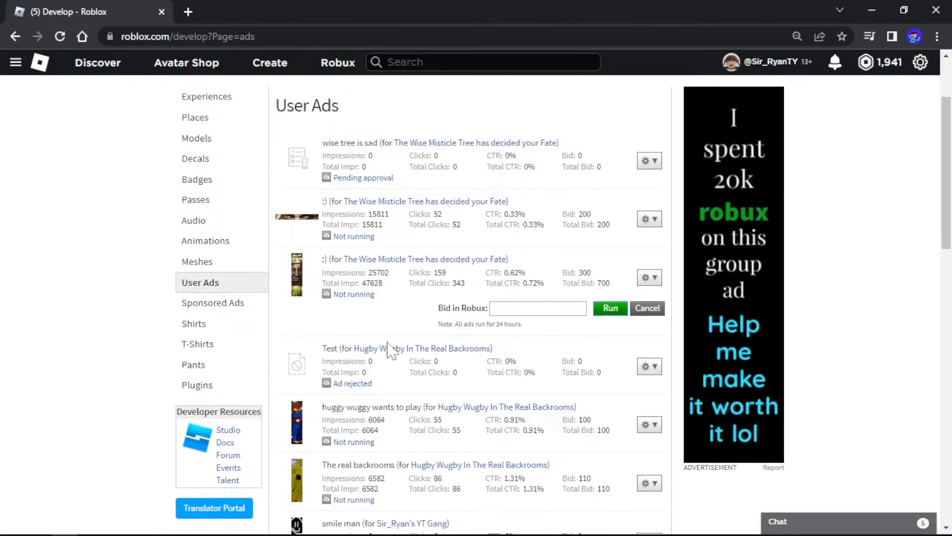
scroll(down, 3)
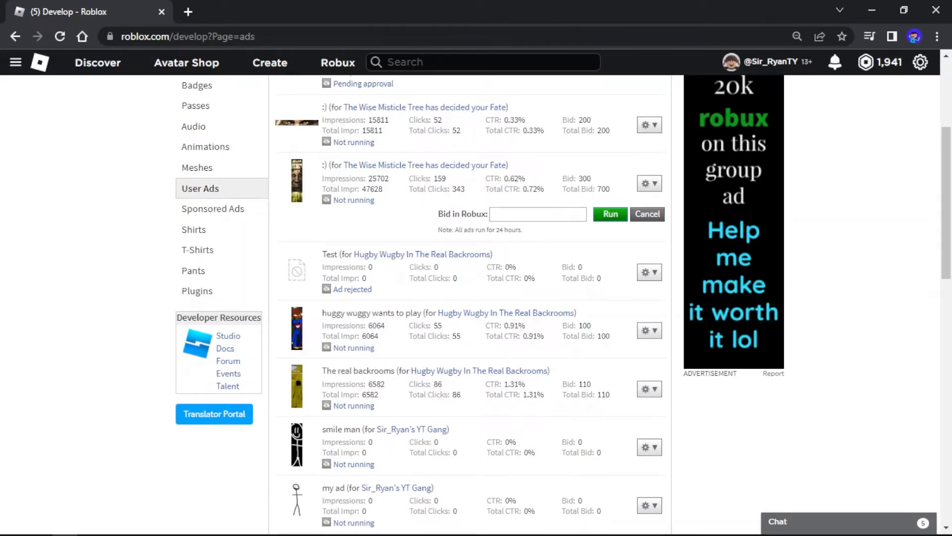
scroll(up, 3)
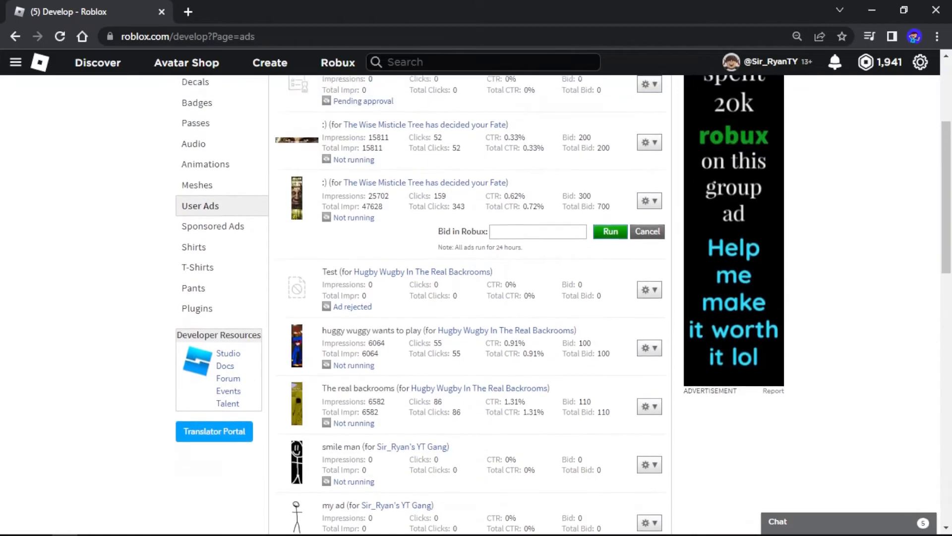
scroll(up, 3)
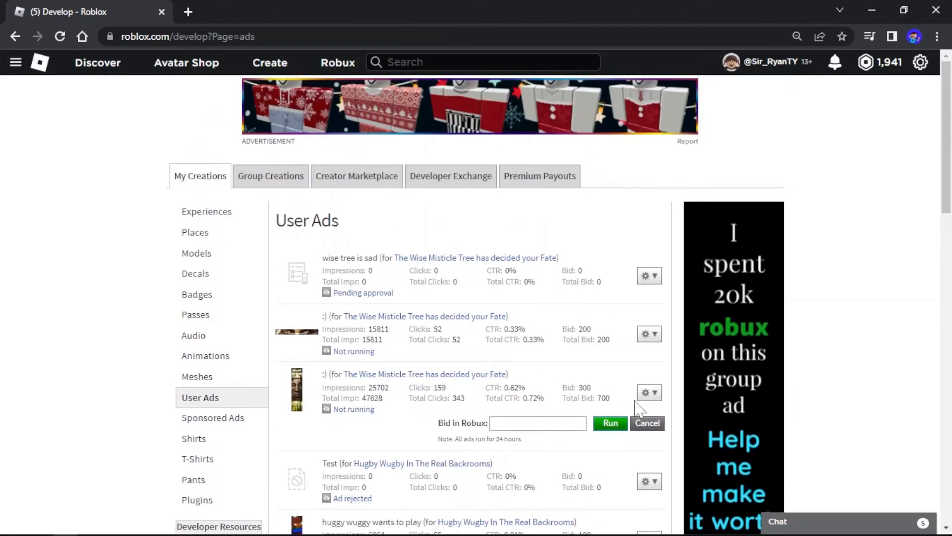
mouse_move(331, 418)
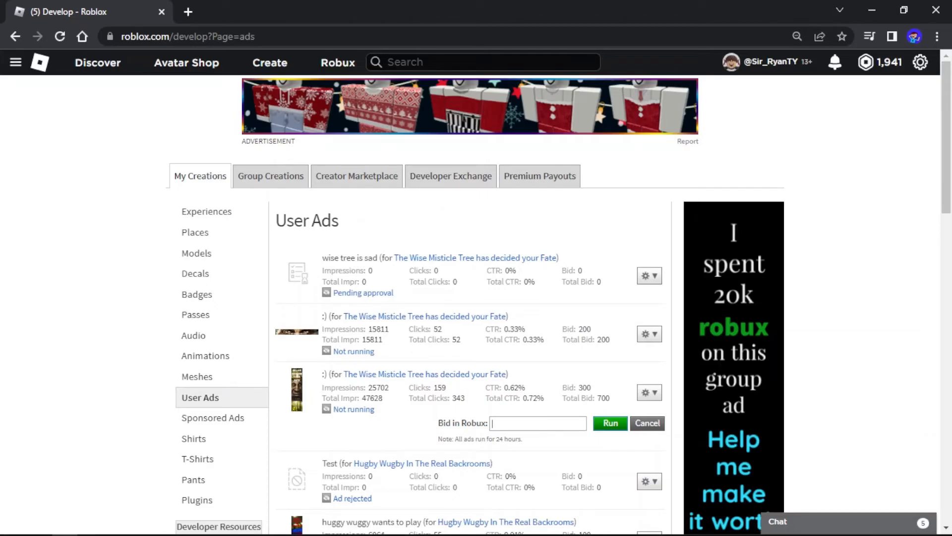
Step: Preview estimated impressions for 5 and 200 Robux bids, cancelling each
click(609, 422)
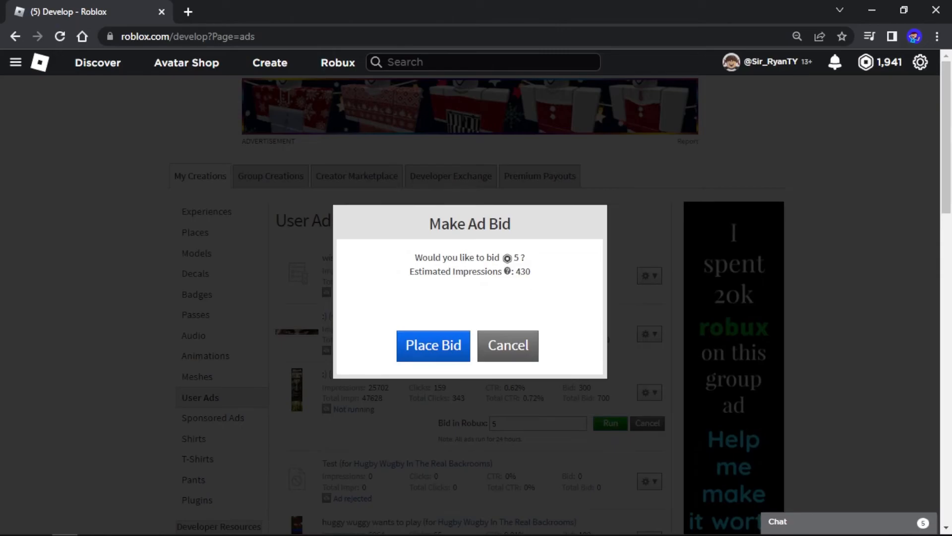
double_click(522, 272)
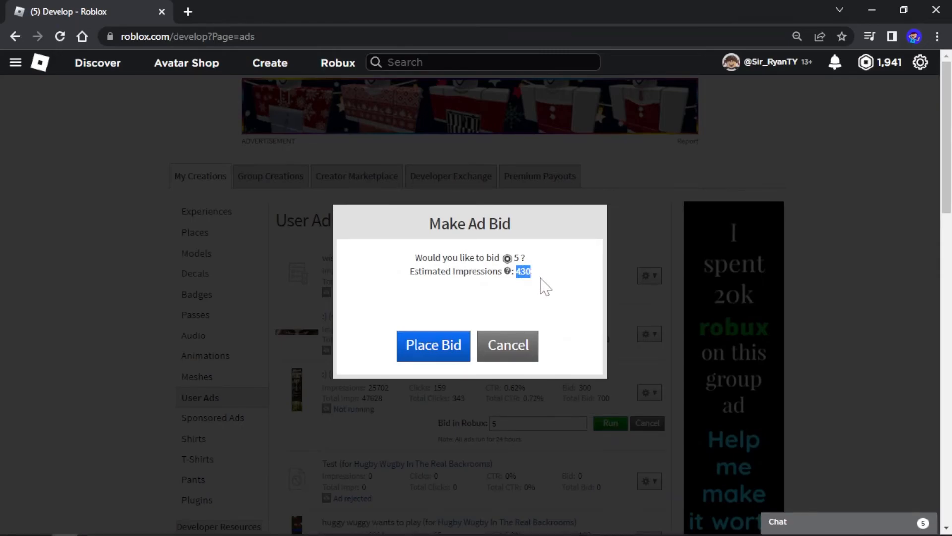
click(507, 346)
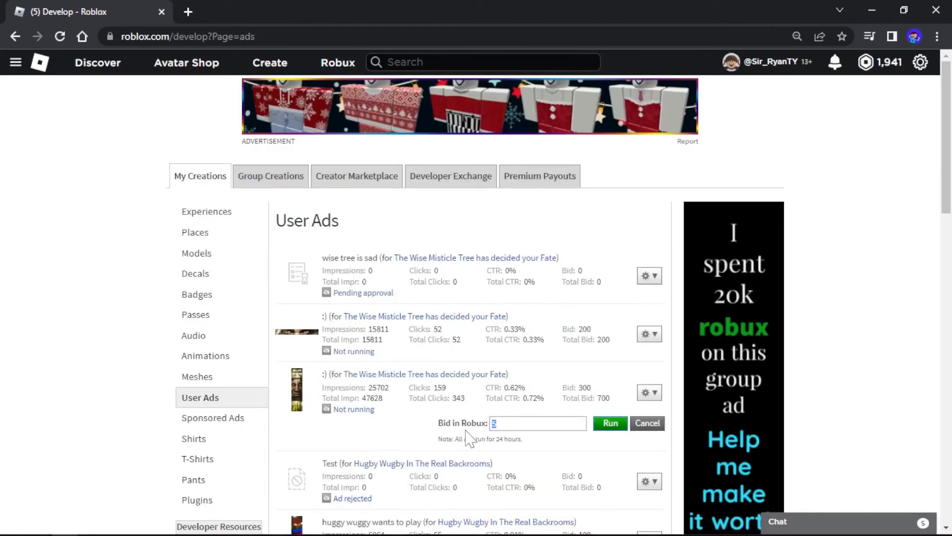
text(200)
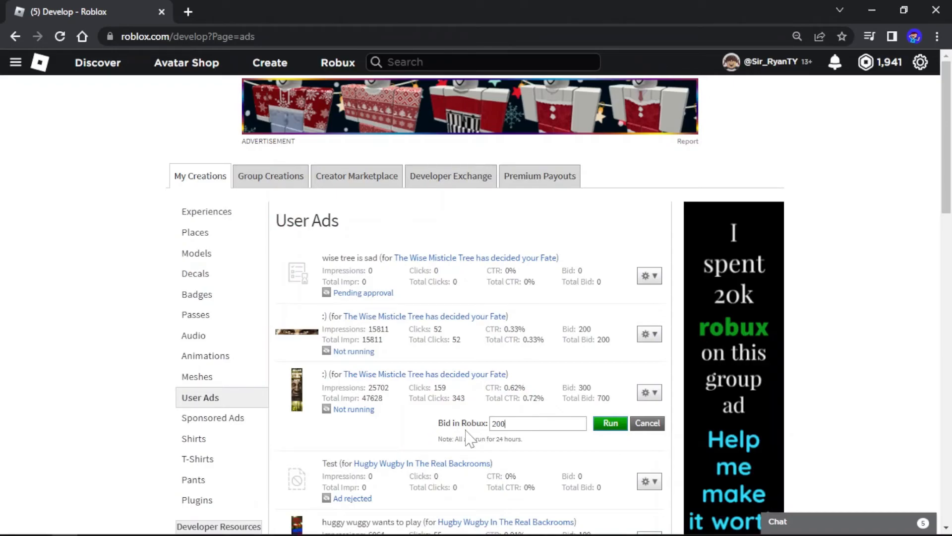
click(609, 423)
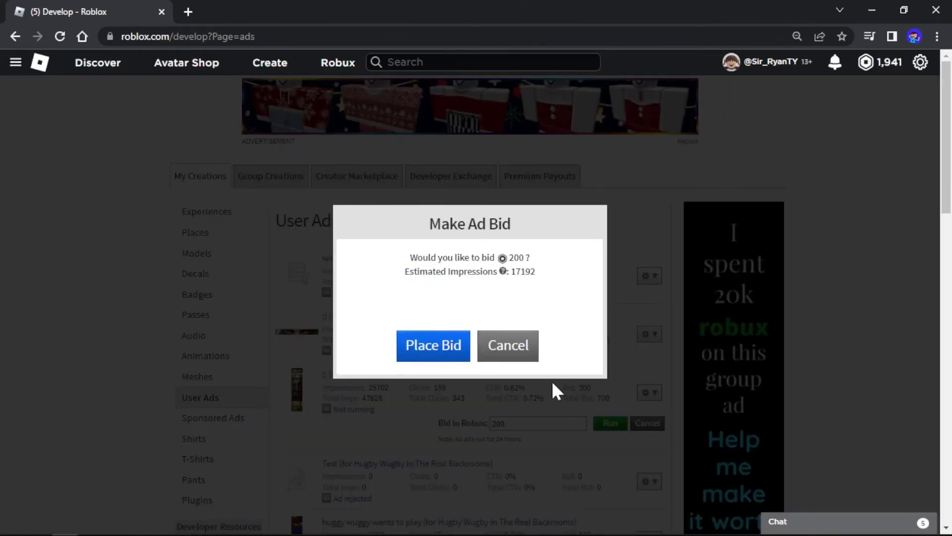
click(507, 346)
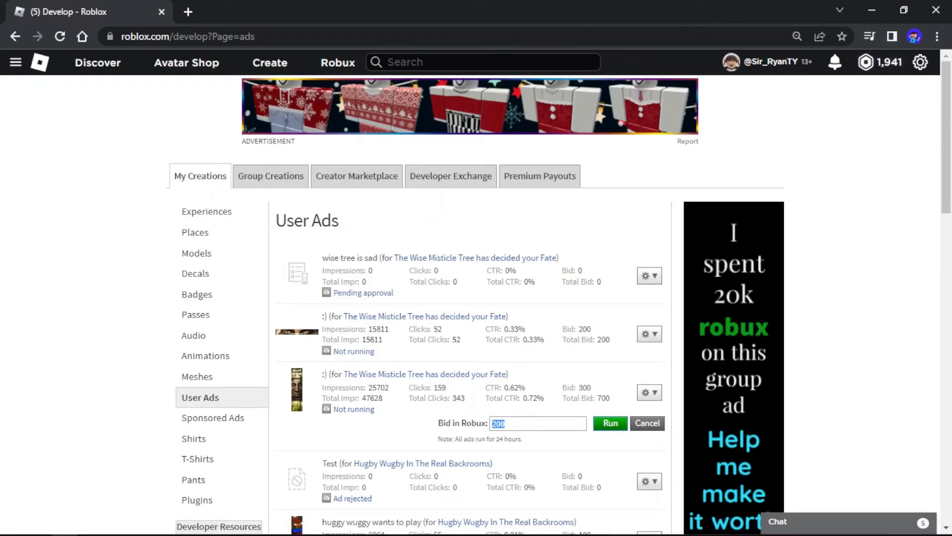
Step: Preview a 1000 Robux bid, cancel it, and return to the Roblox home page
text(1000)
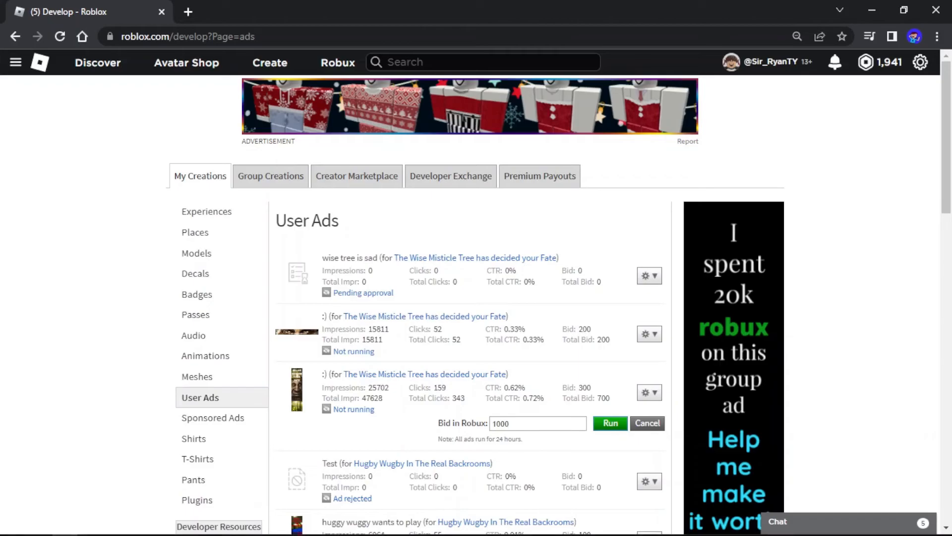
click(609, 423)
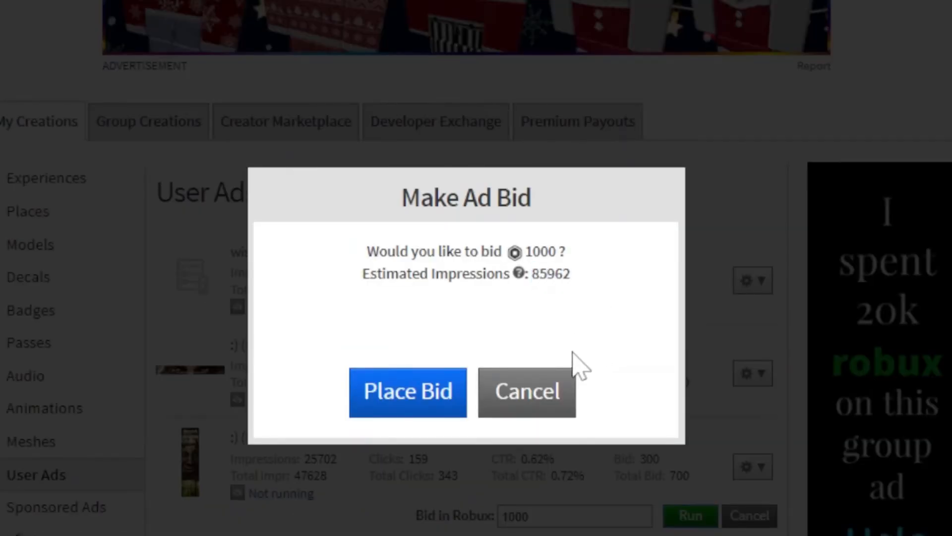
click(525, 391)
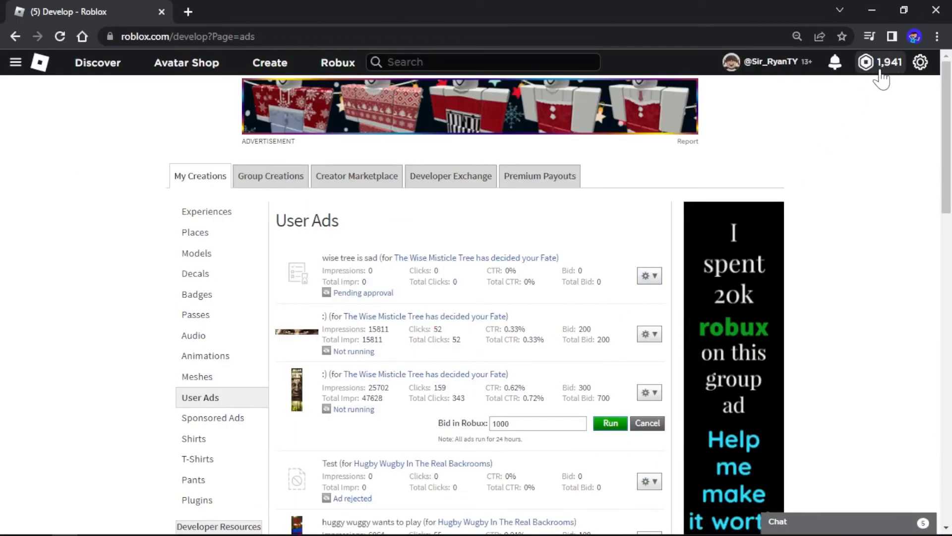
mouse_move(401, 331)
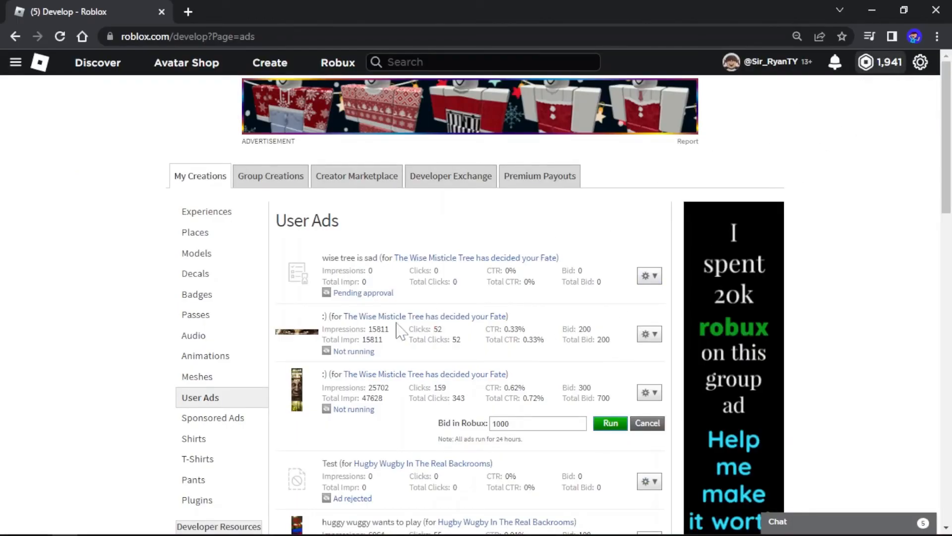
mouse_move(314, 389)
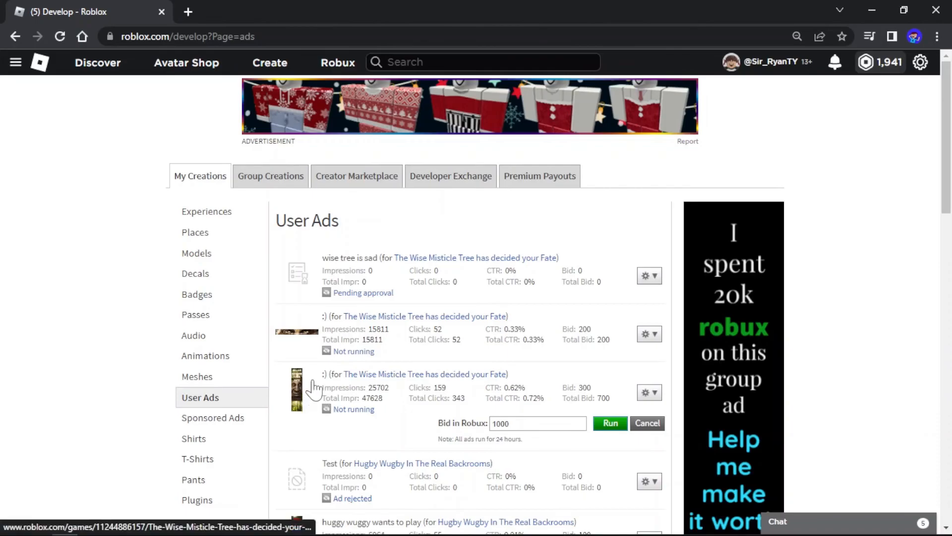
mouse_move(316, 383)
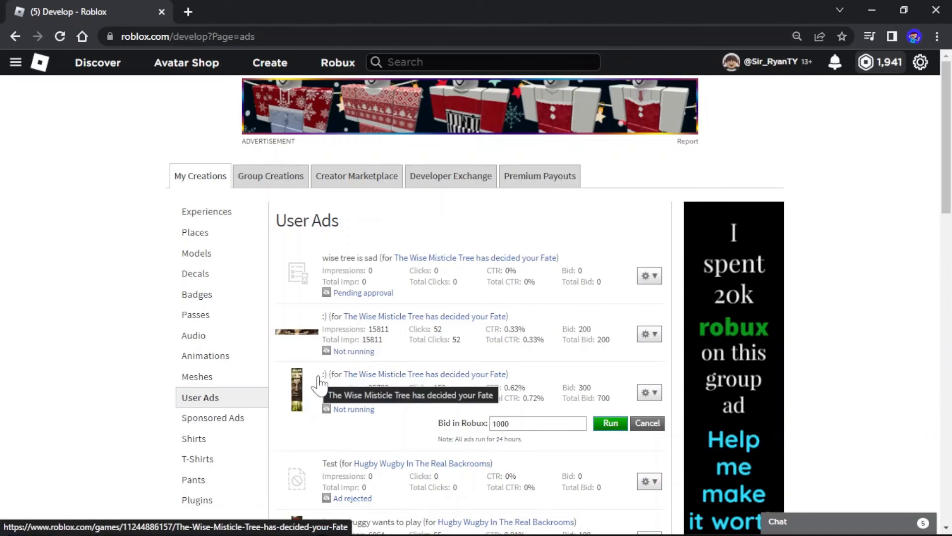
mouse_move(72, 103)
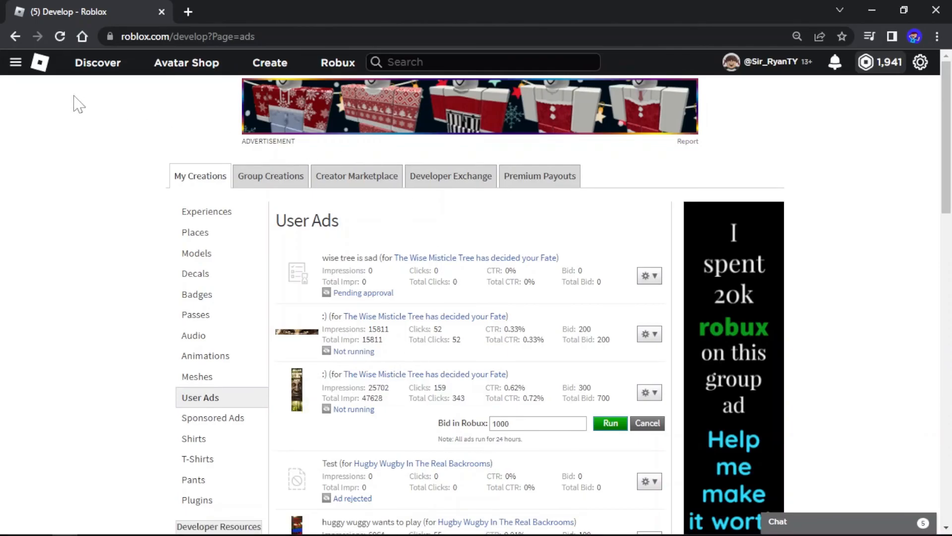
click(40, 62)
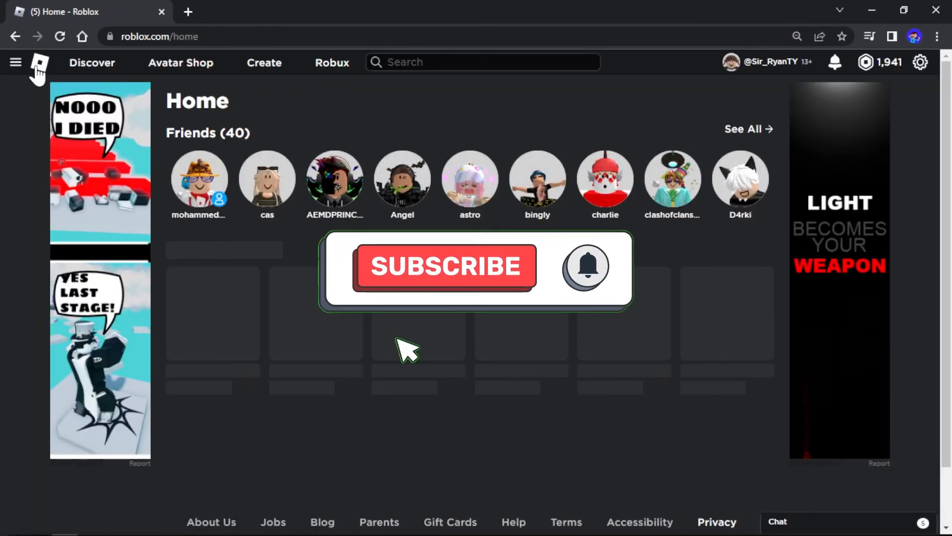
click(444, 266)
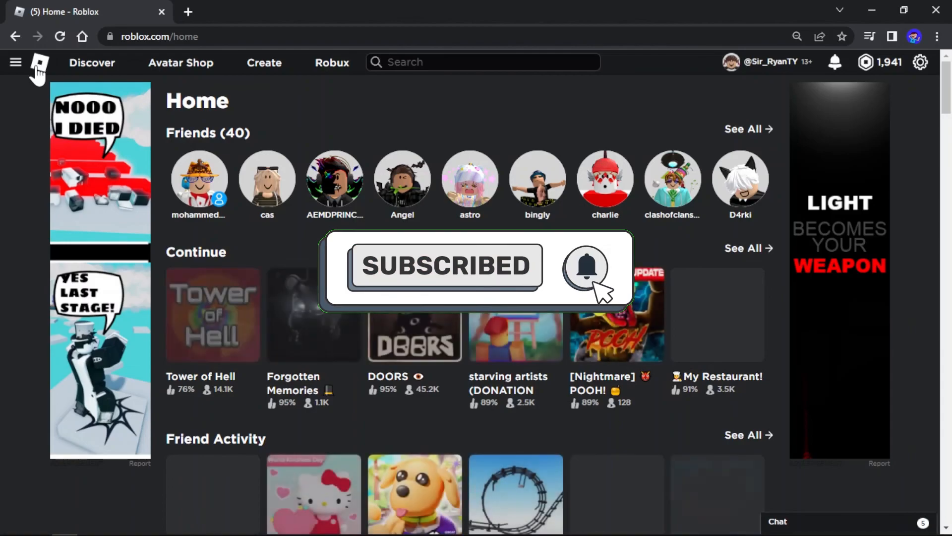